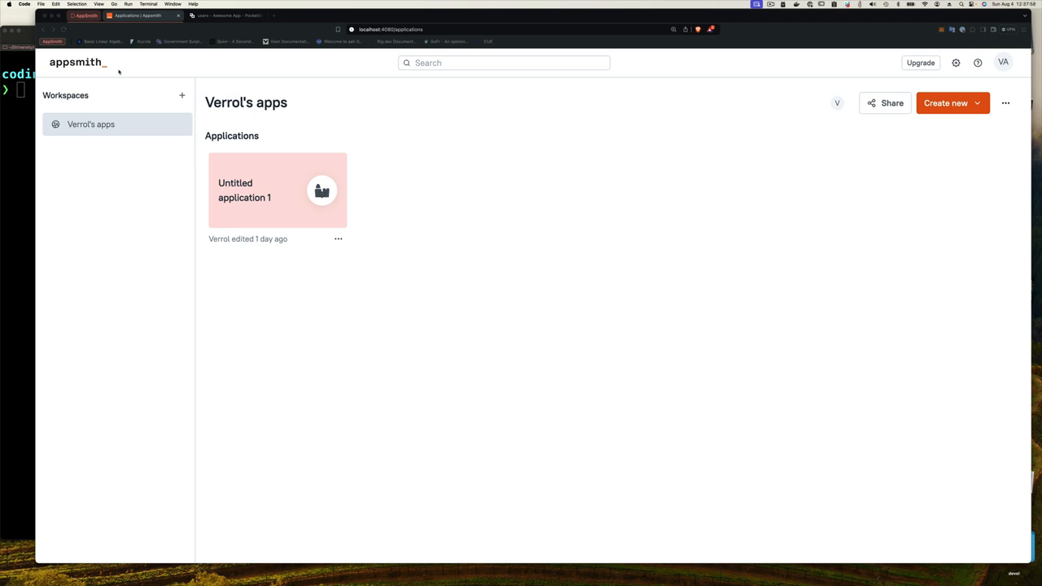
mouse_move(130, 108)
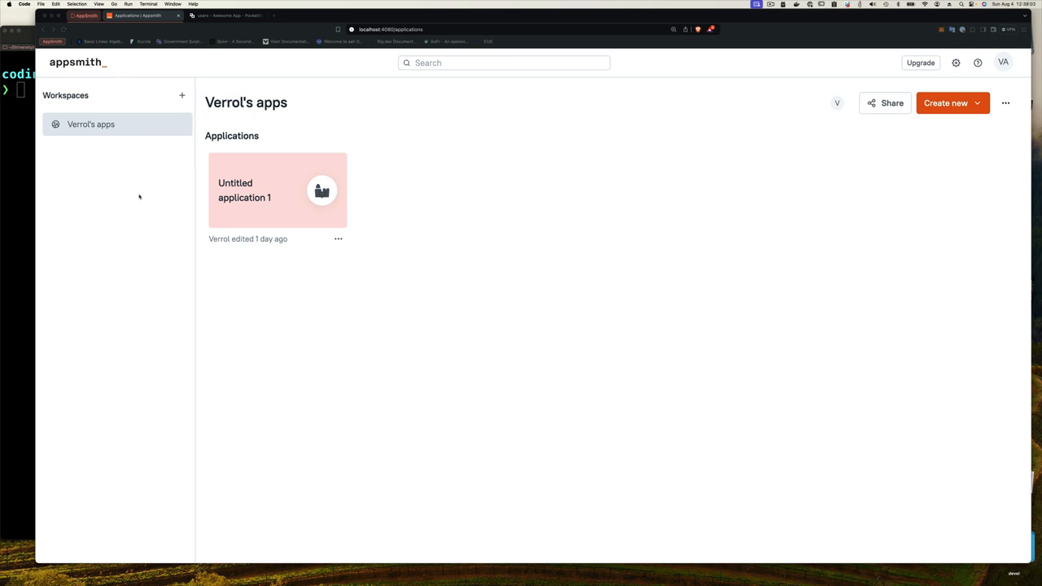
mouse_move(244, 218)
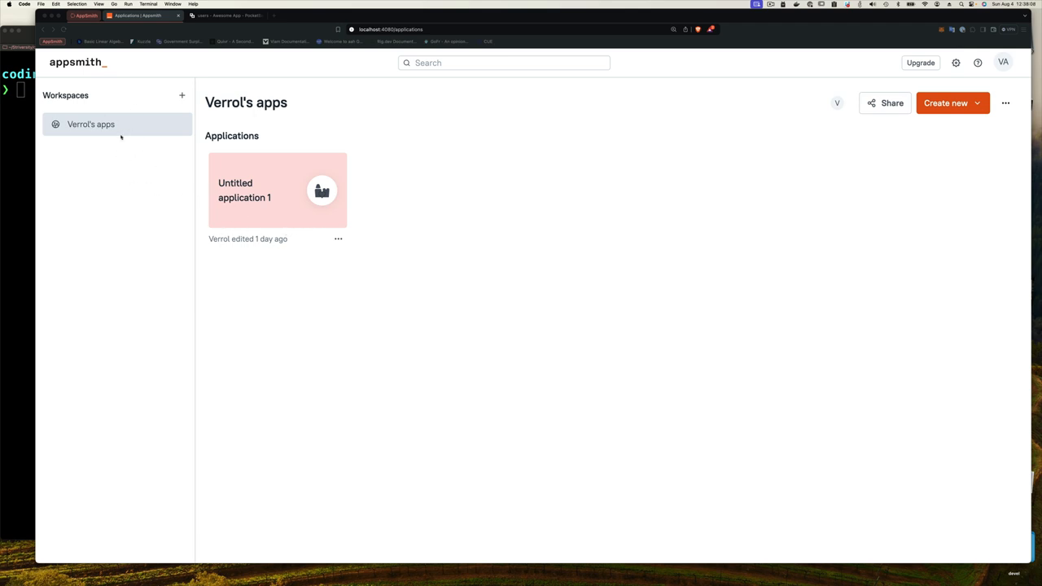
mouse_move(120, 137)
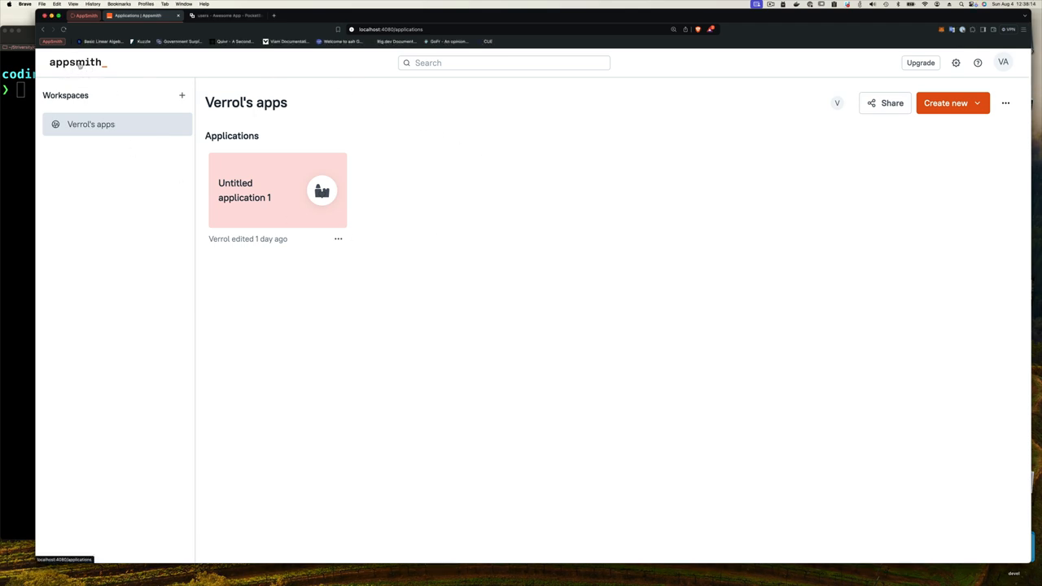
mouse_move(94, 67)
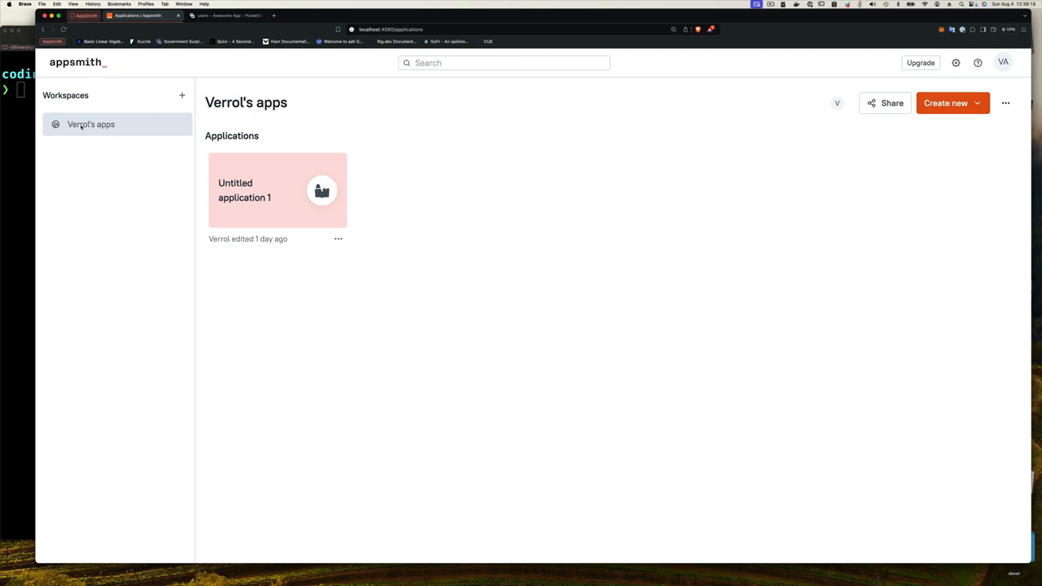
mouse_move(95, 137)
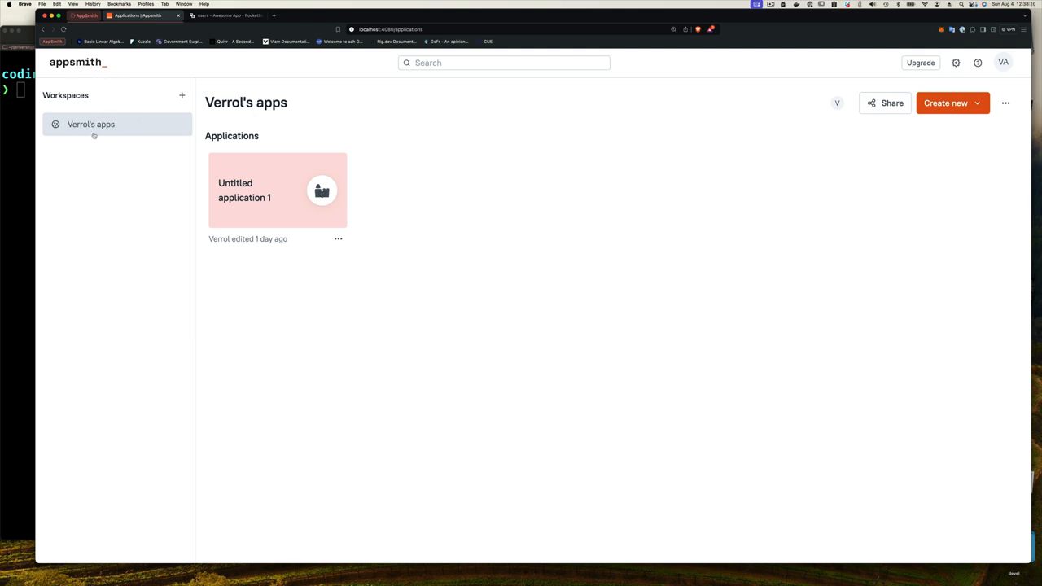
mouse_move(122, 124)
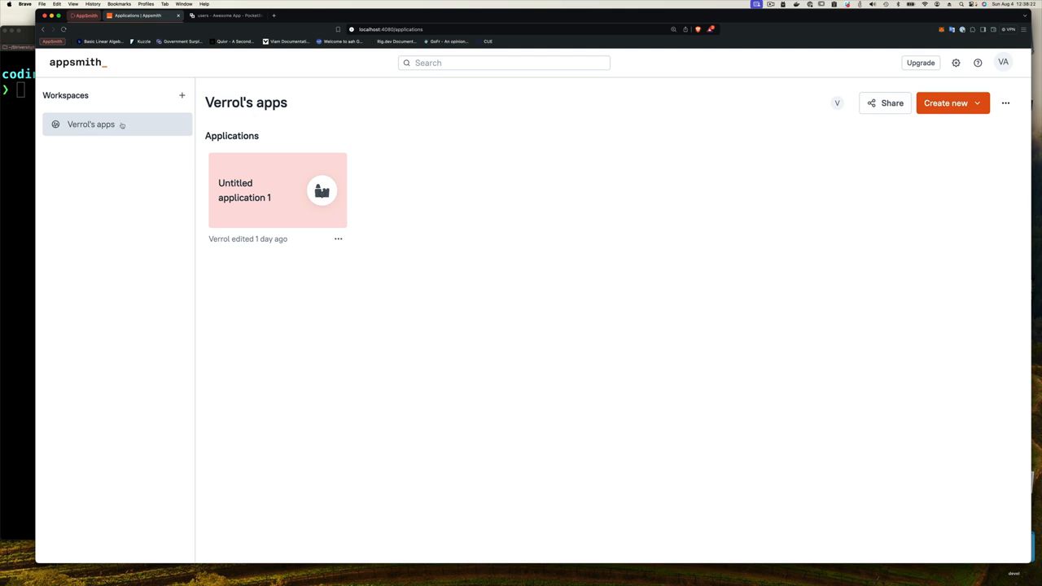
mouse_move(182, 94)
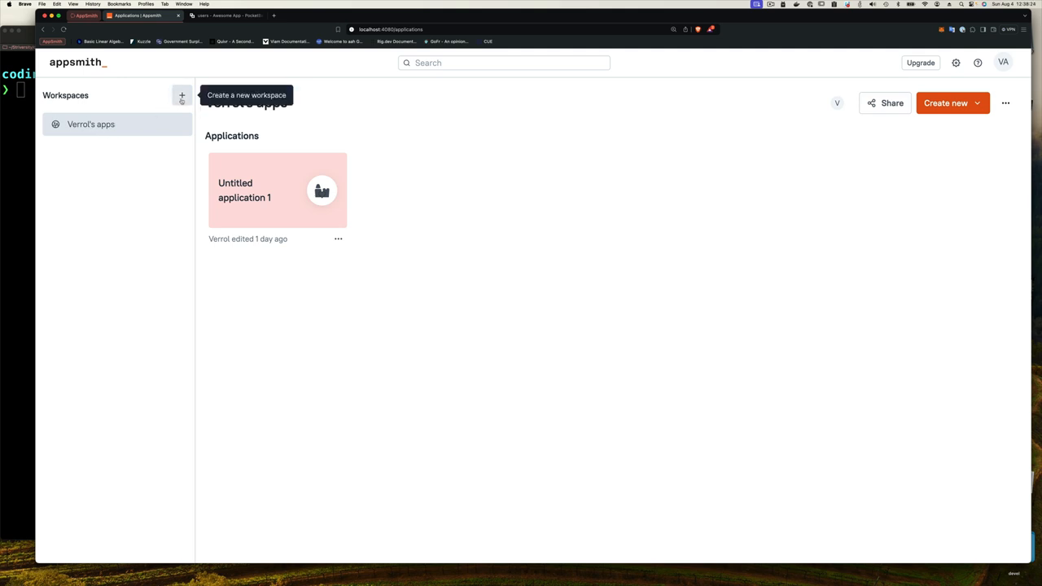
Create a new workspace, then delete that untitled workspace from its options.
left_click(183, 94)
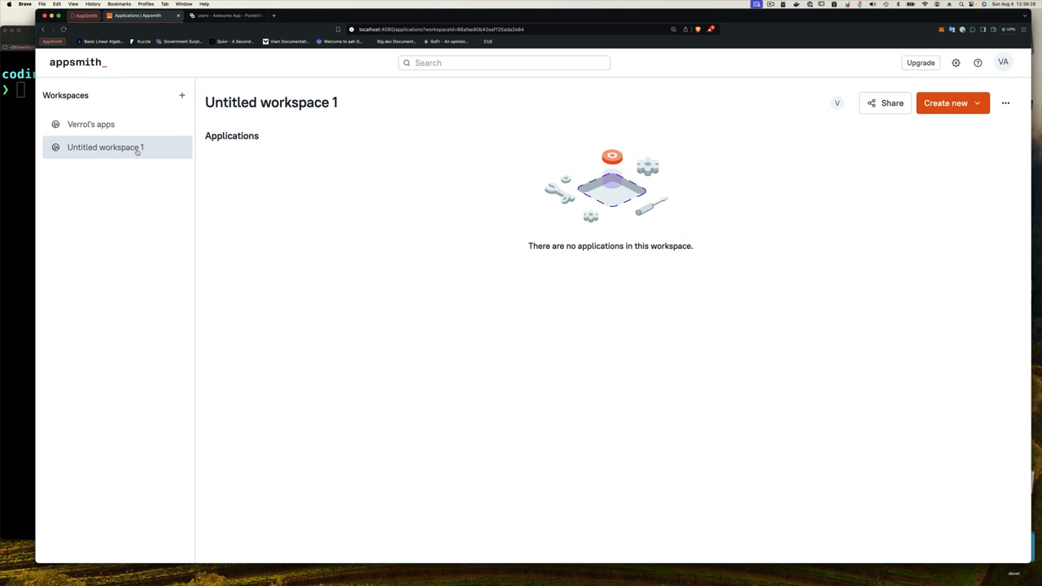
mouse_move(160, 150)
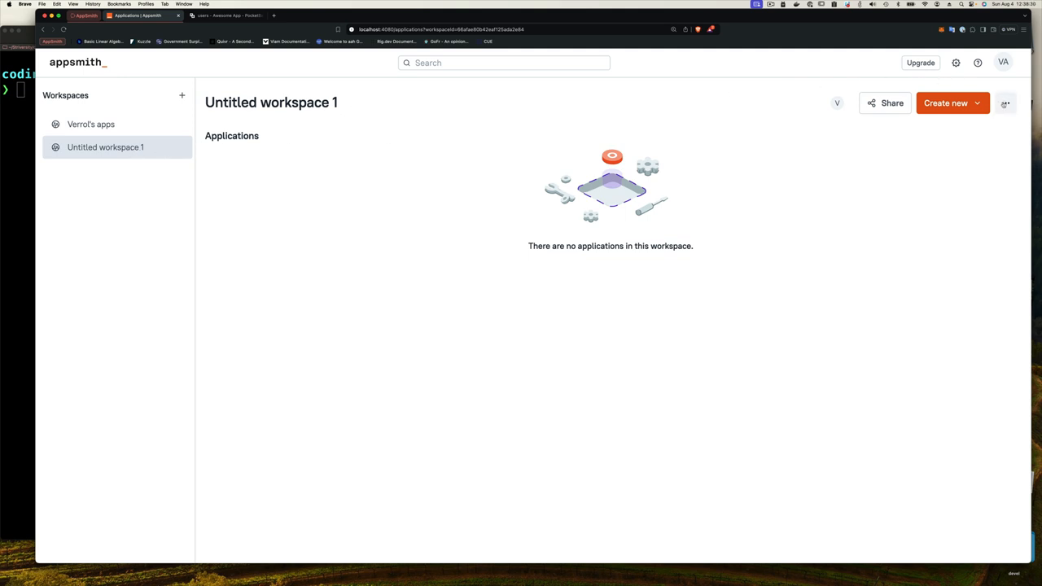
left_click(1006, 102)
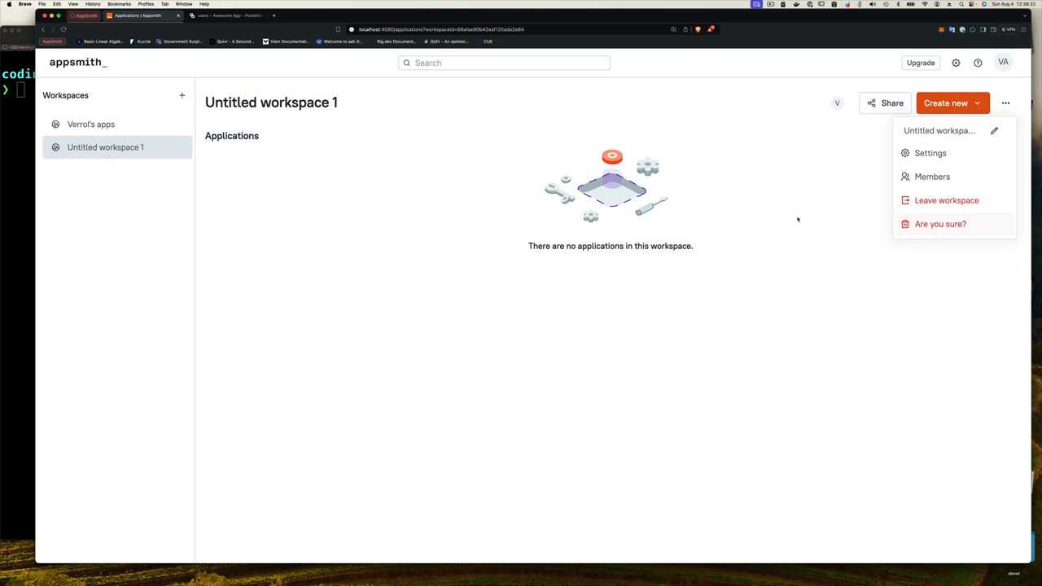
left_click(92, 123)
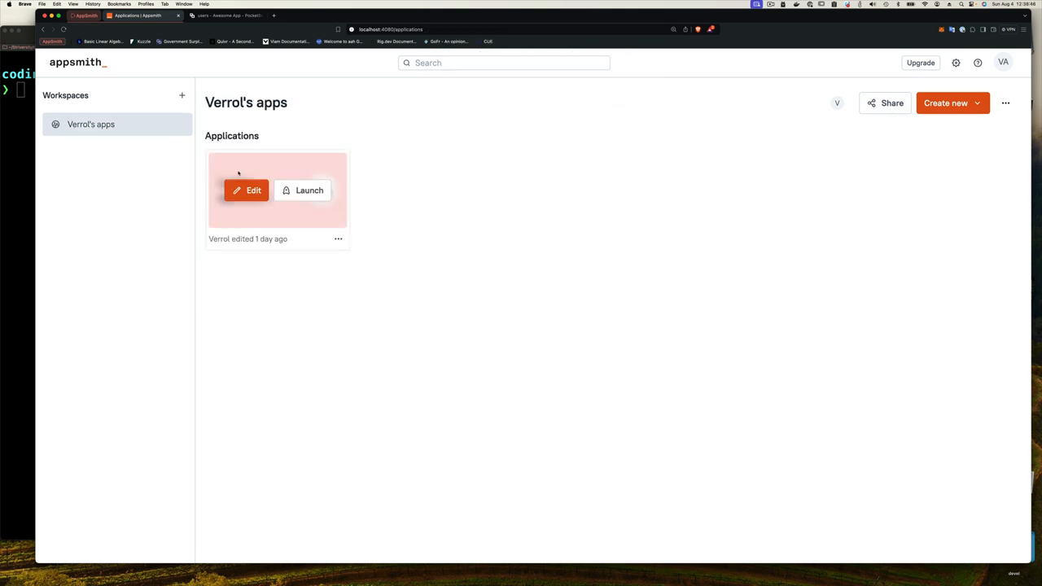
mouse_move(131, 146)
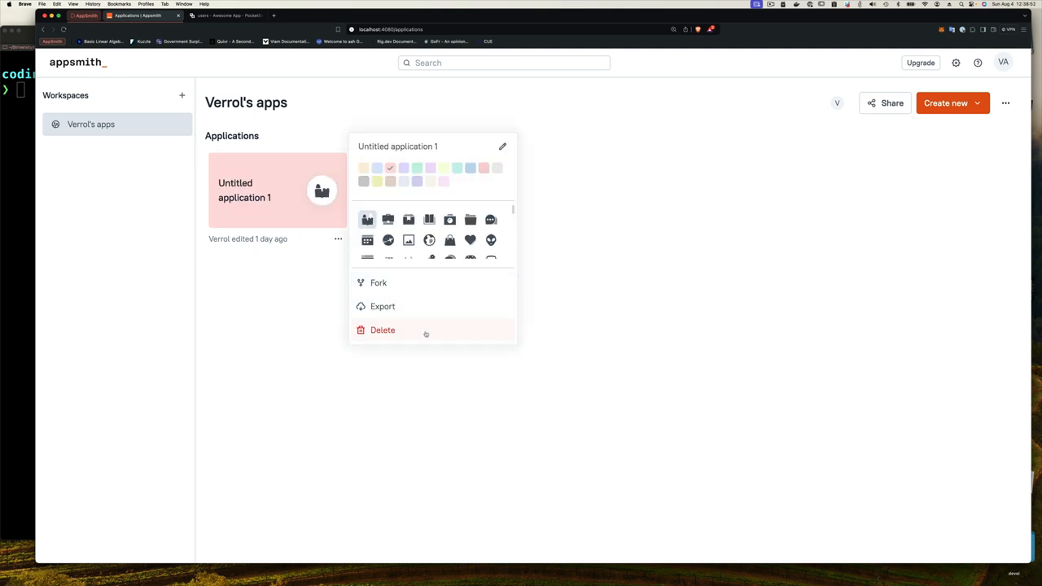
Delete the untitled application, leaving Verrol's apps with no applications.
left_click(383, 329)
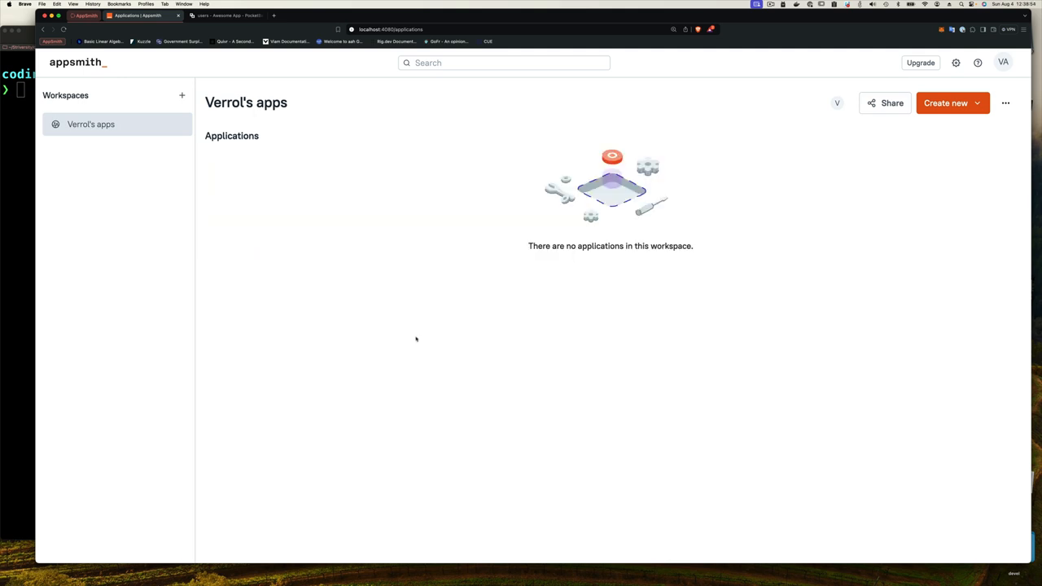
mouse_move(635, 238)
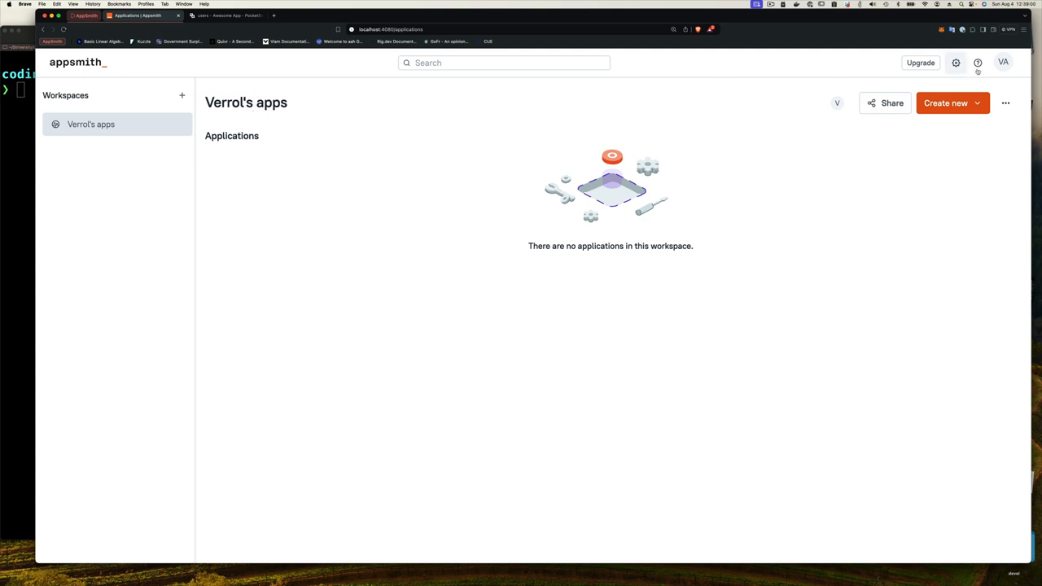
left_click(1007, 103)
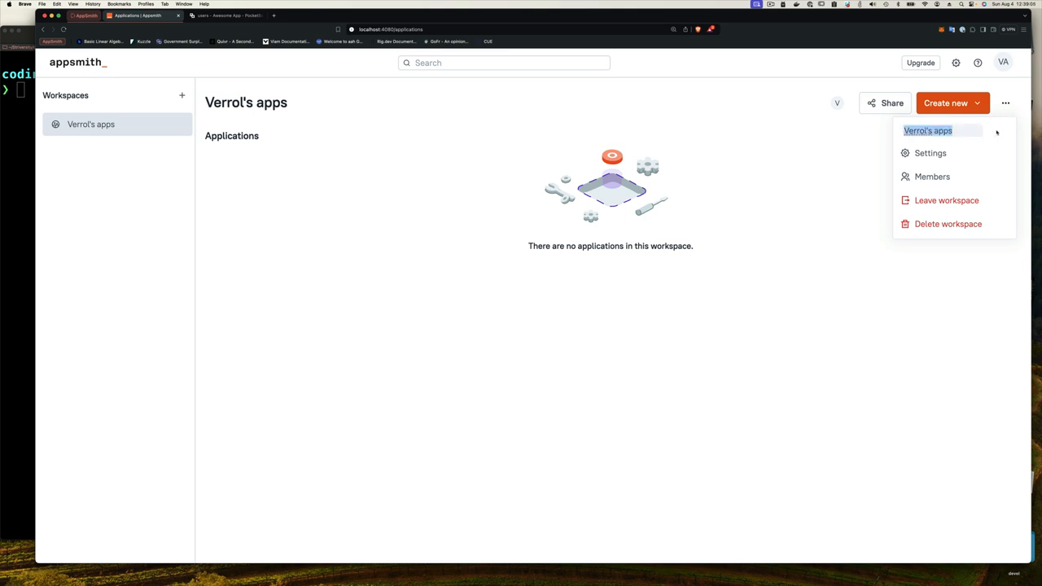
mouse_move(840, 143)
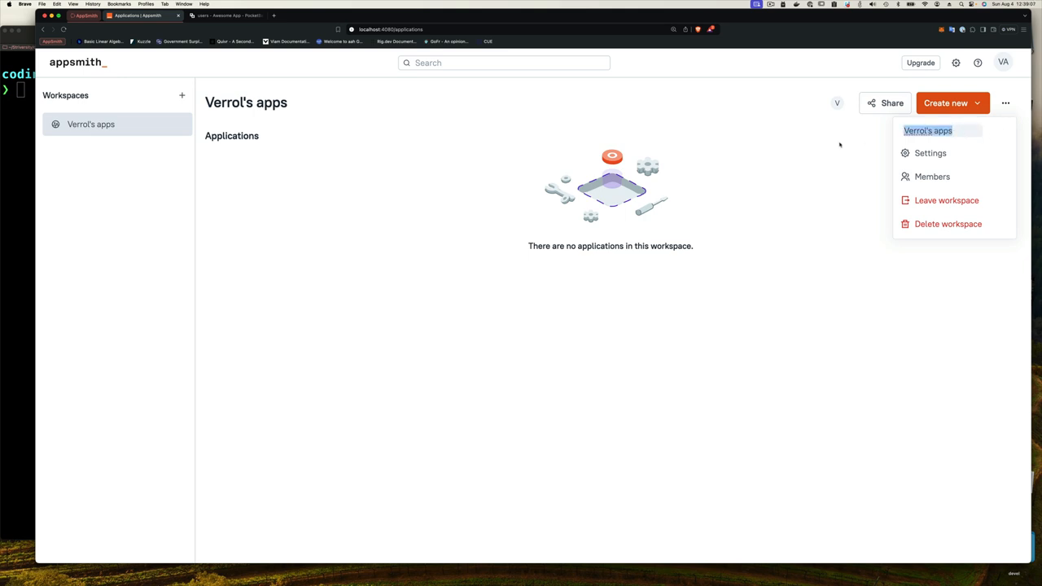
left_click(163, 143)
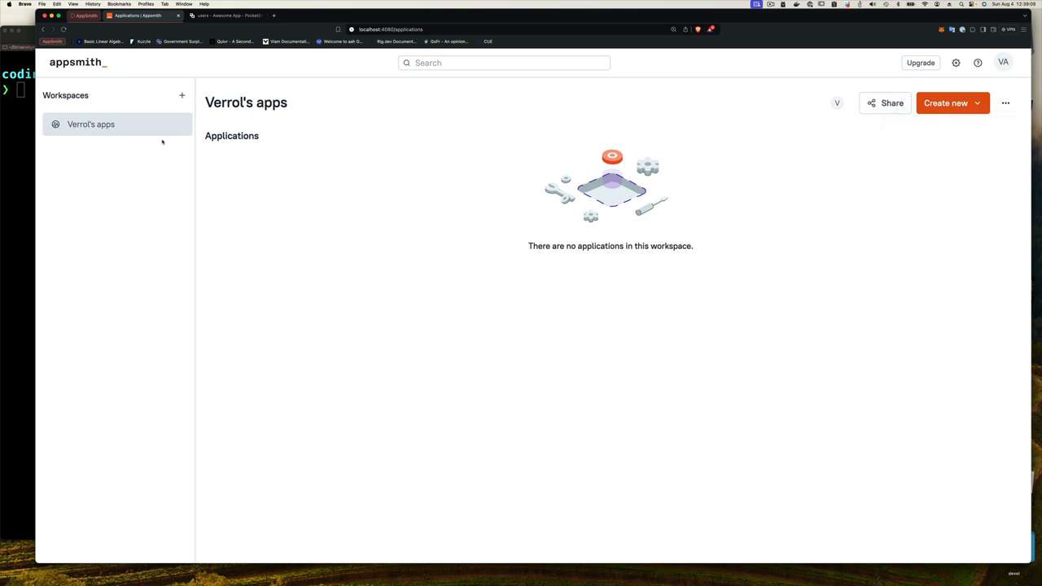
mouse_move(248, 178)
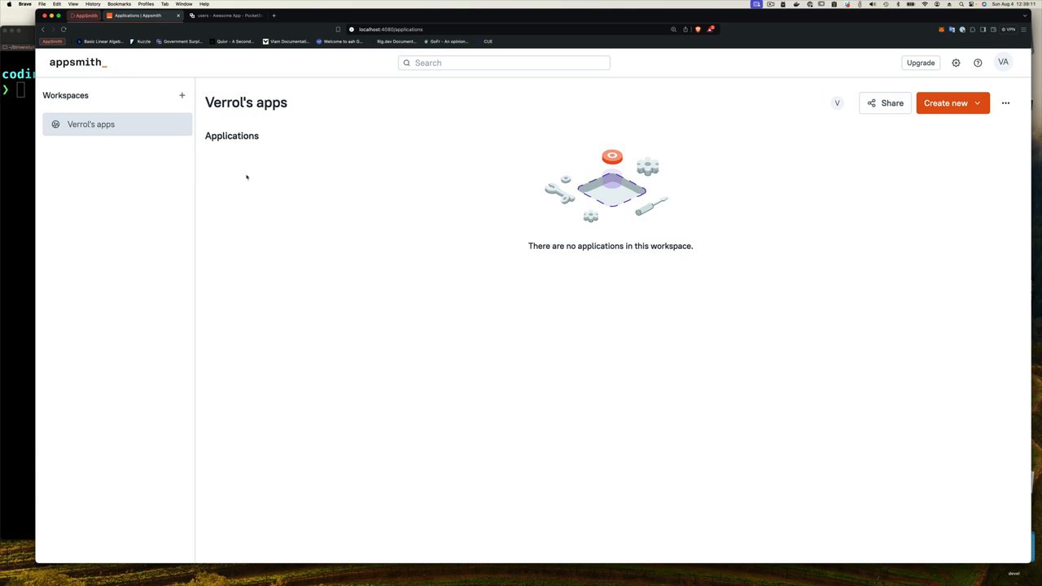
mouse_move(258, 150)
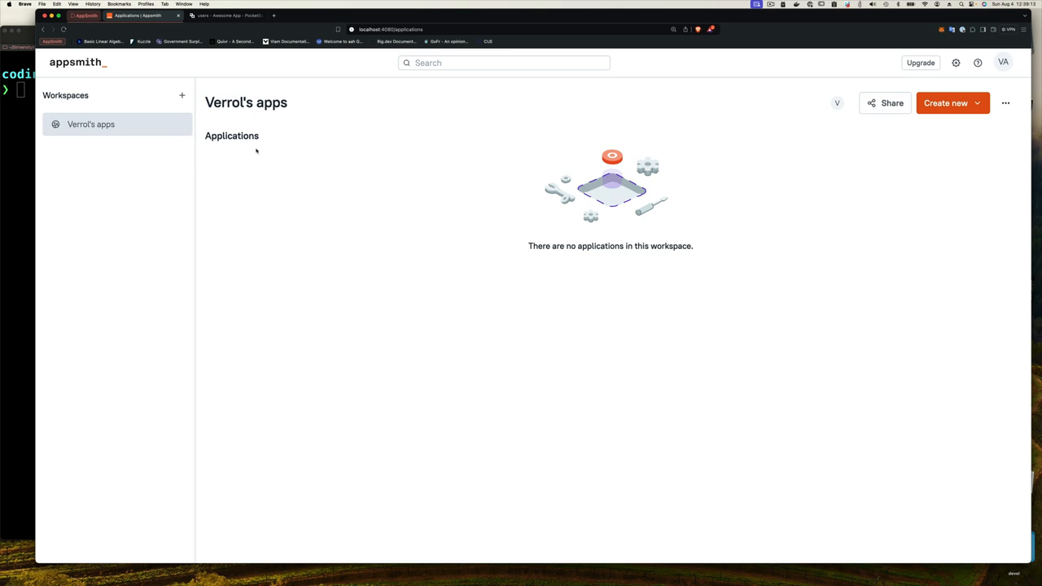
mouse_move(857, 195)
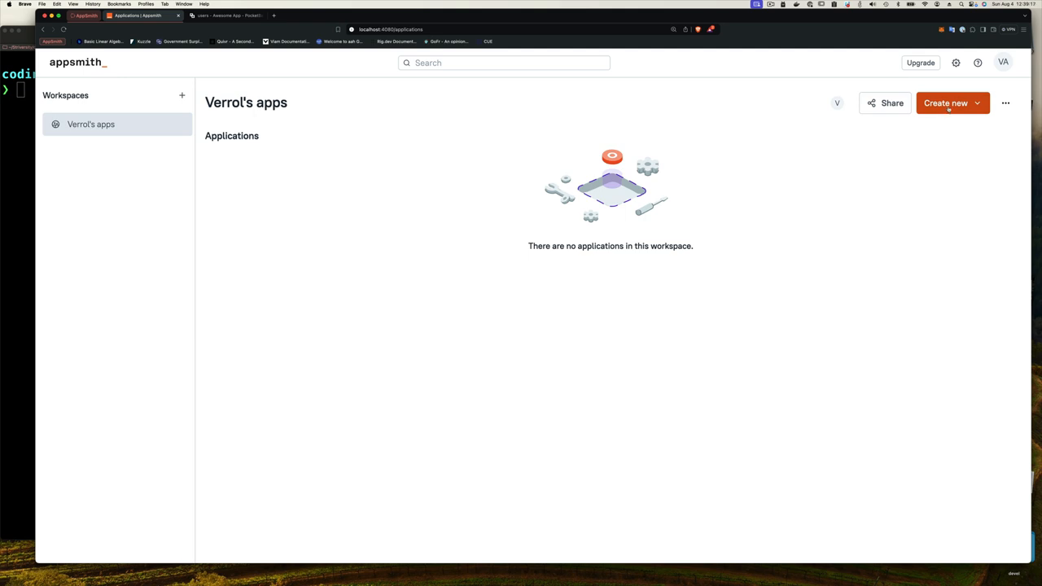
Create a new blank application, Untitled application 1, opened in the editor.
left_click(947, 103)
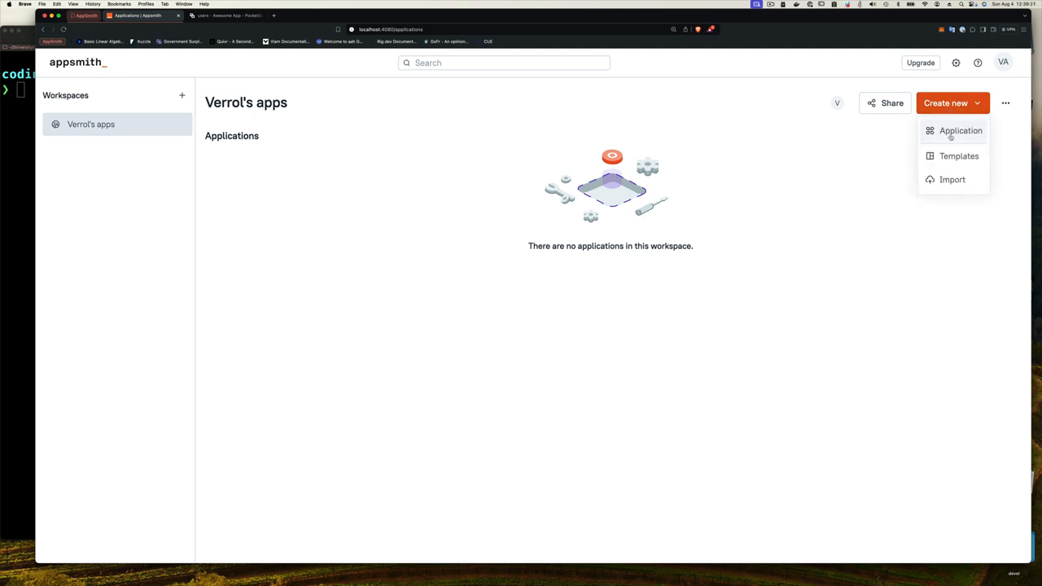
mouse_move(953, 180)
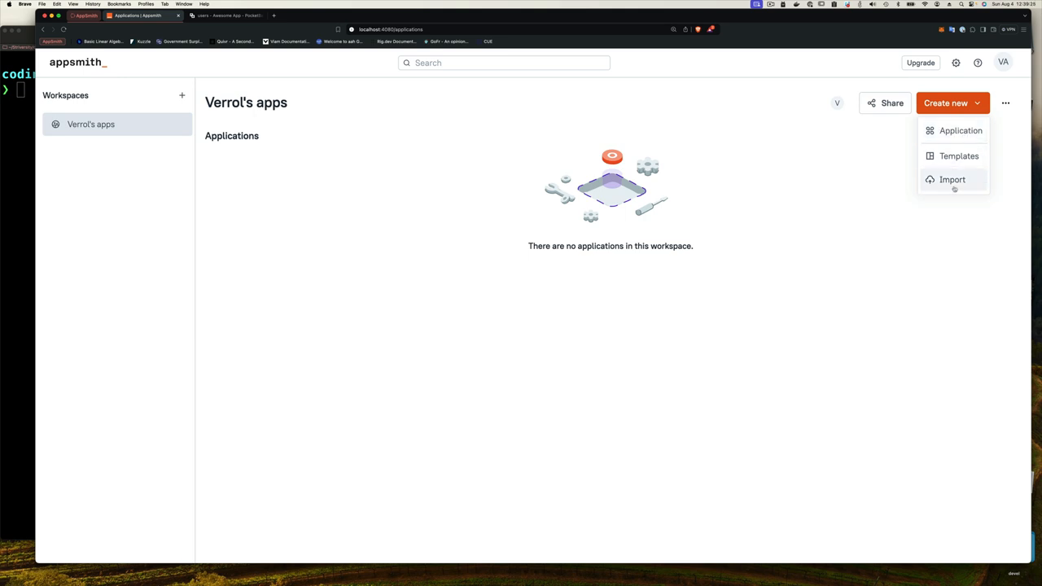
left_click(961, 131)
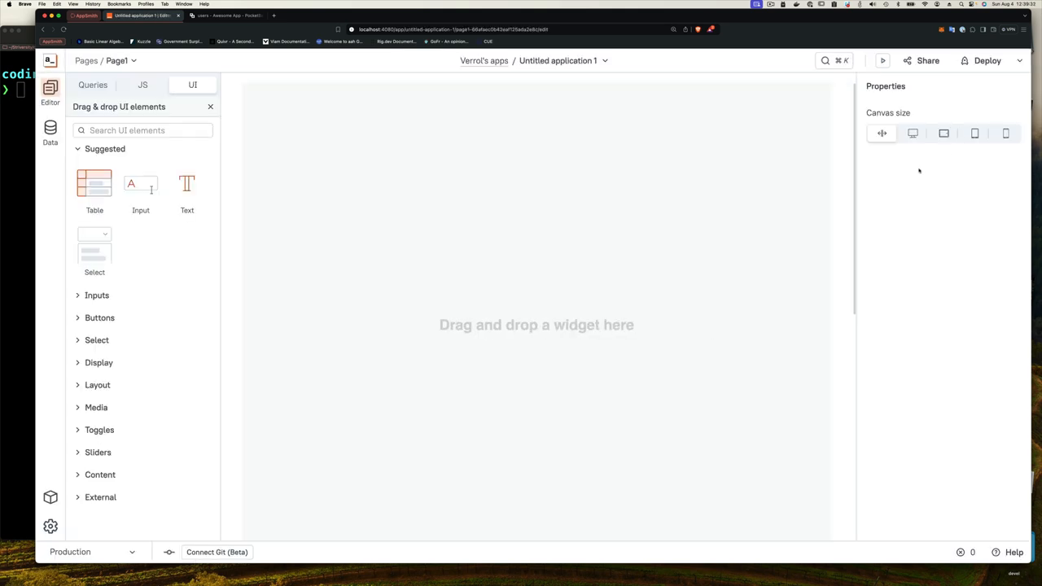
mouse_move(358, 150)
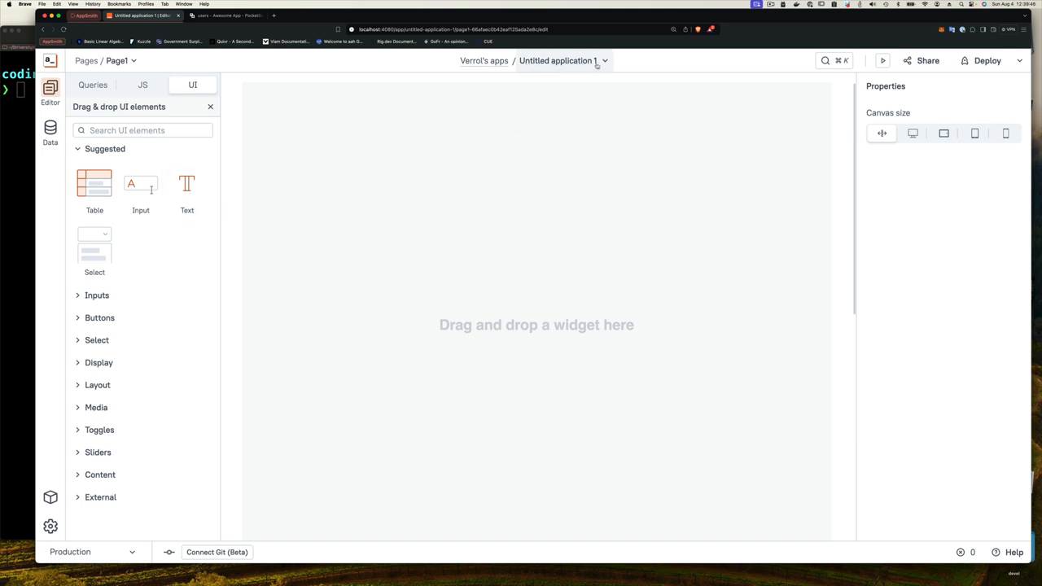
Rename the new application to eCommerce Demo.
left_click(606, 60)
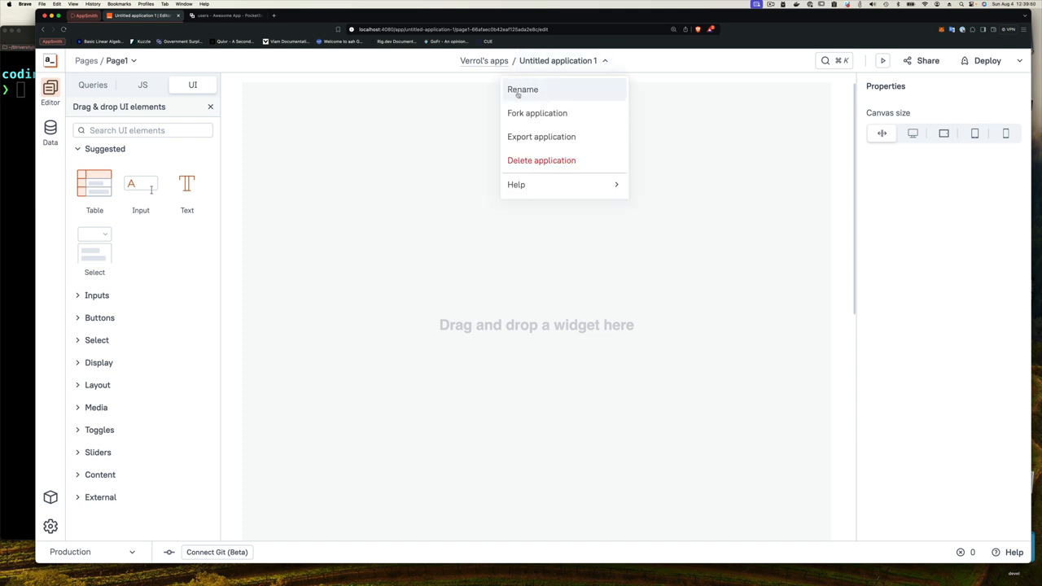
left_click(521, 90)
type("eCommerce Demo")
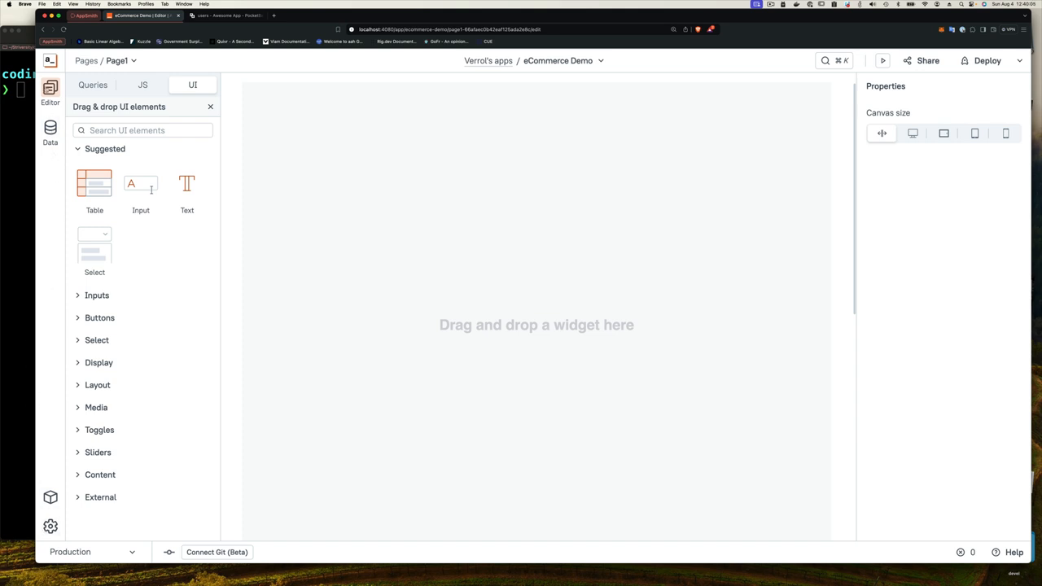
mouse_move(50, 130)
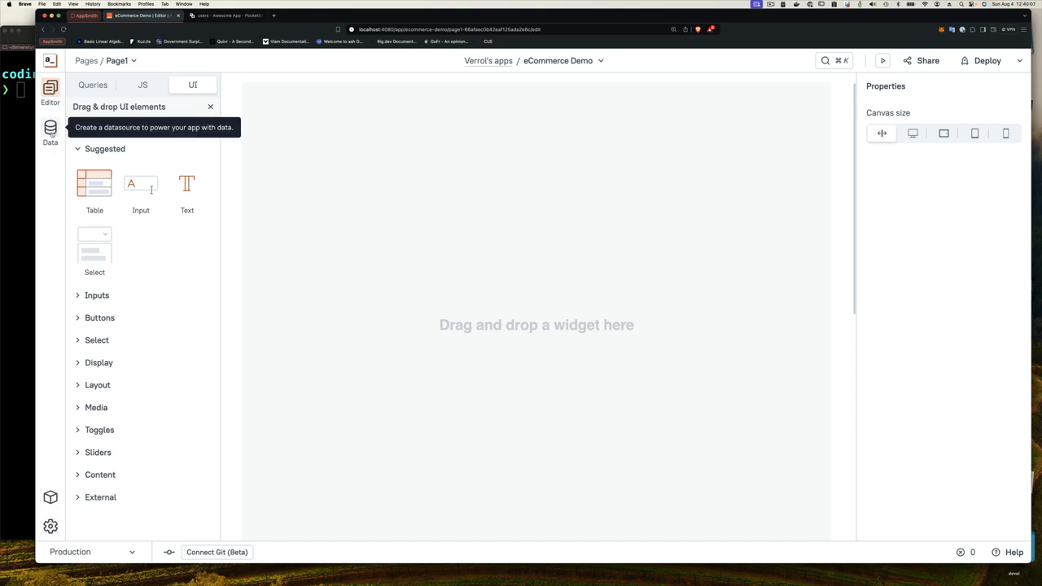
Show the installed libraries (lodash, moment, forge), then leave to the apps home.
left_click(51, 496)
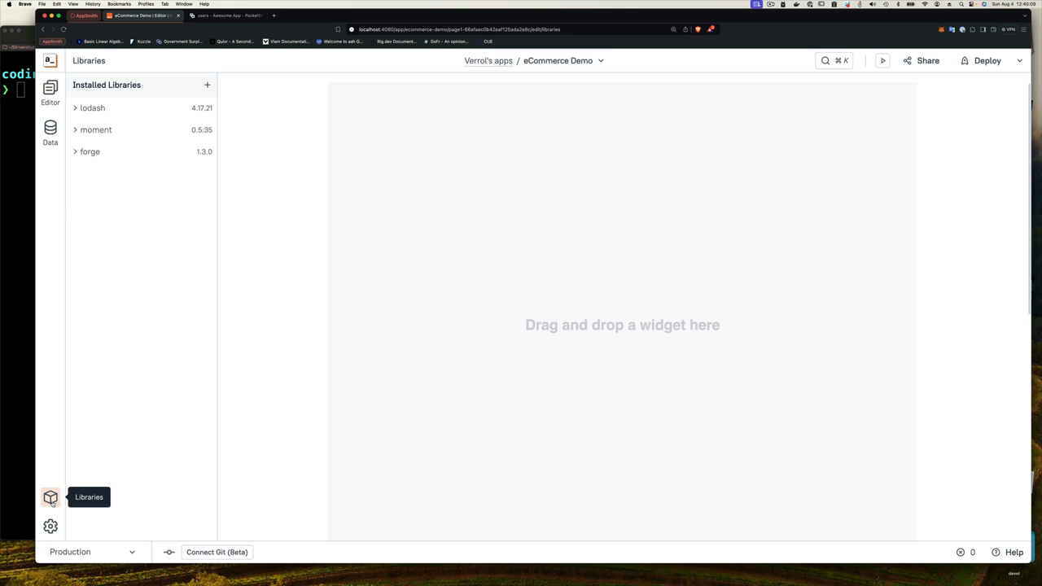
mouse_move(6, 464)
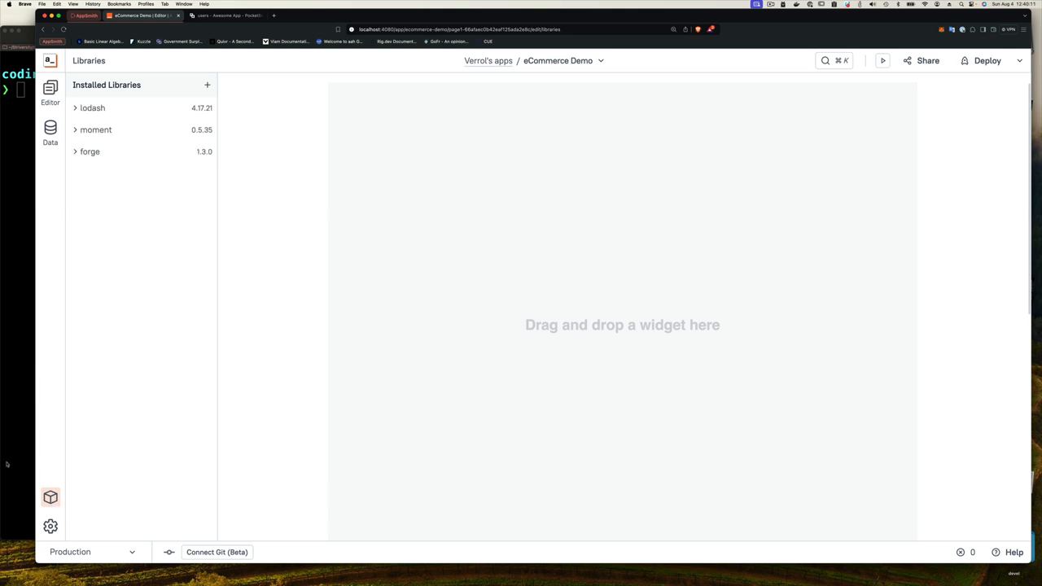
left_click(50, 526)
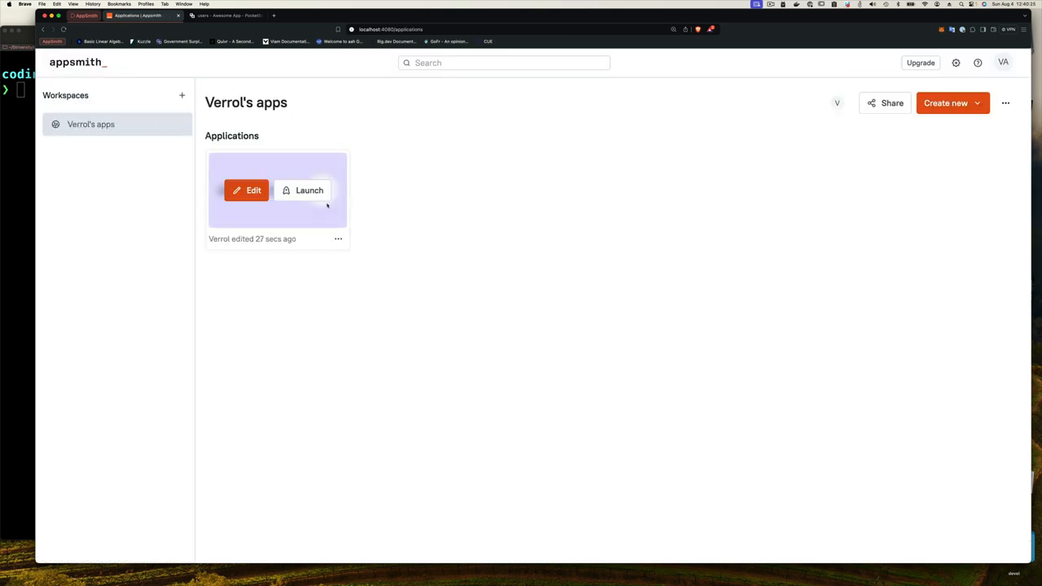
mouse_move(336, 370)
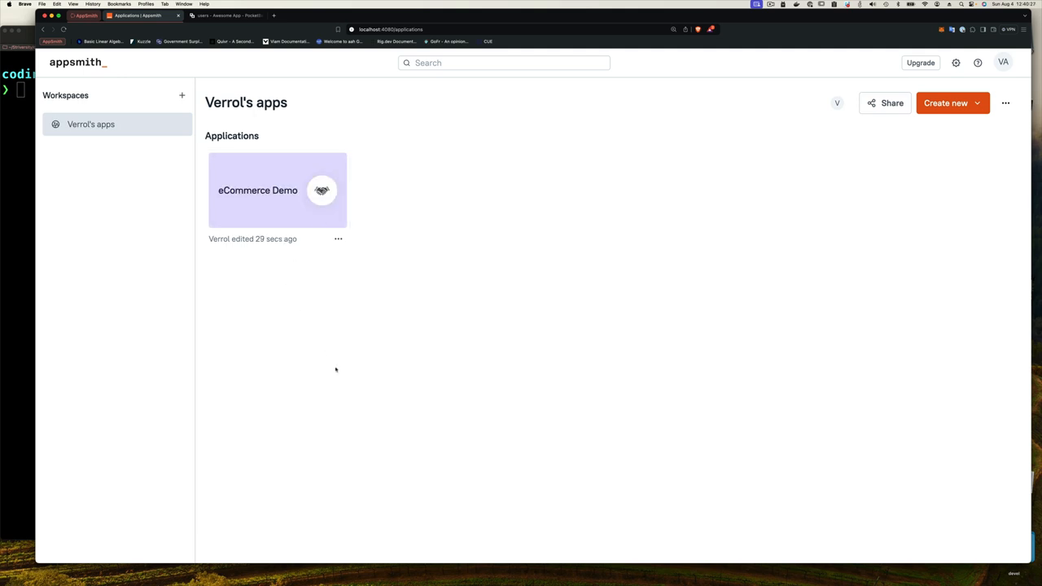
mouse_move(82, 153)
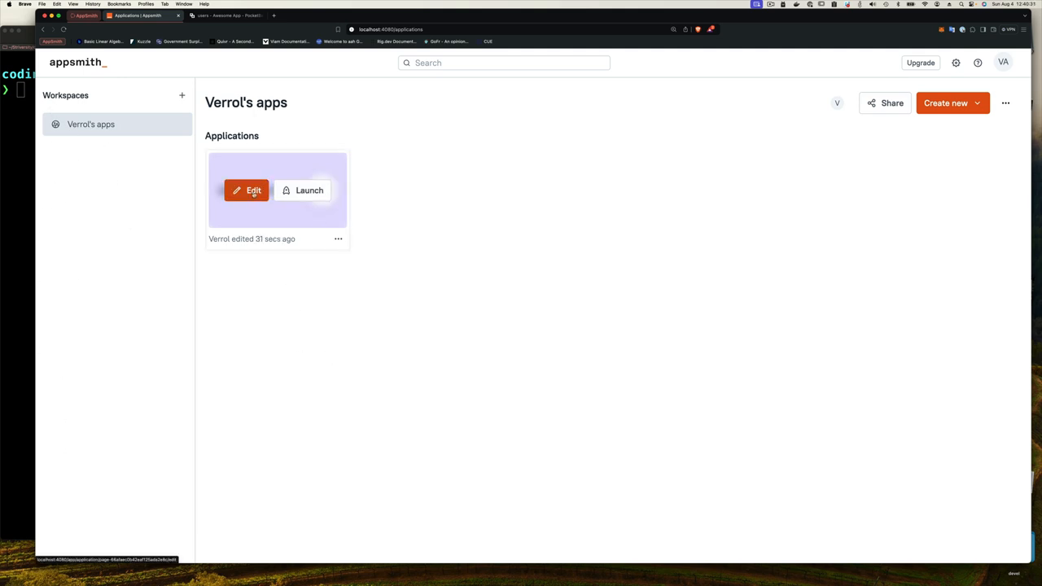
Reopen the eCommerce Demo app in the editor.
left_click(246, 189)
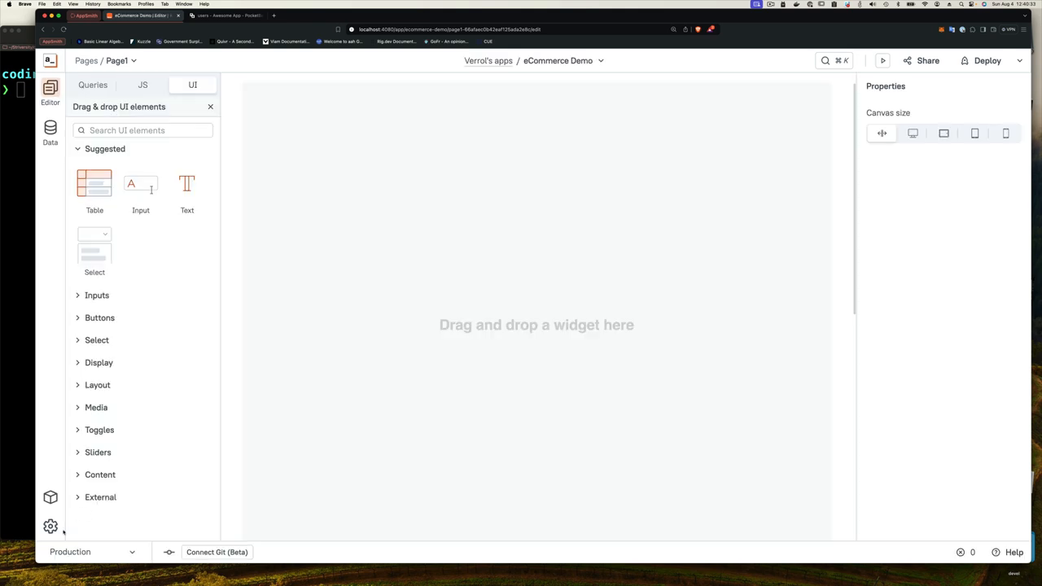
Show eCommerce Demo's Share & Embed settings, with public and forkable both off.
left_click(50, 526)
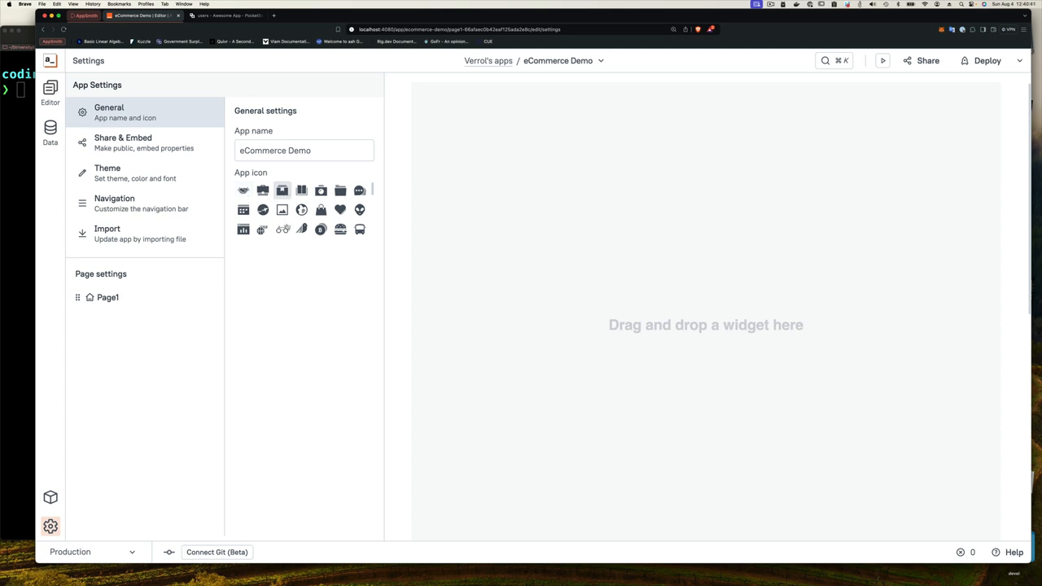
mouse_move(261, 251)
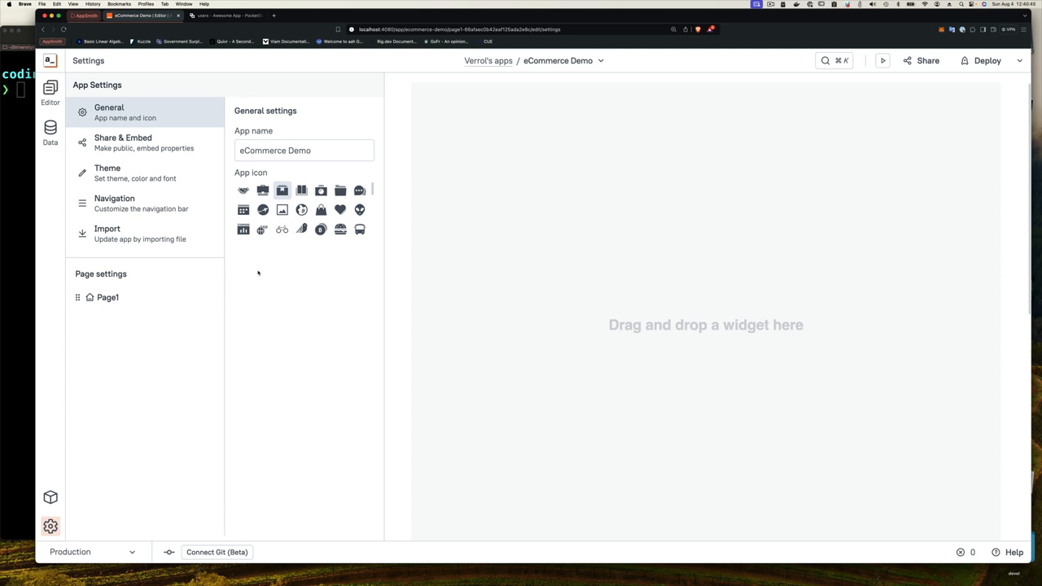
left_click(124, 142)
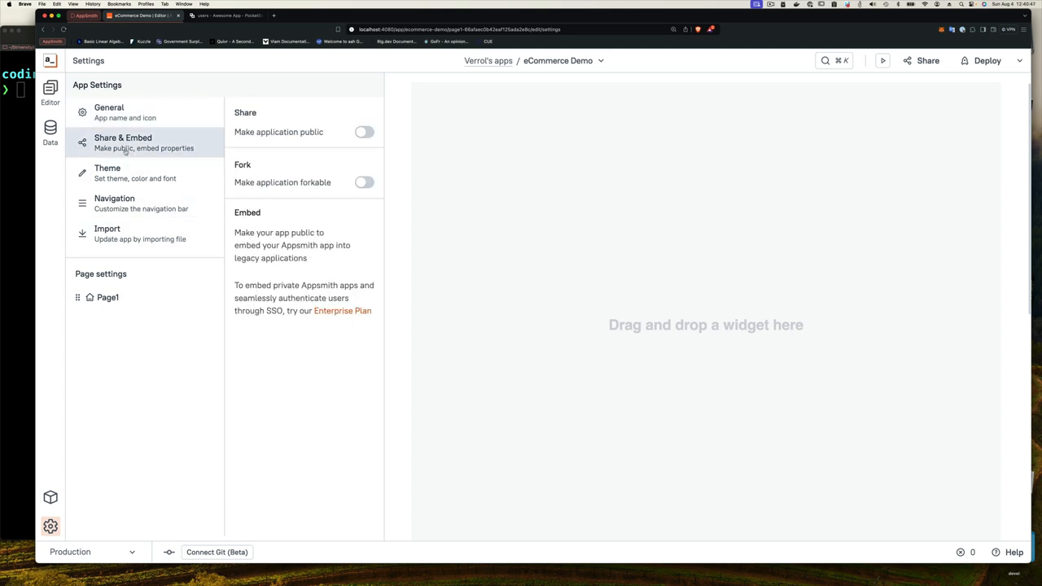
mouse_move(186, 149)
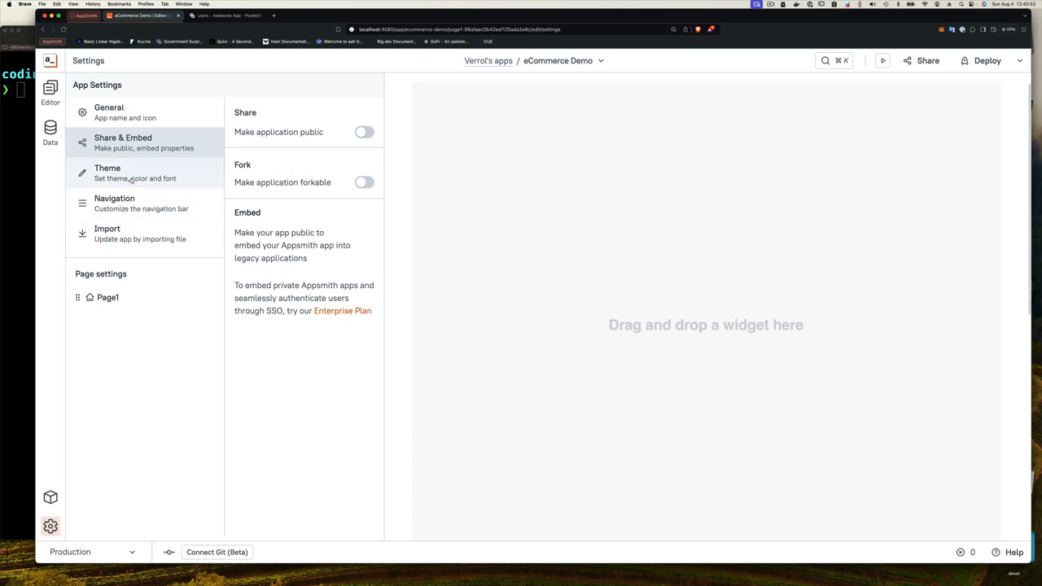
Review the theme settings: System Default font and primary colour #553DE9.
left_click(107, 172)
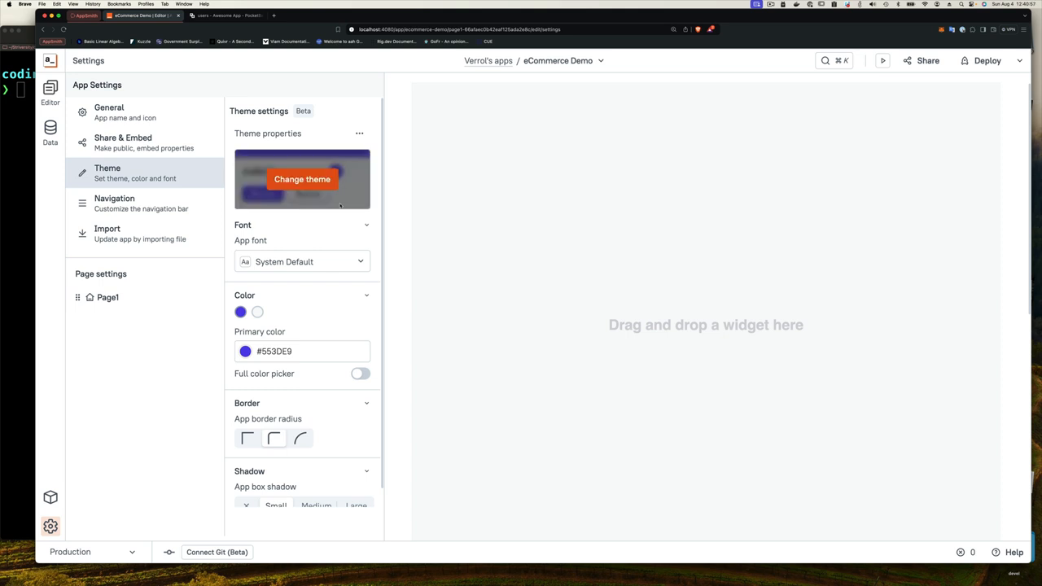
mouse_move(345, 261)
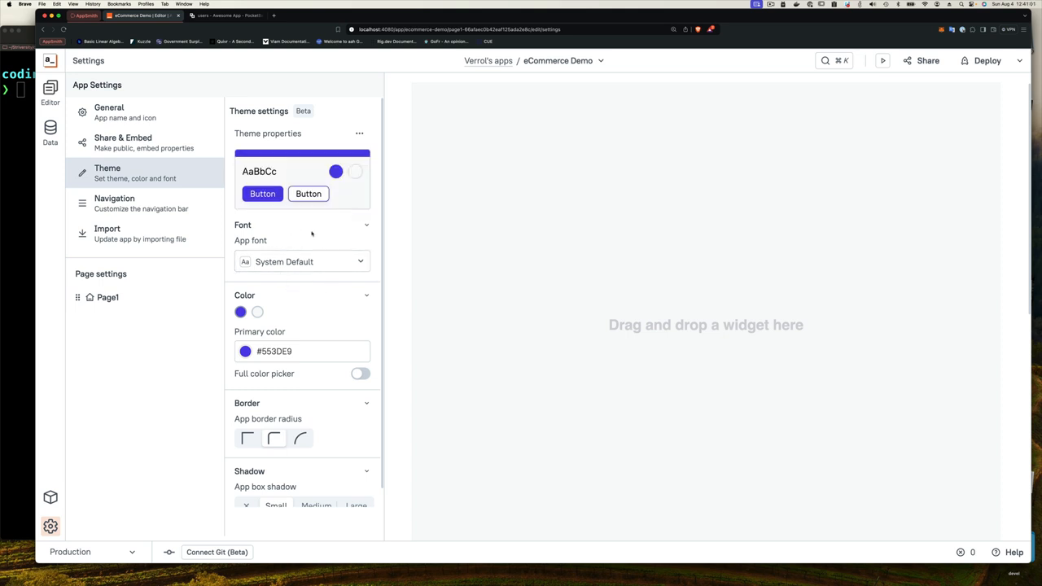
mouse_move(329, 292)
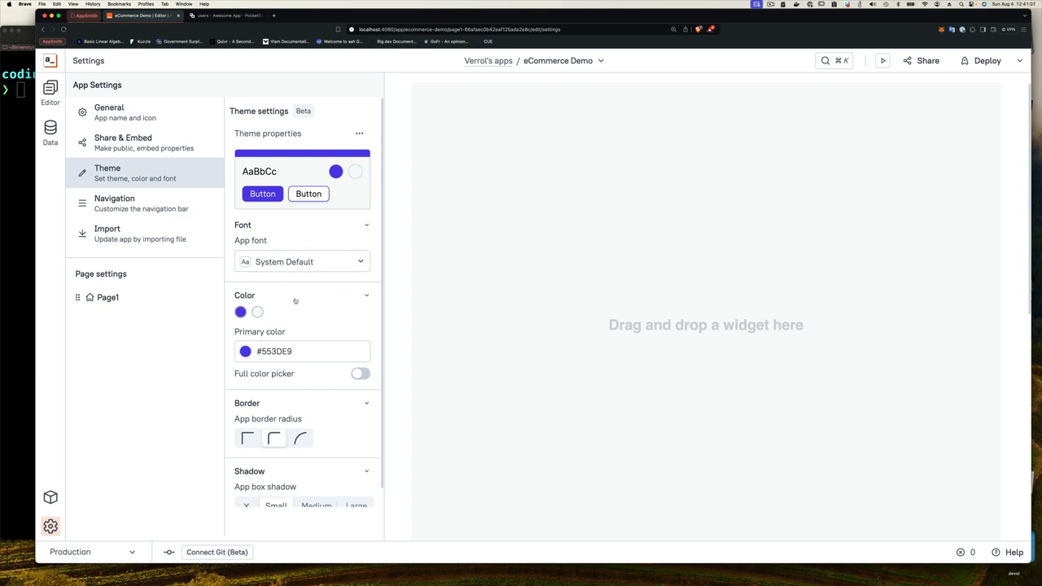
mouse_move(313, 386)
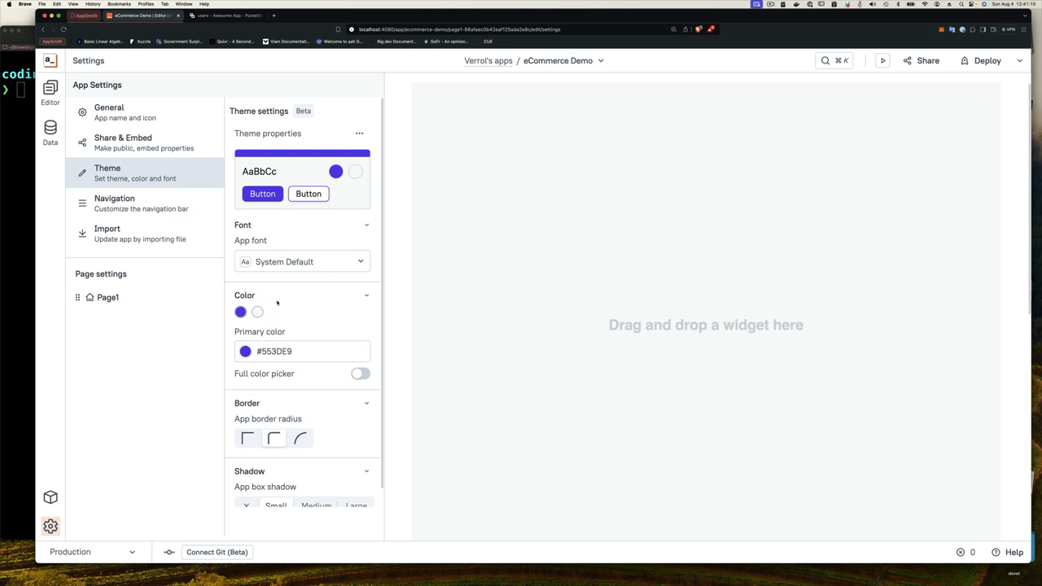
mouse_move(279, 299)
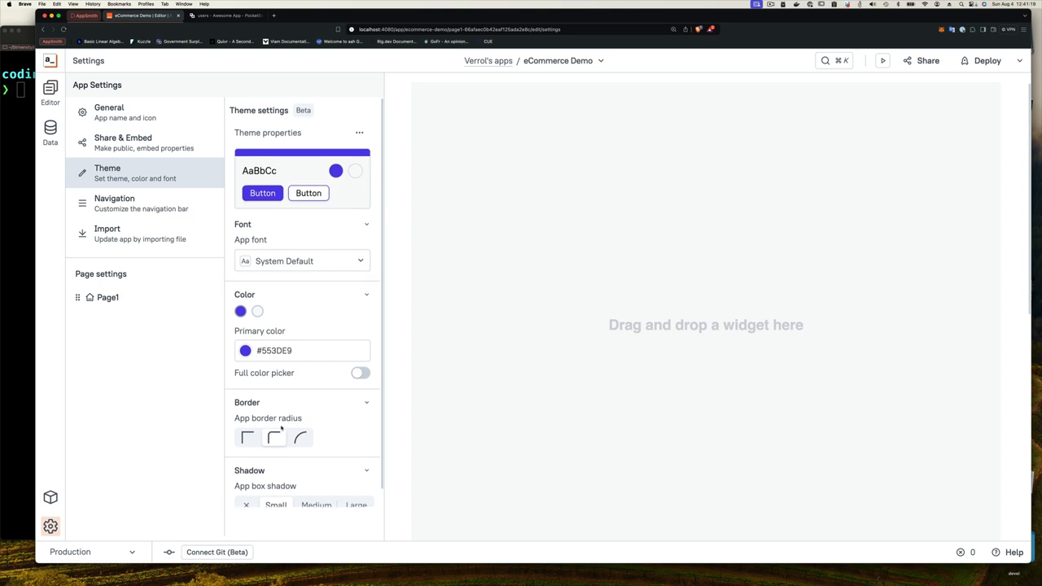
scroll("down", 3)
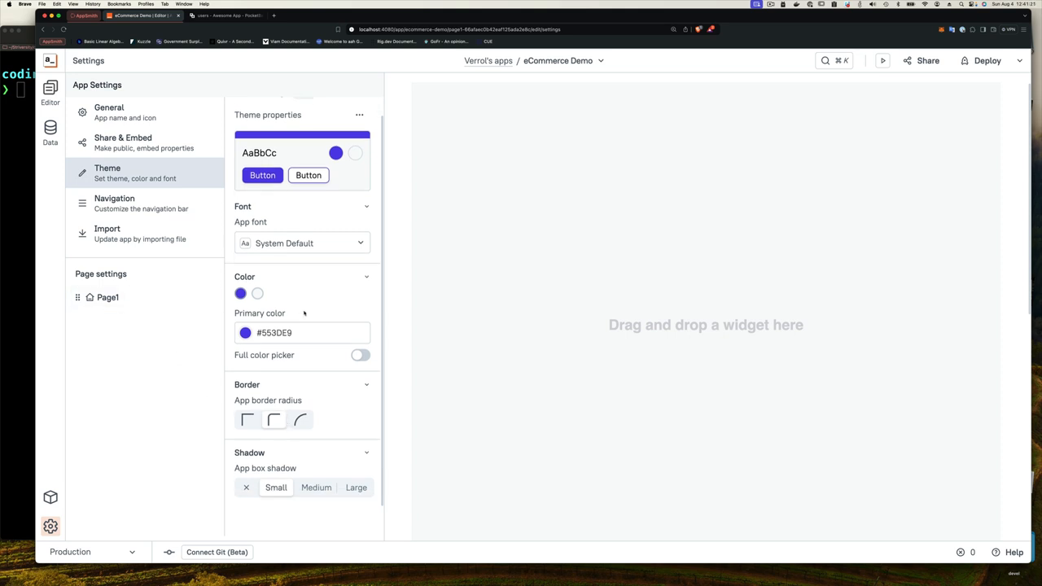
Review the Navigation, Import and Page1 settings, then return to the page editor.
left_click(114, 202)
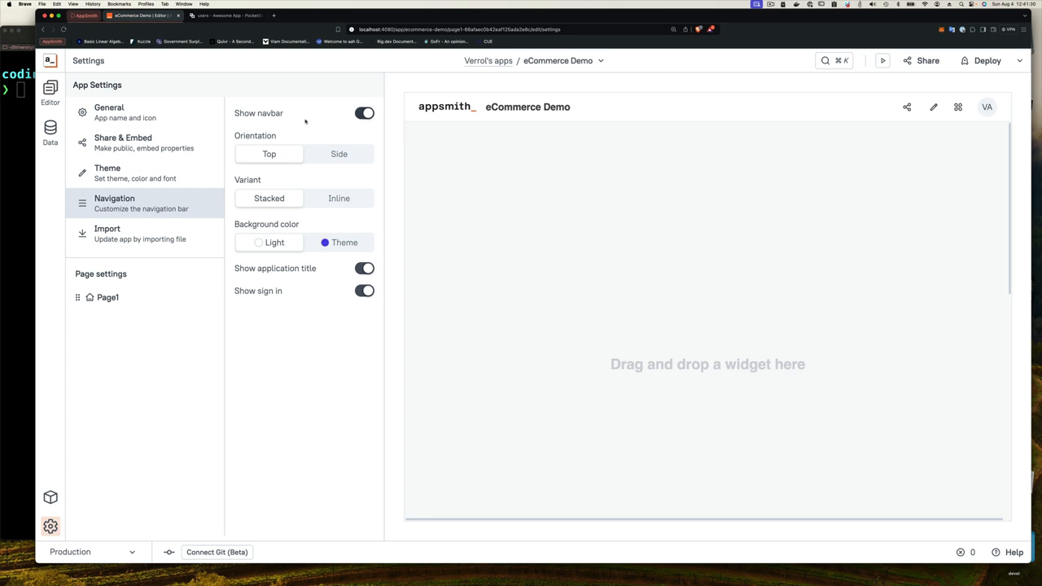
mouse_move(290, 259)
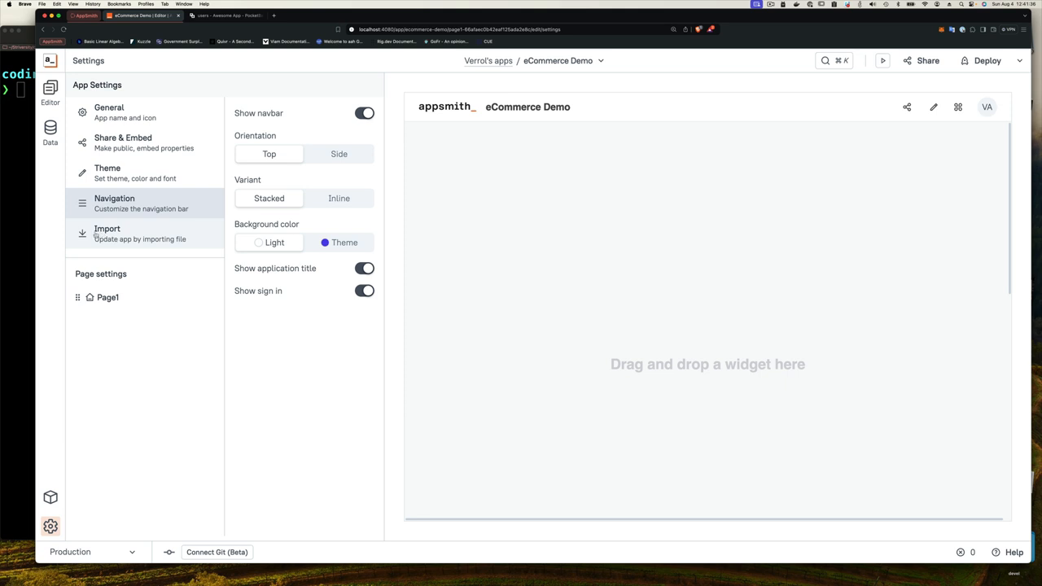
left_click(107, 233)
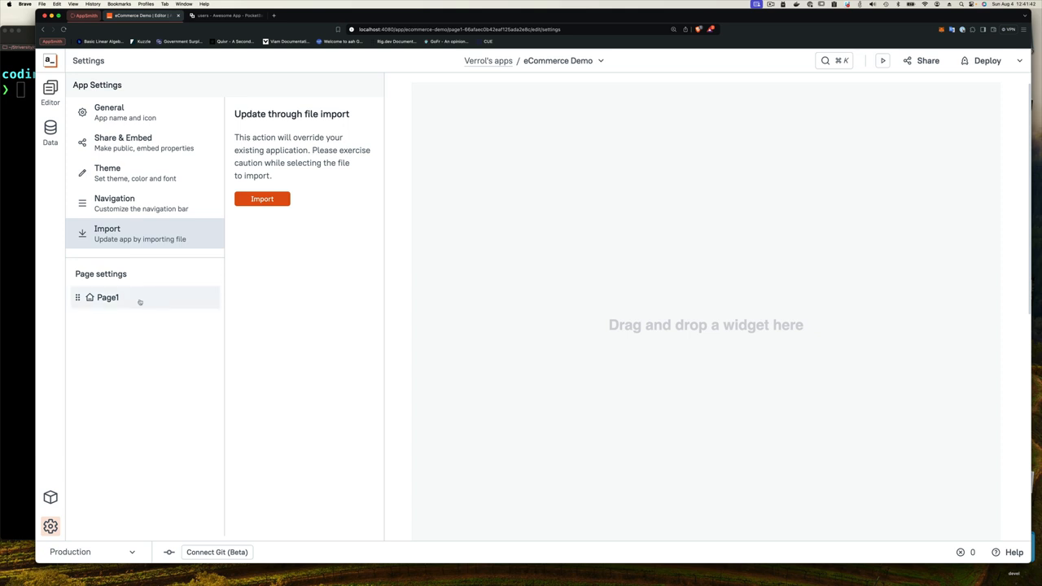
left_click(108, 297)
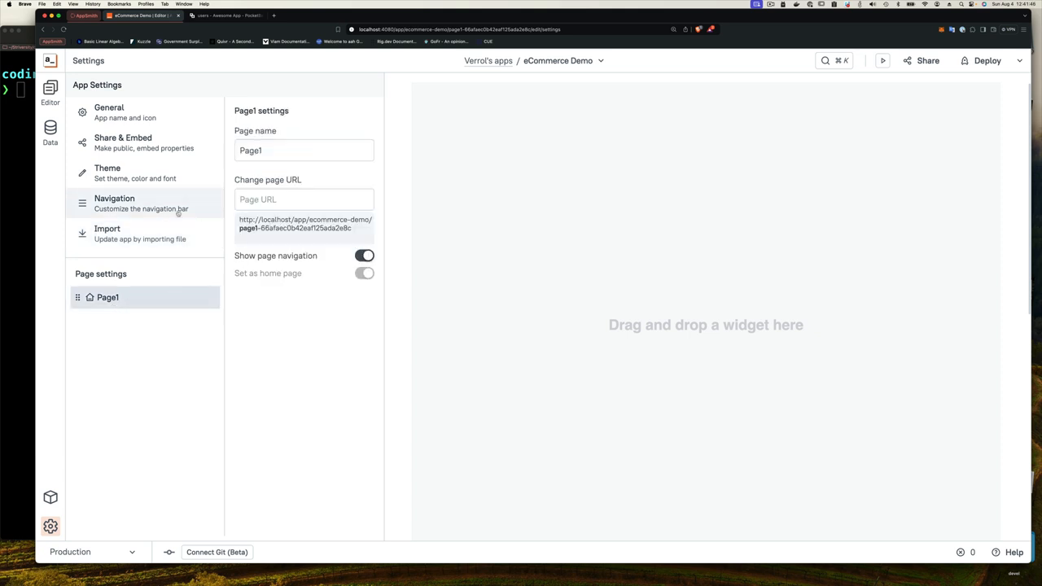
left_click(114, 202)
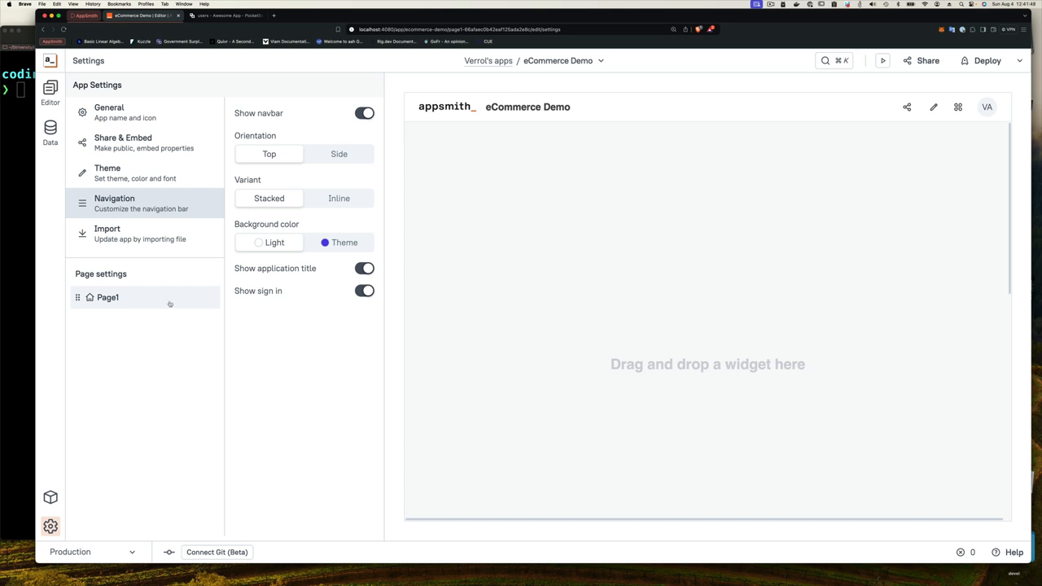
left_click(108, 297)
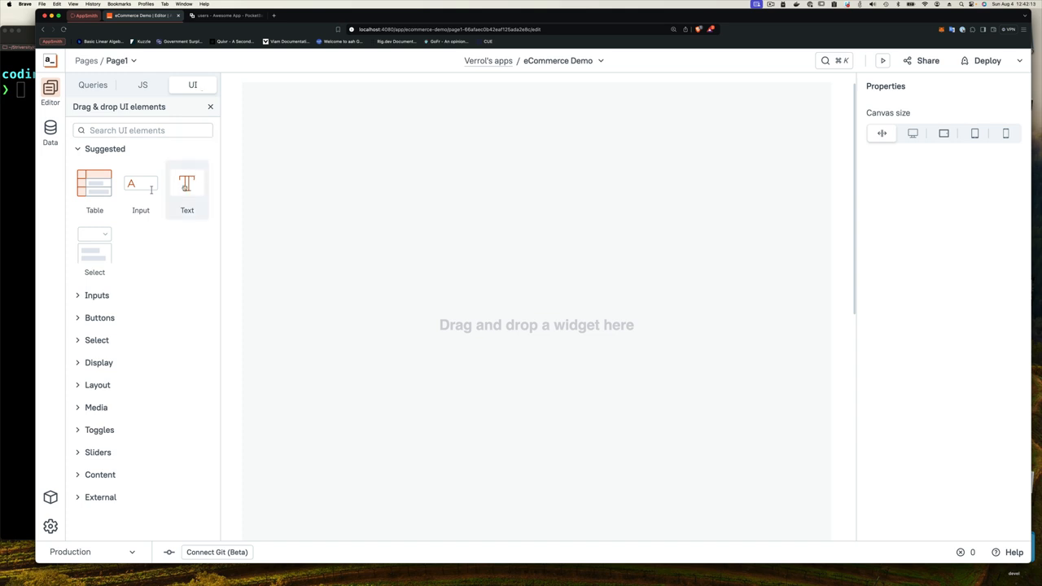
left_click_drag(95, 183, 336, 116)
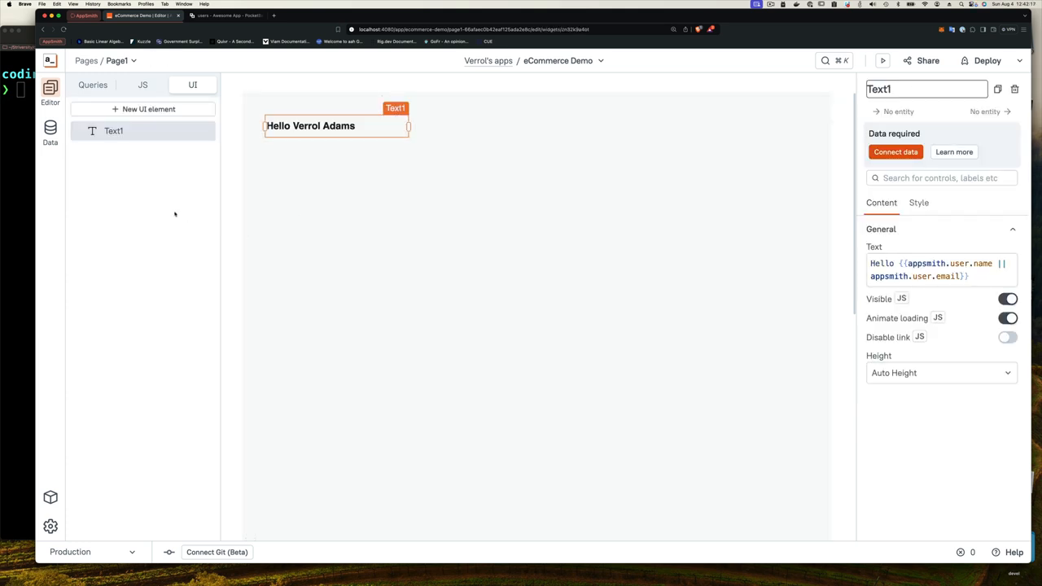
mouse_move(169, 159)
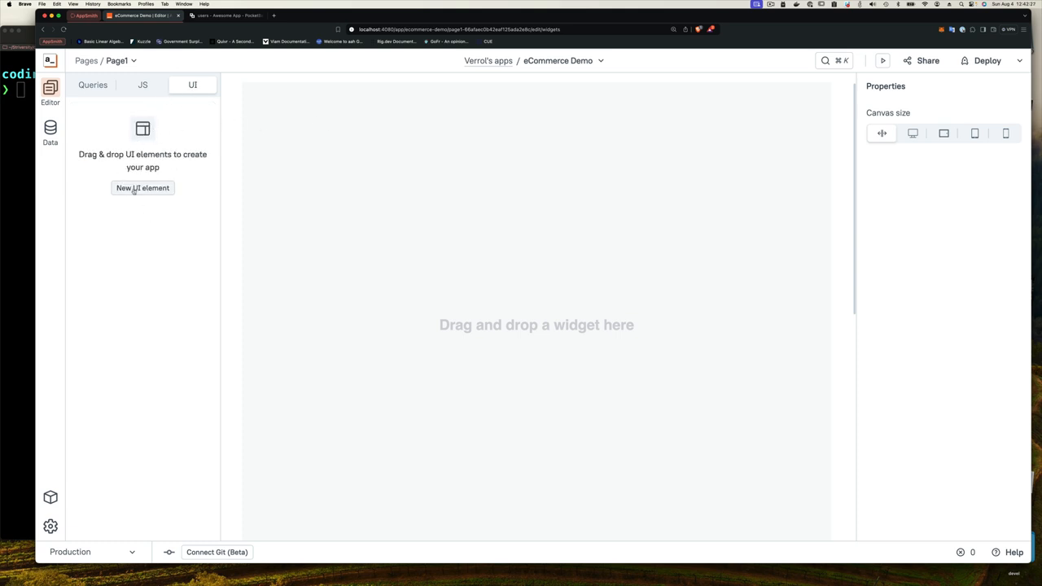
Add a Text widget at the top-left of Page1, showing 'Hello Verrol Adams'.
left_click(143, 189)
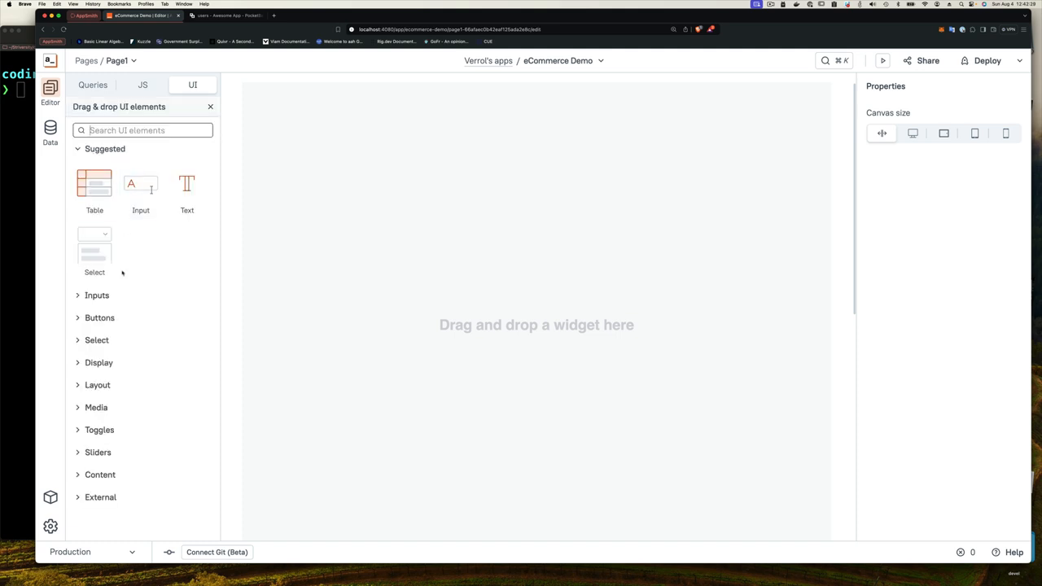
type("text")
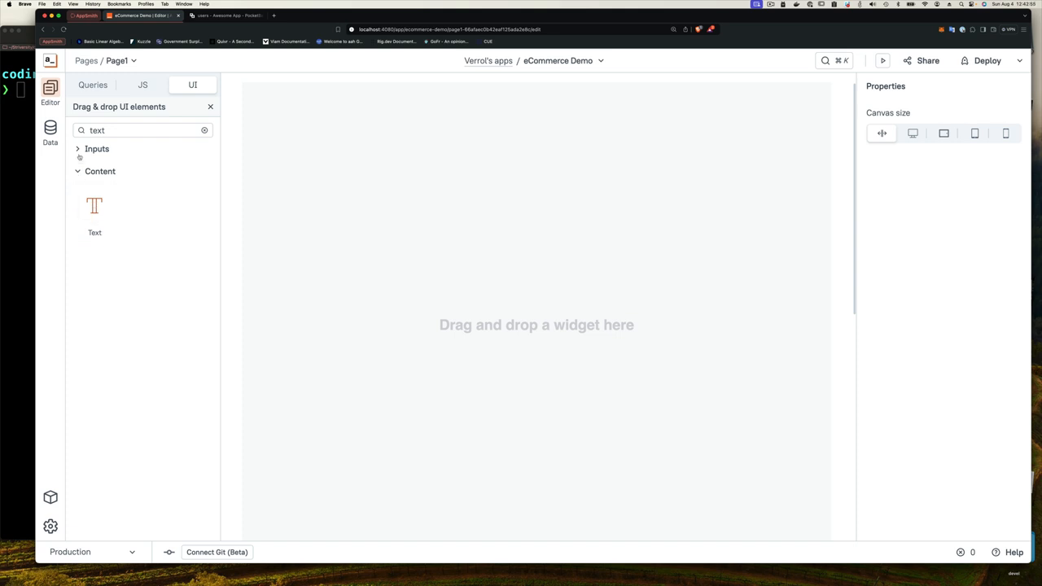
left_click(98, 148)
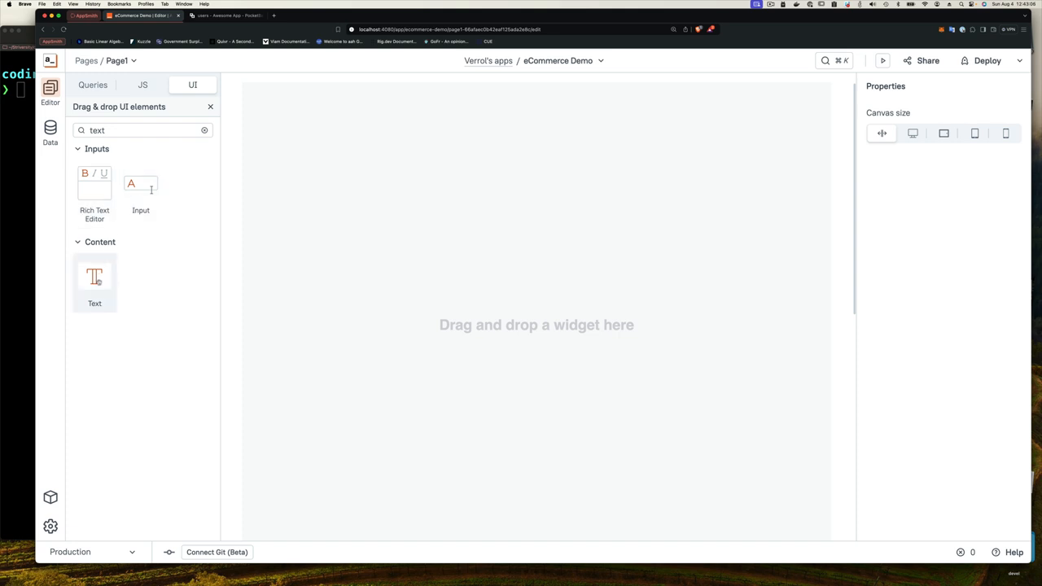
left_click_drag(94, 277, 313, 111)
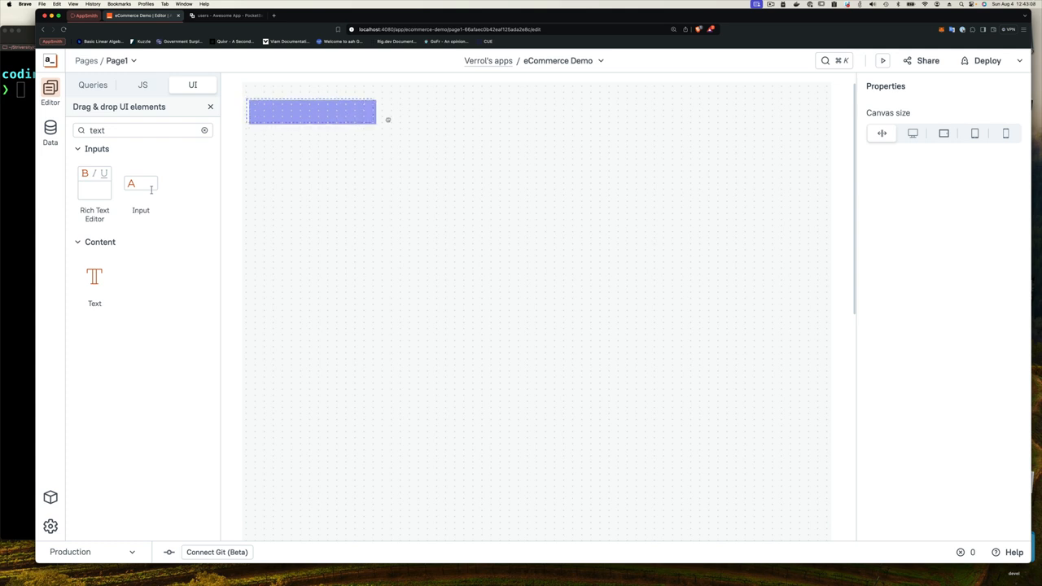
left_click_drag(312, 112, 335, 116)
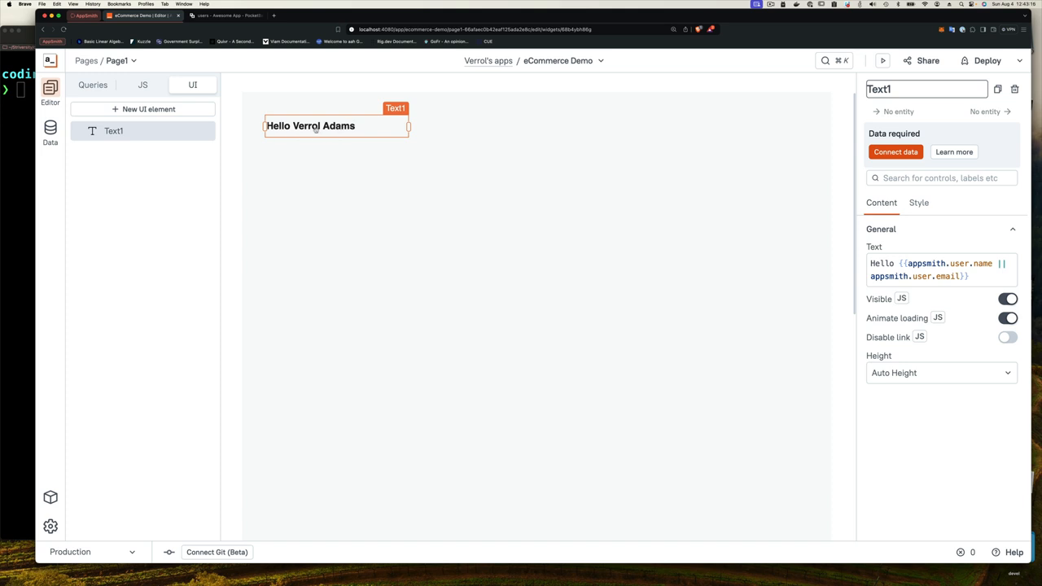
mouse_move(629, 173)
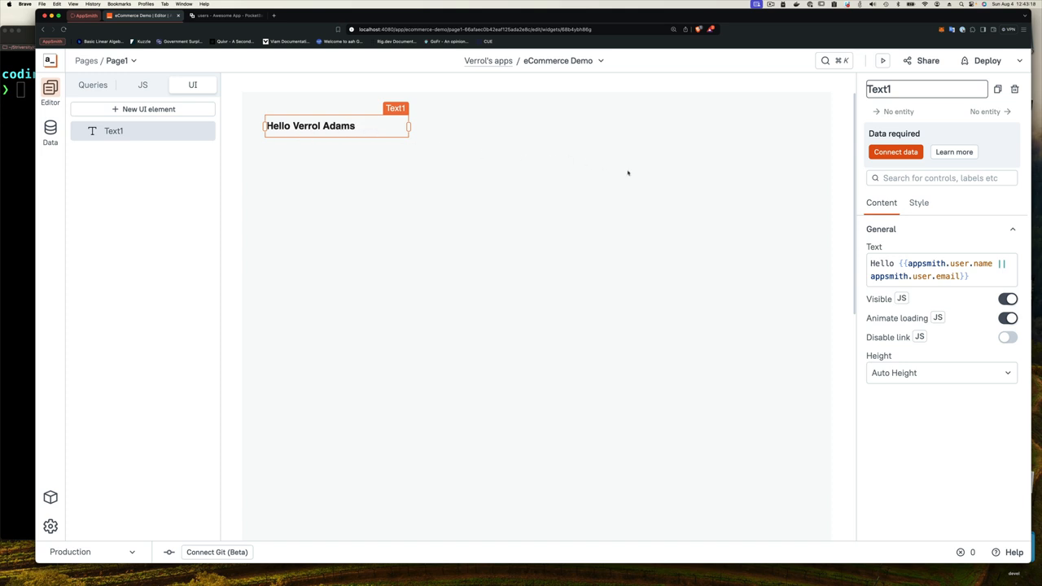
mouse_move(557, 121)
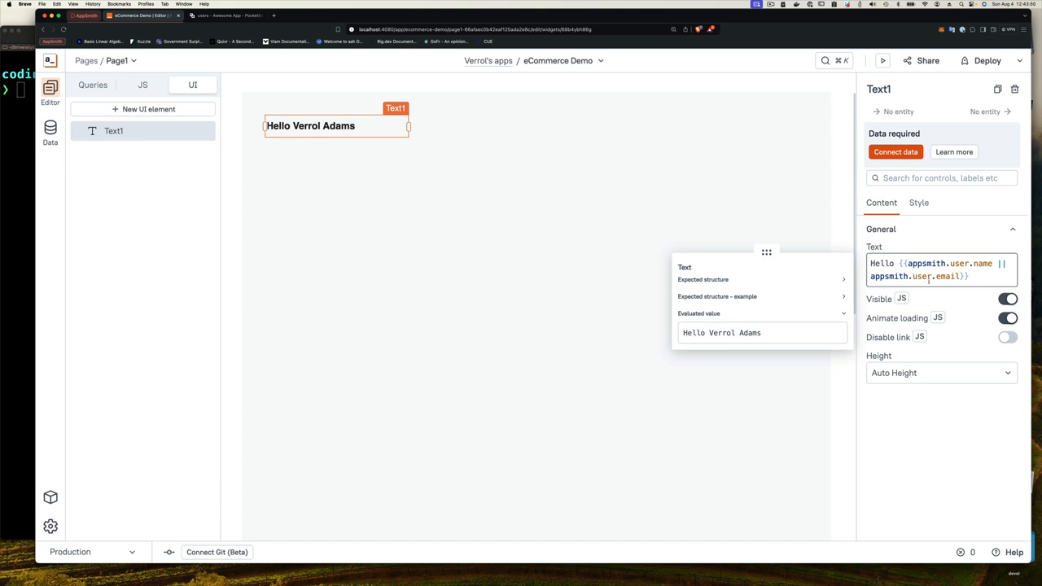
Change the Text1 widget's content to 'Items'.
triple_click(937, 270)
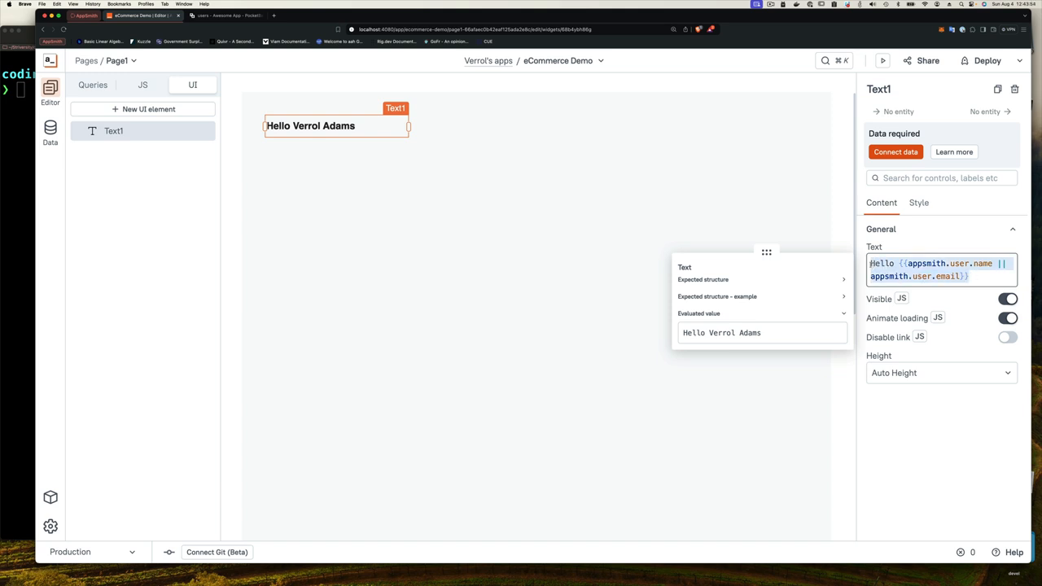
type("Items")
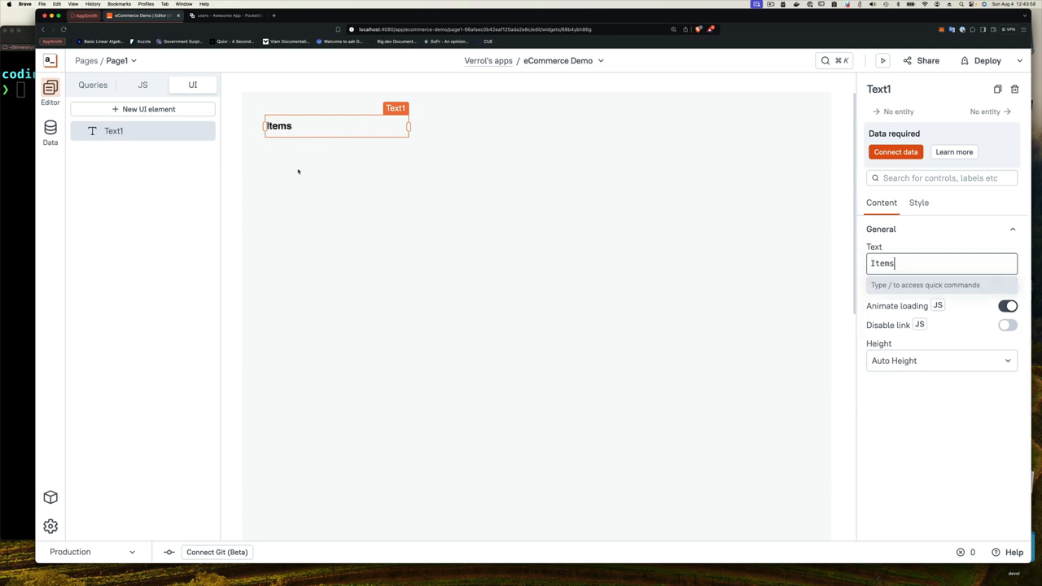
mouse_move(321, 80)
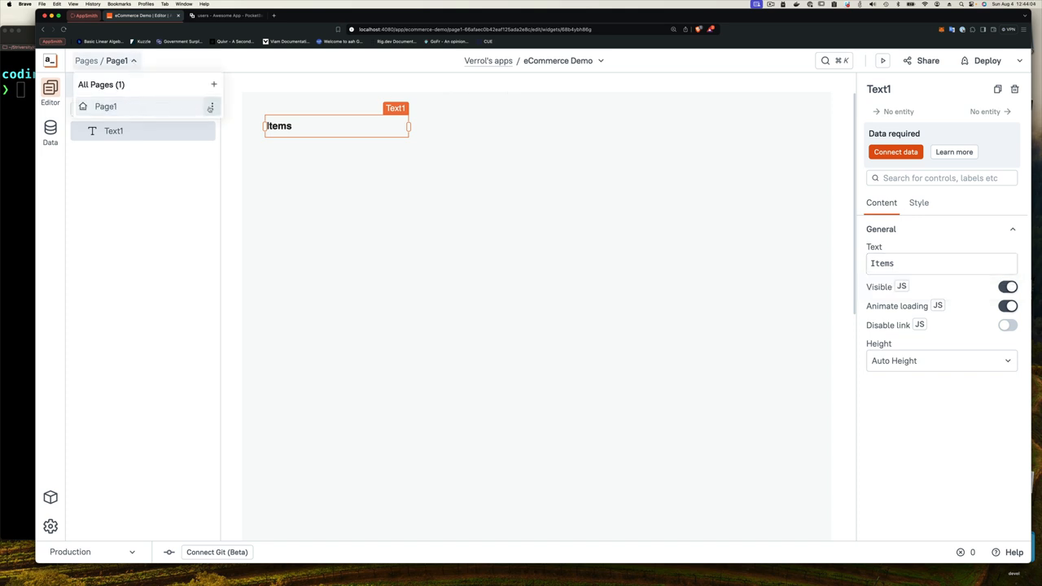
Rename the app's only page from Page1 to itemsList via the Pages dropdown.
left_click(212, 108)
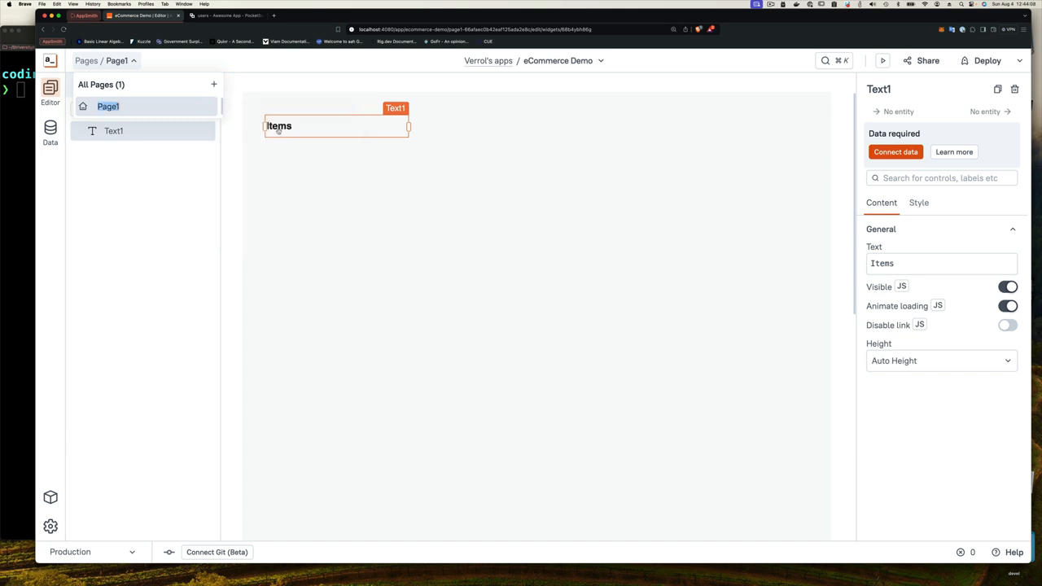
type("itemsList")
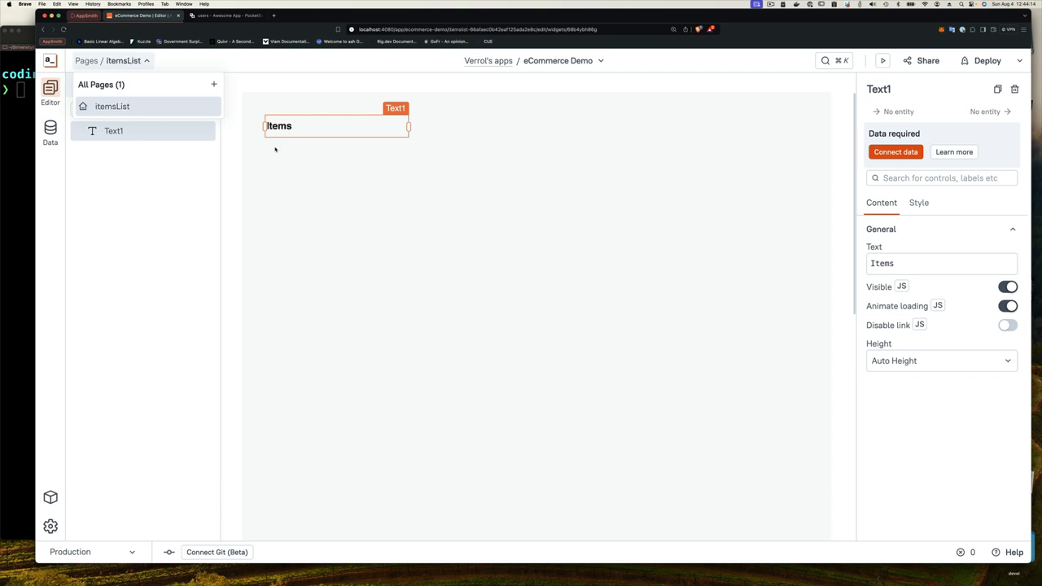
mouse_move(397, 114)
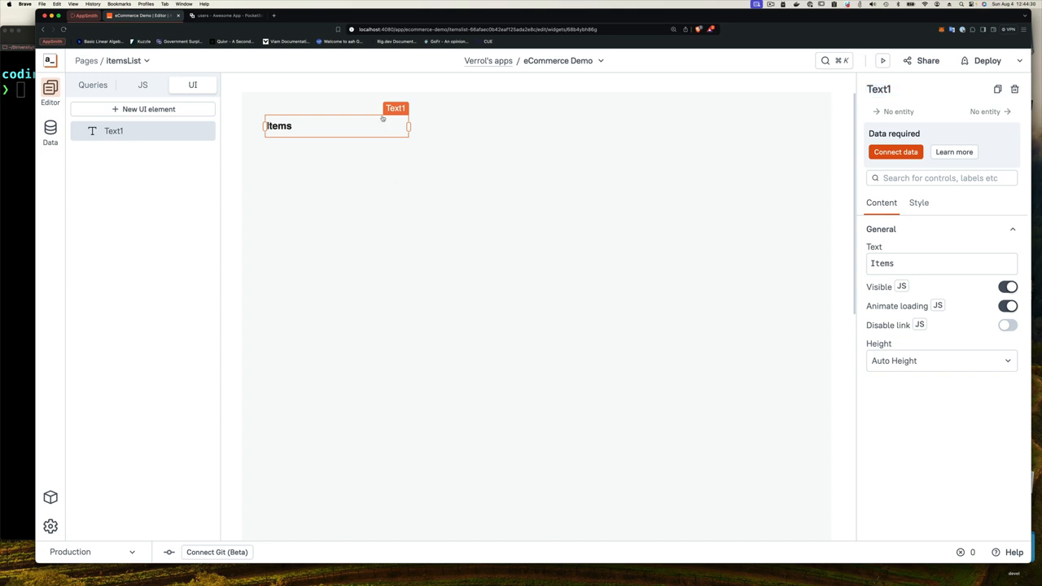
mouse_move(319, 143)
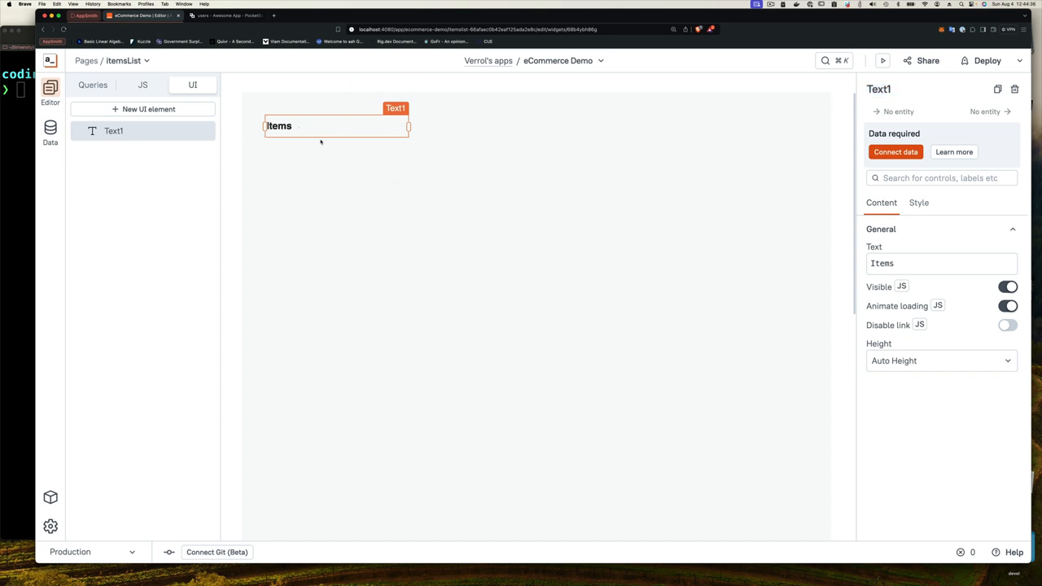
mouse_move(119, 145)
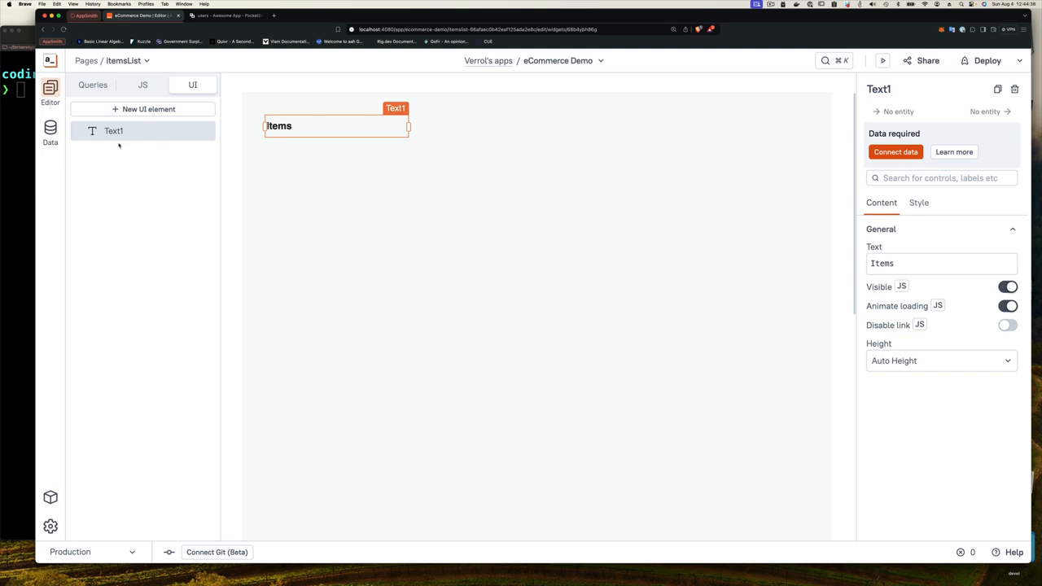
mouse_move(150, 108)
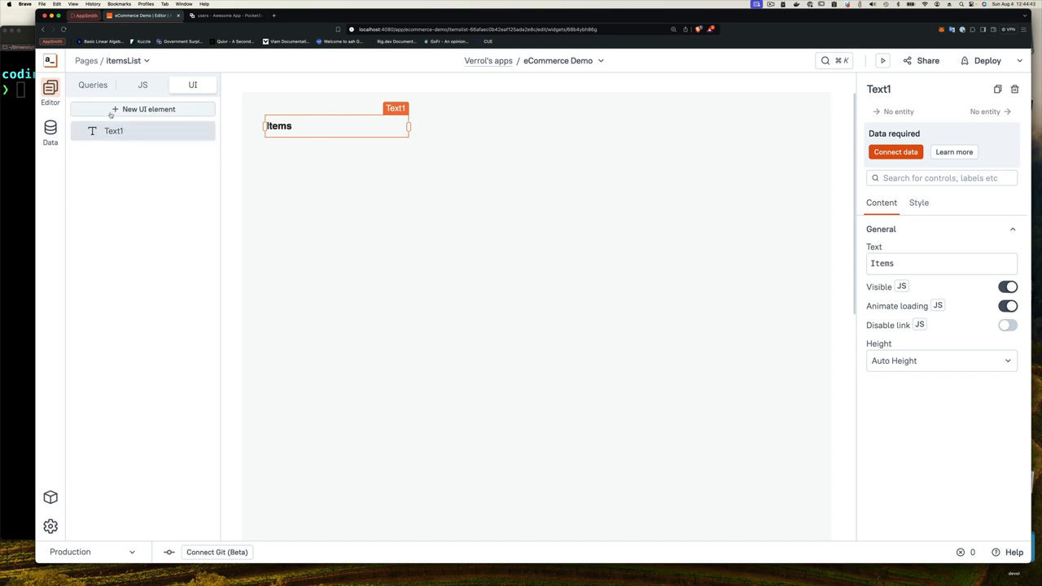
Place a Table widget below the Items heading and stretch it taller.
left_click(148, 109)
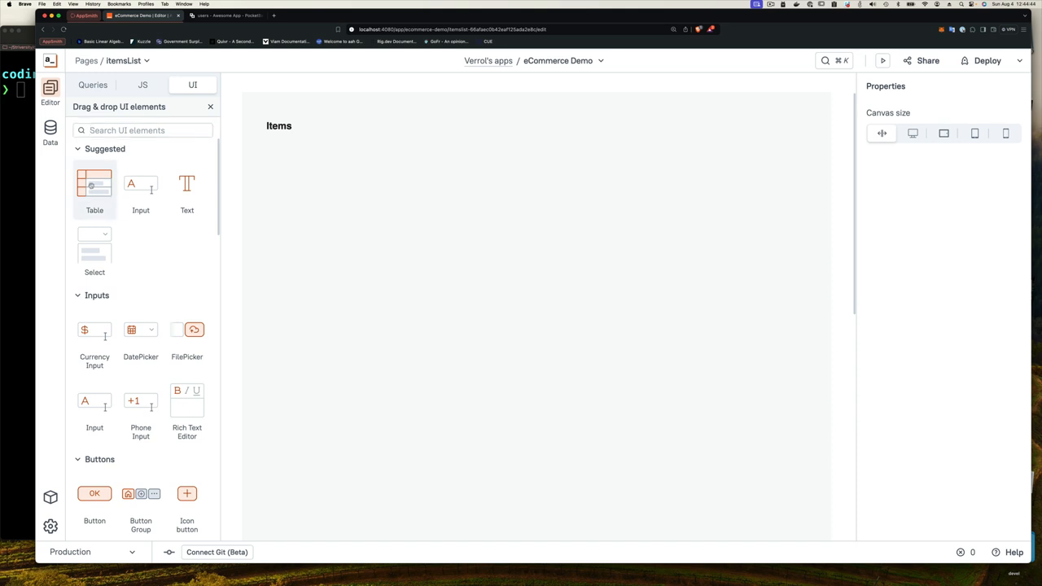
left_click_drag(95, 182, 417, 252)
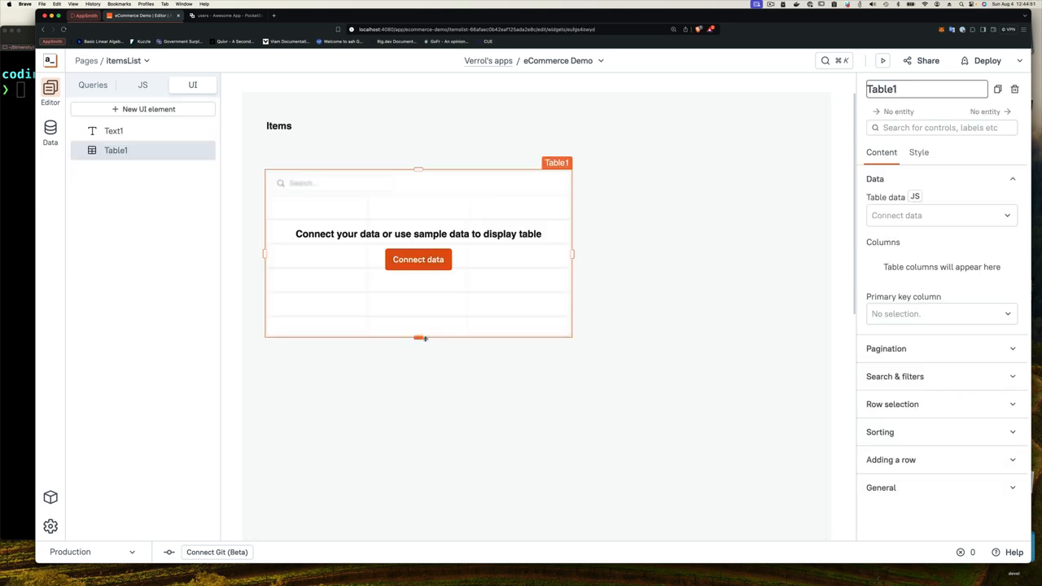
left_click_drag(421, 337, 422, 460)
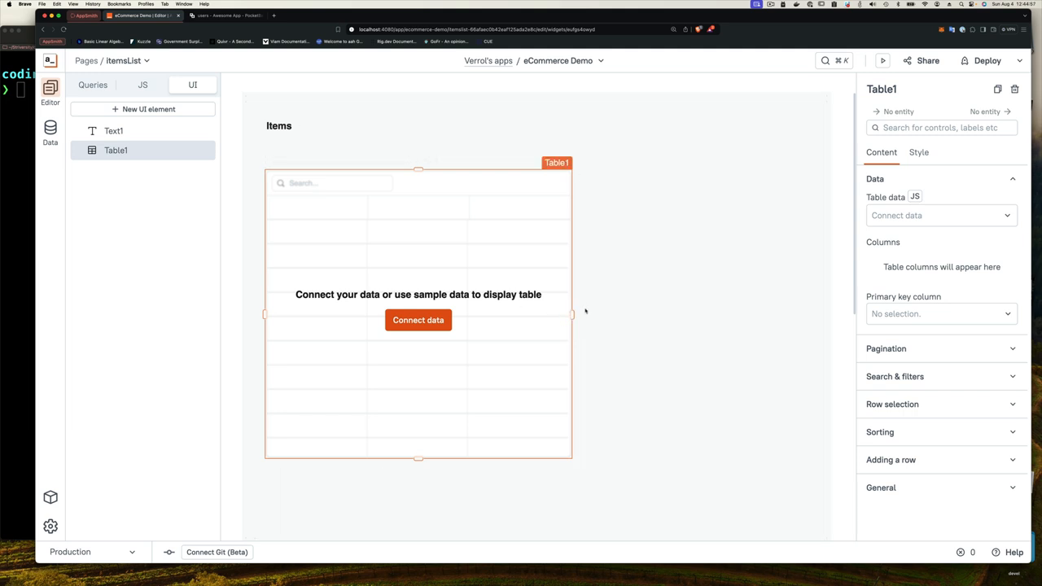
mouse_move(417, 320)
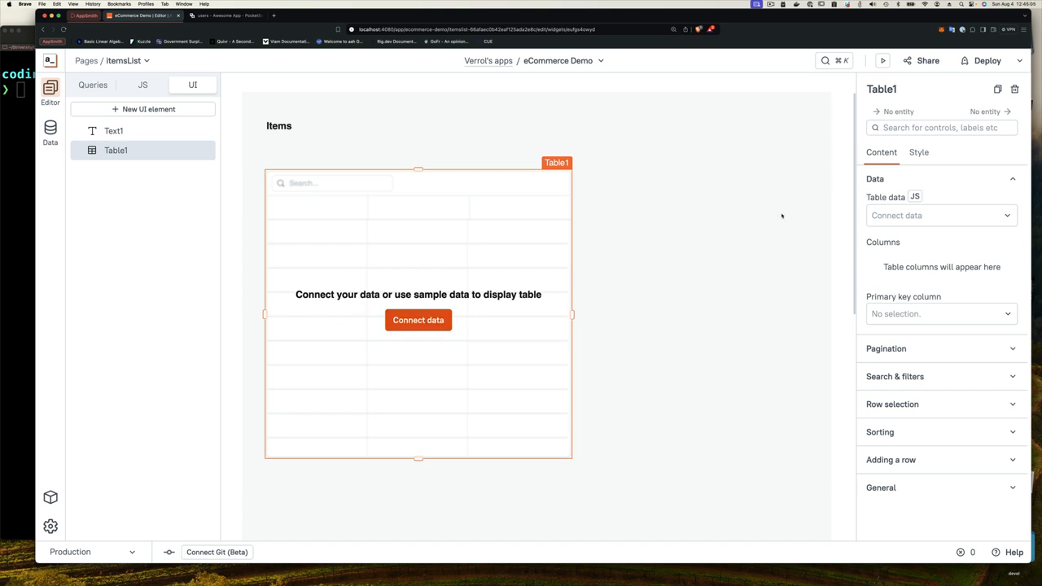
mouse_move(906, 140)
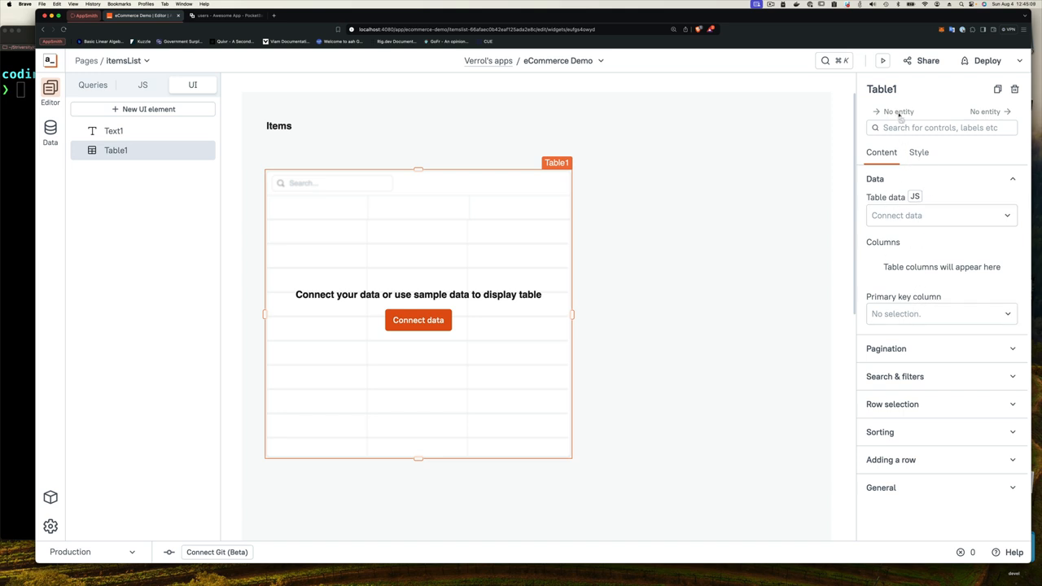
mouse_move(534, 162)
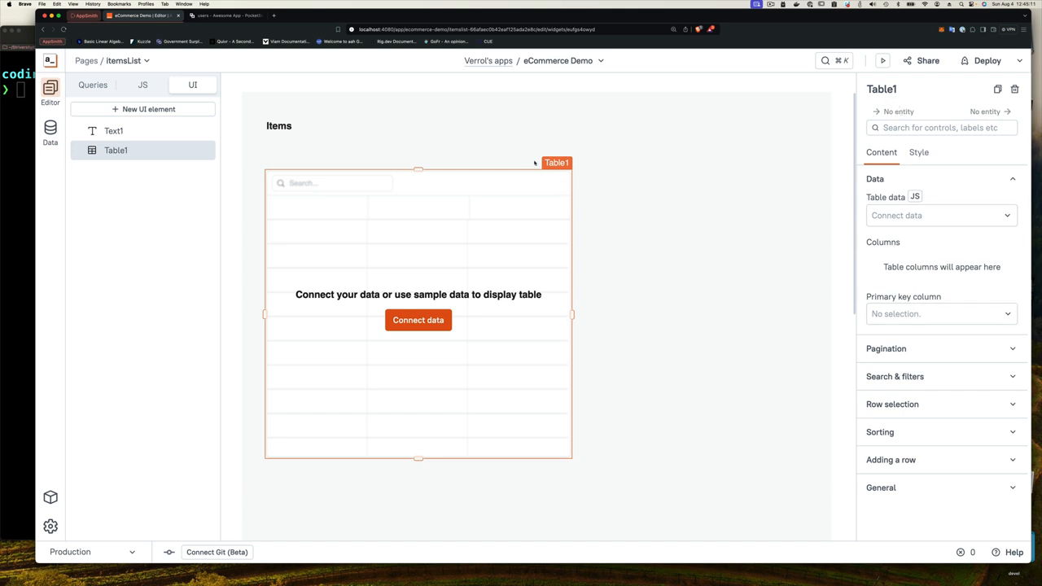
mouse_move(741, 177)
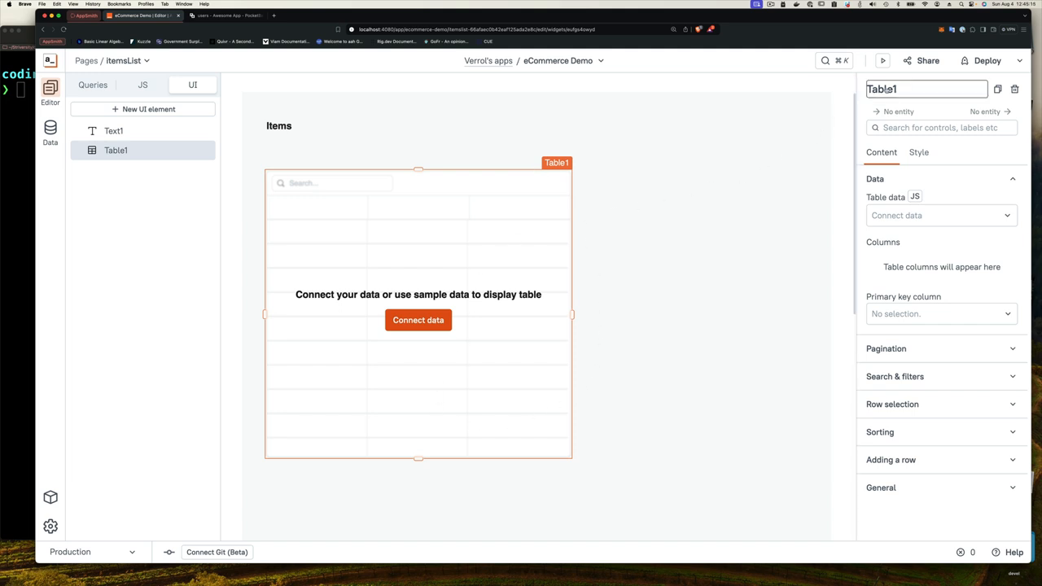
Rename the Table1 widget to itemsTable in its property pane.
double_click(883, 88)
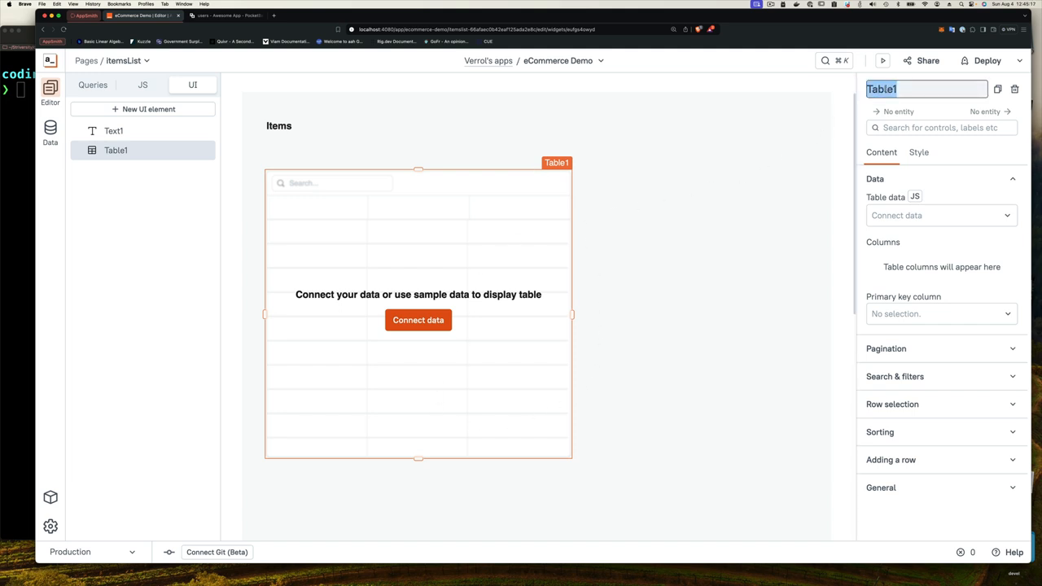
type("itemsTab")
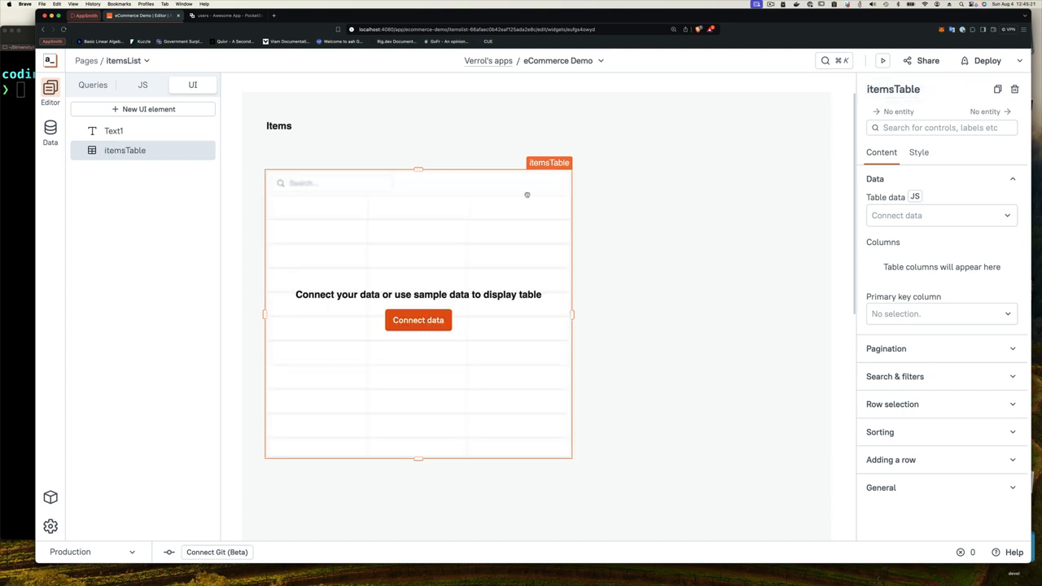
mouse_move(614, 260)
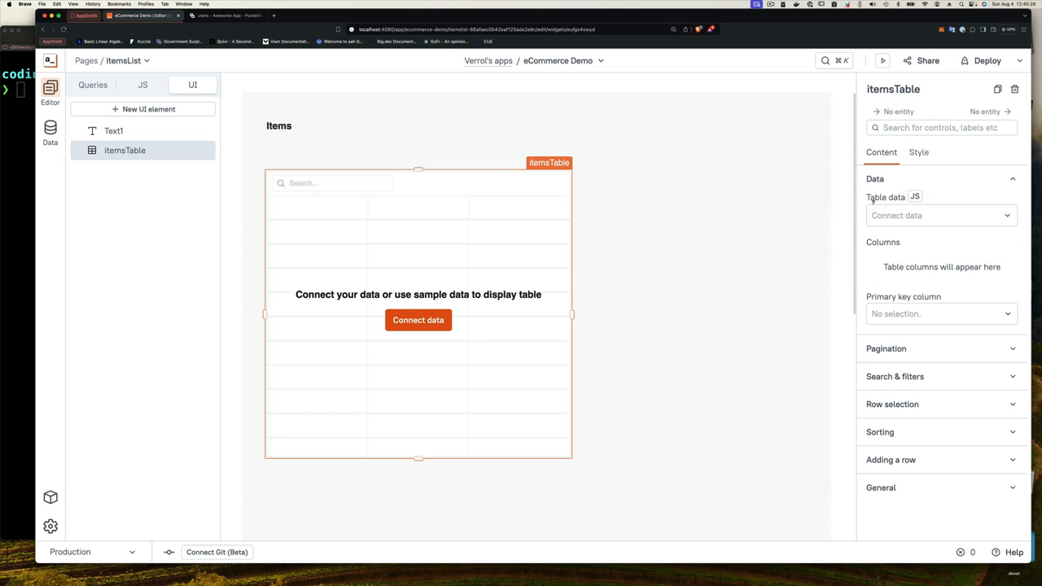
mouse_move(886, 197)
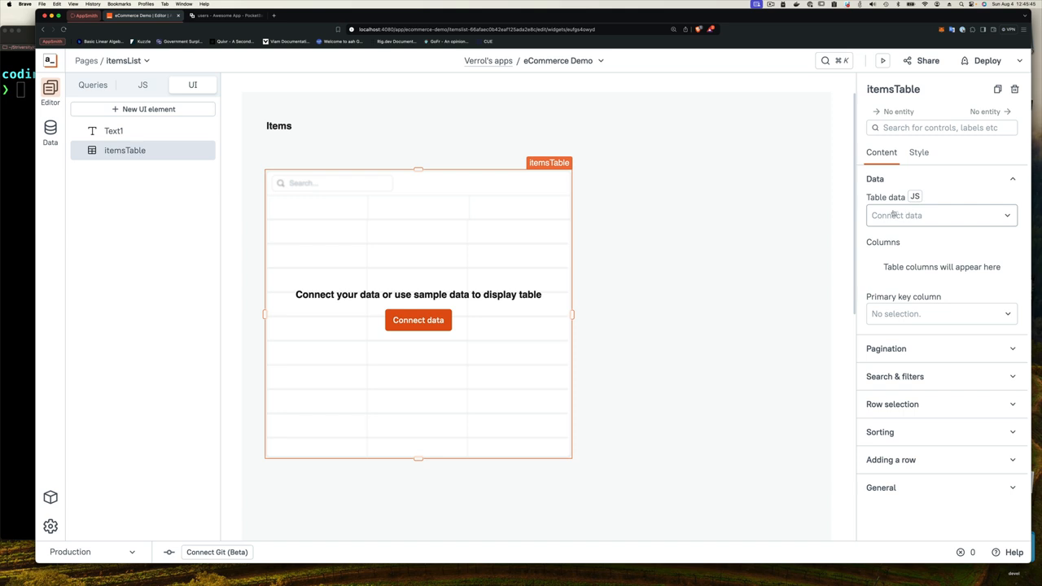
Switch itemsTable's table data to a JS binding and start editing the empty expression.
left_click(936, 215)
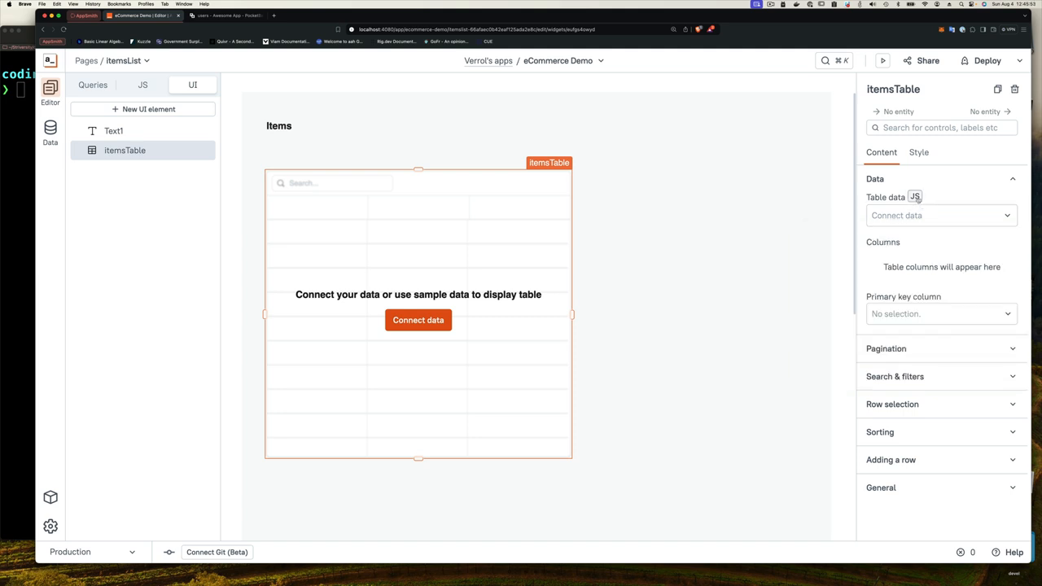
left_click(915, 197)
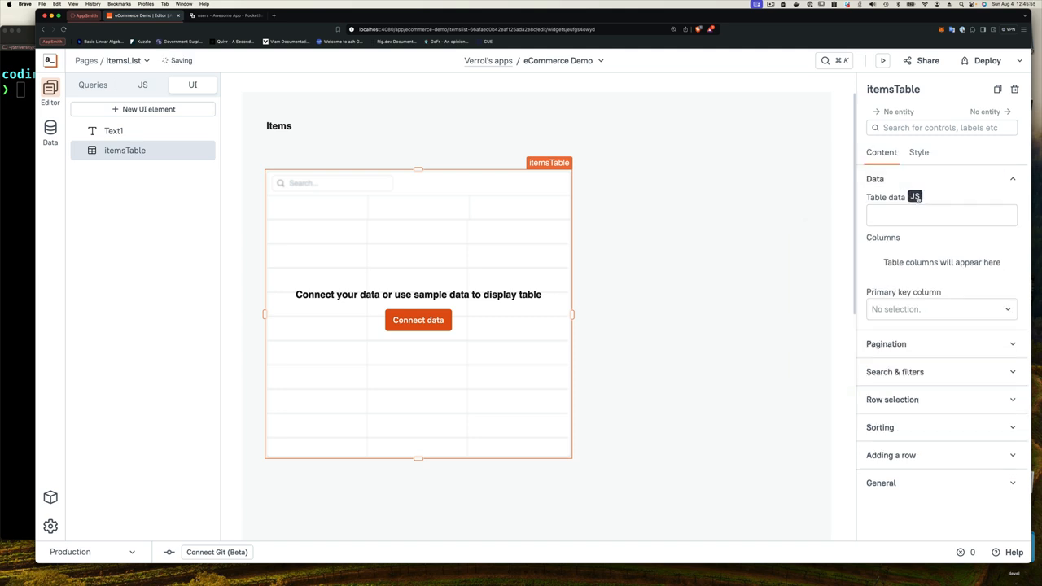
left_click(936, 215)
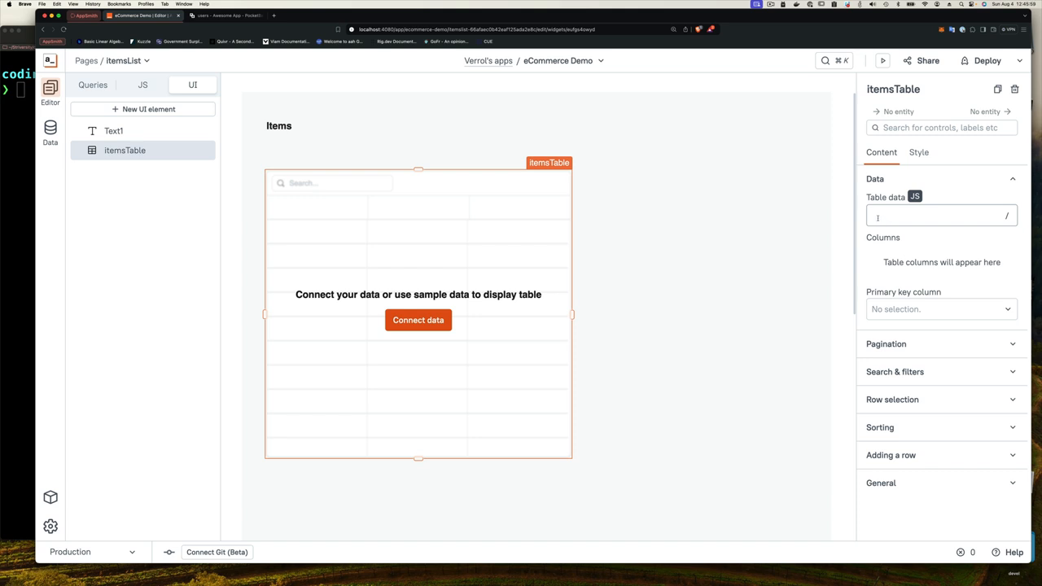
left_click(937, 215)
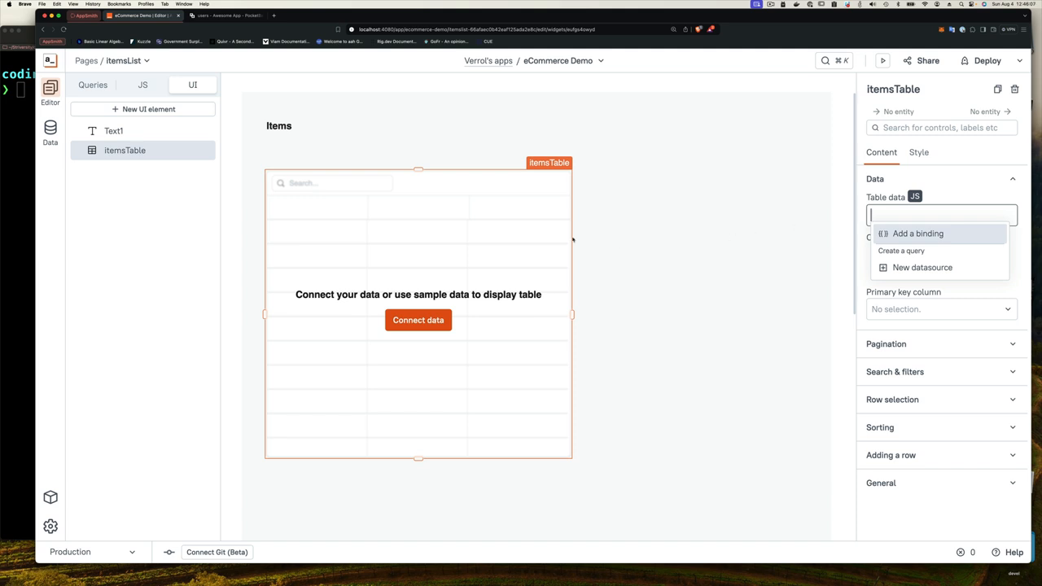
mouse_move(21, 318)
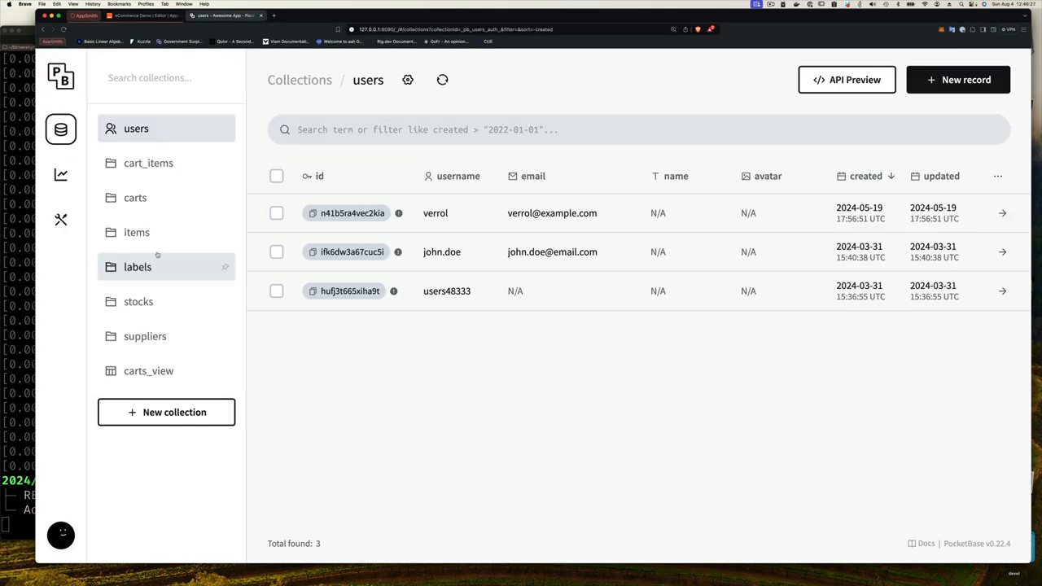
View the items collection in PocketBase with its five product records.
left_click(136, 231)
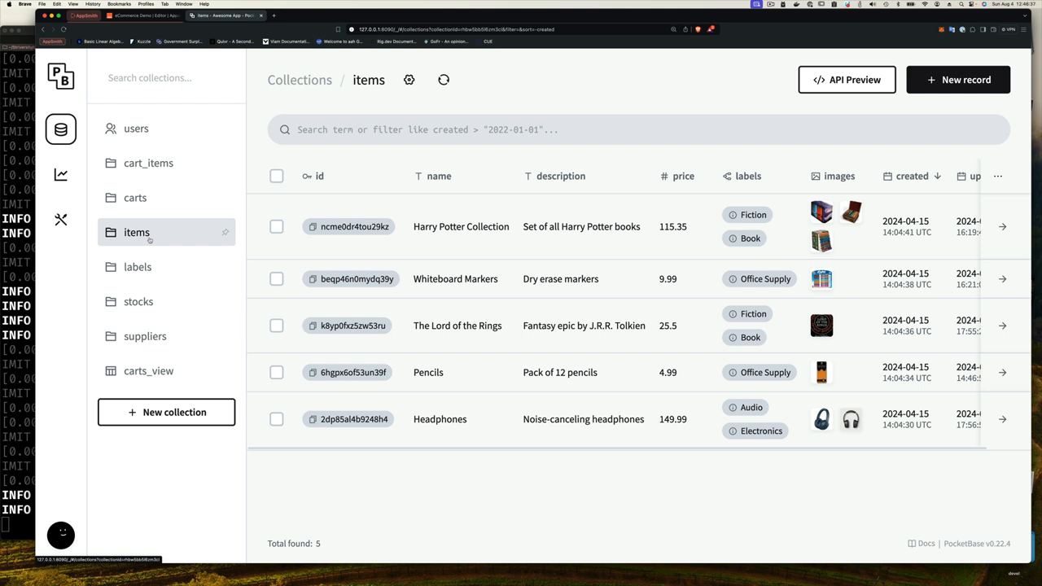
mouse_move(166, 268)
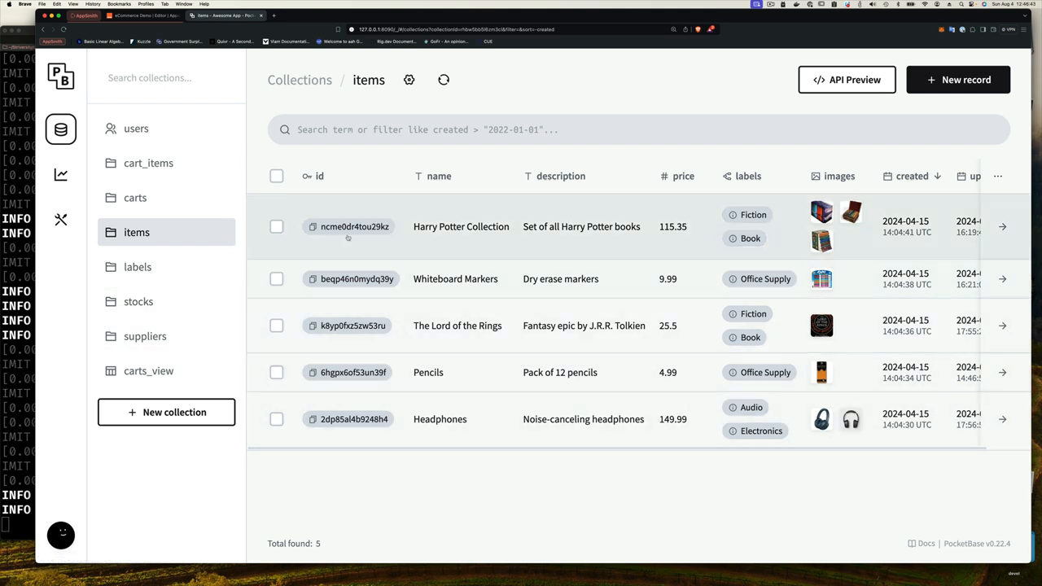
left_click(438, 176)
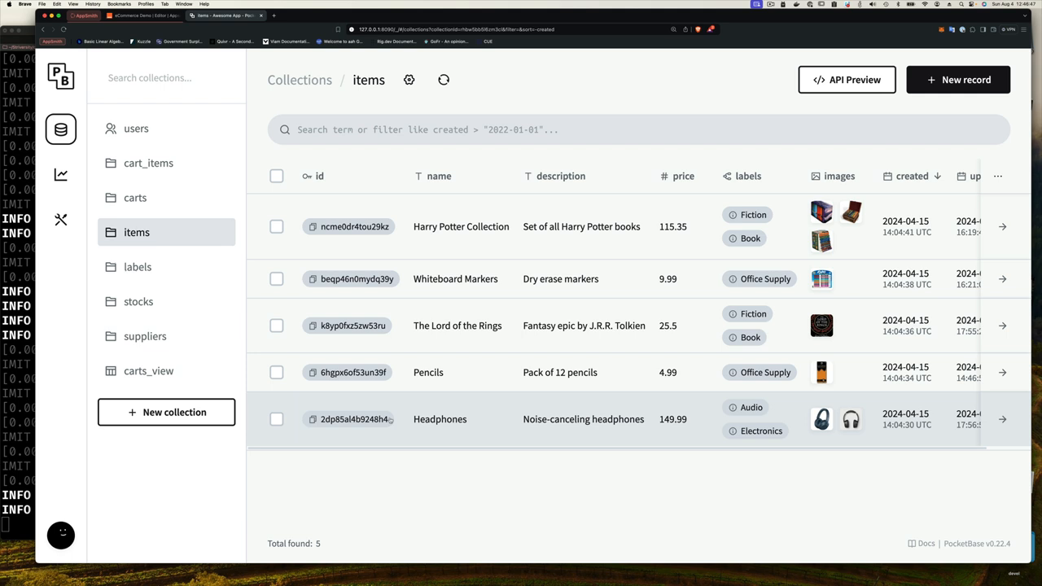
mouse_move(534, 489)
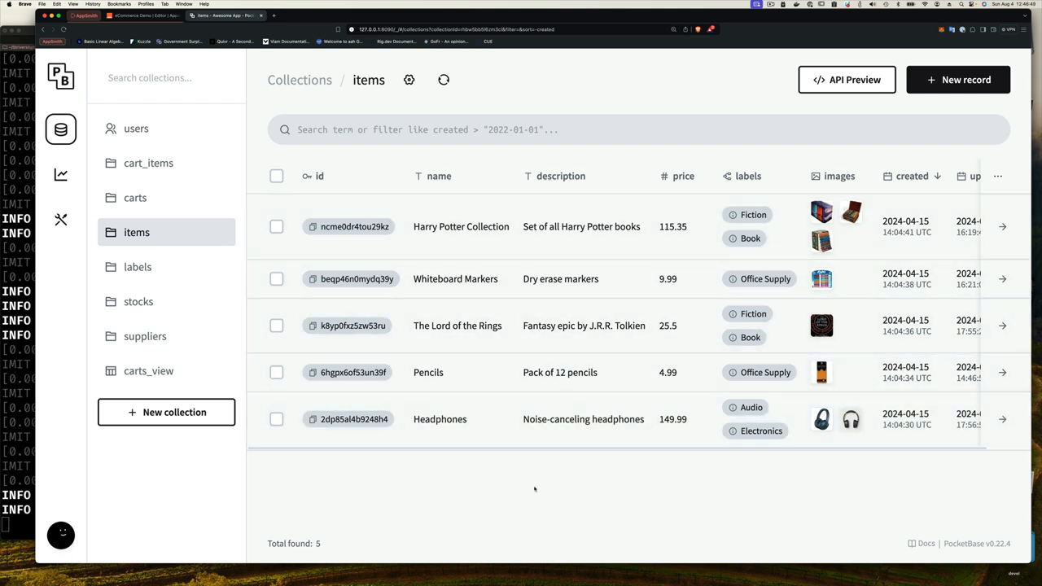
mouse_move(427, 445)
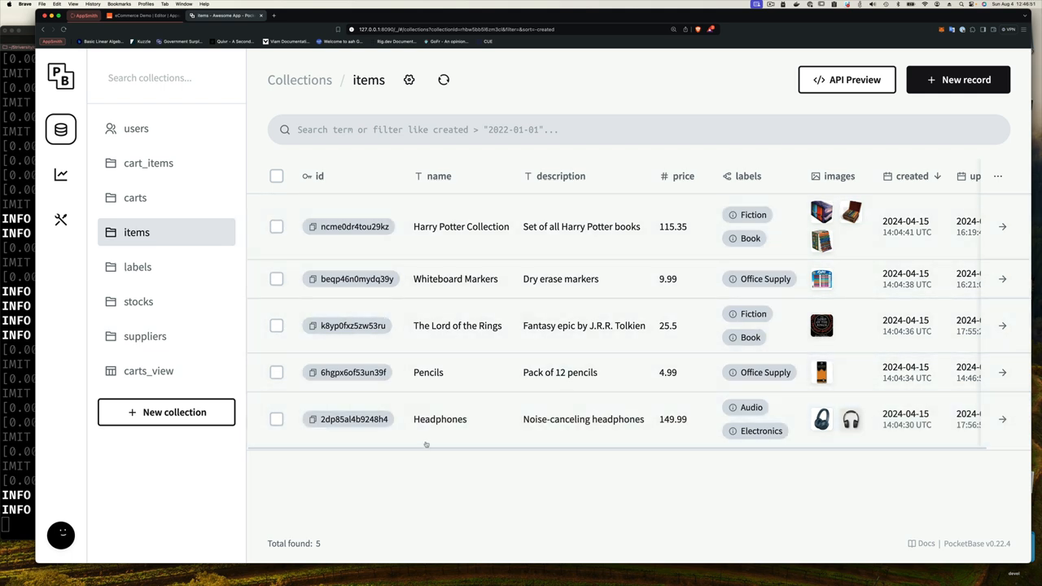
mouse_move(489, 485)
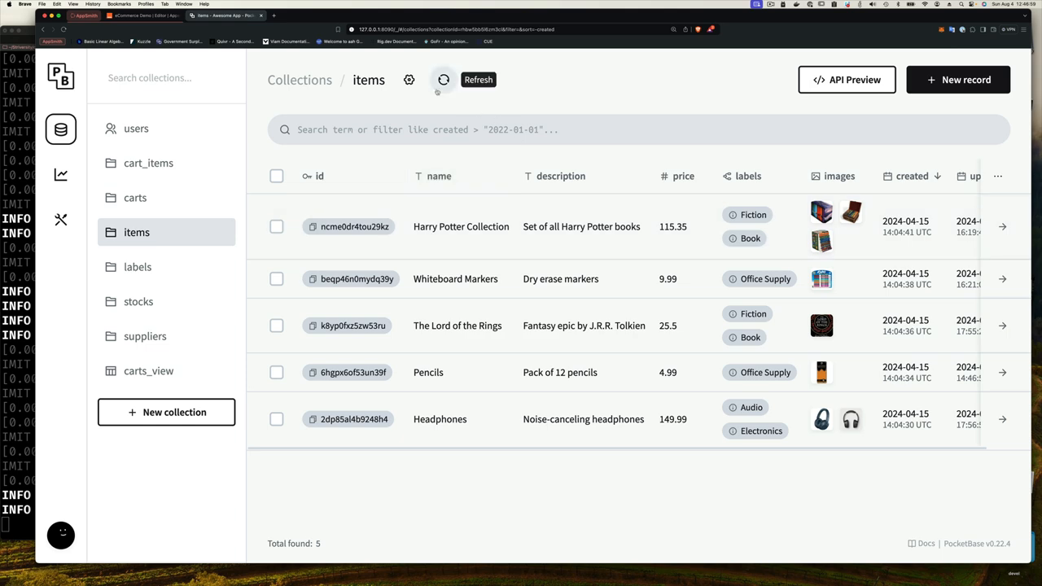
Review the items collection's API rules, toggle list to admins-only and back, and cancel unsaved.
left_click(409, 80)
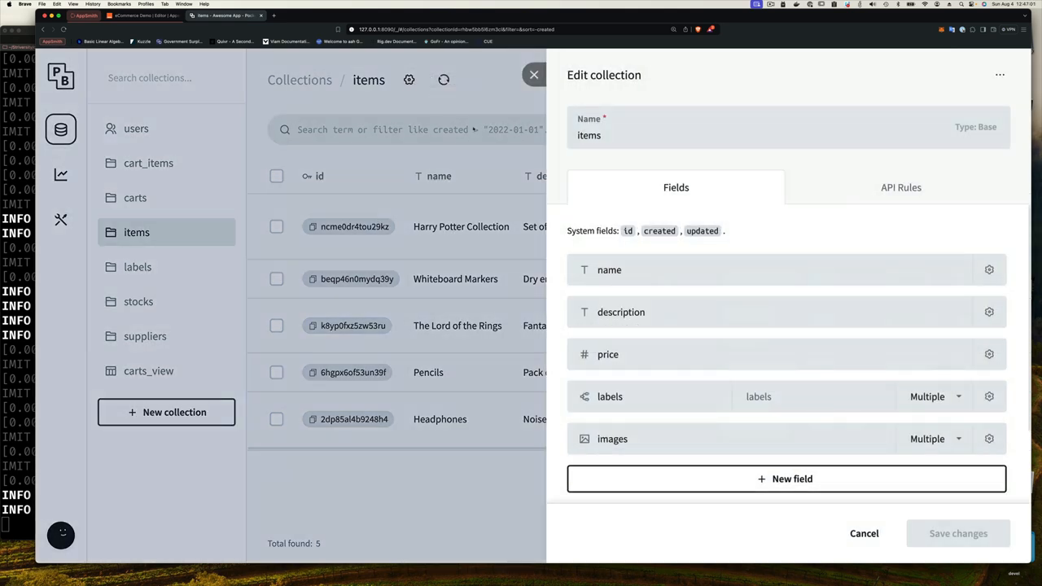
left_click(900, 187)
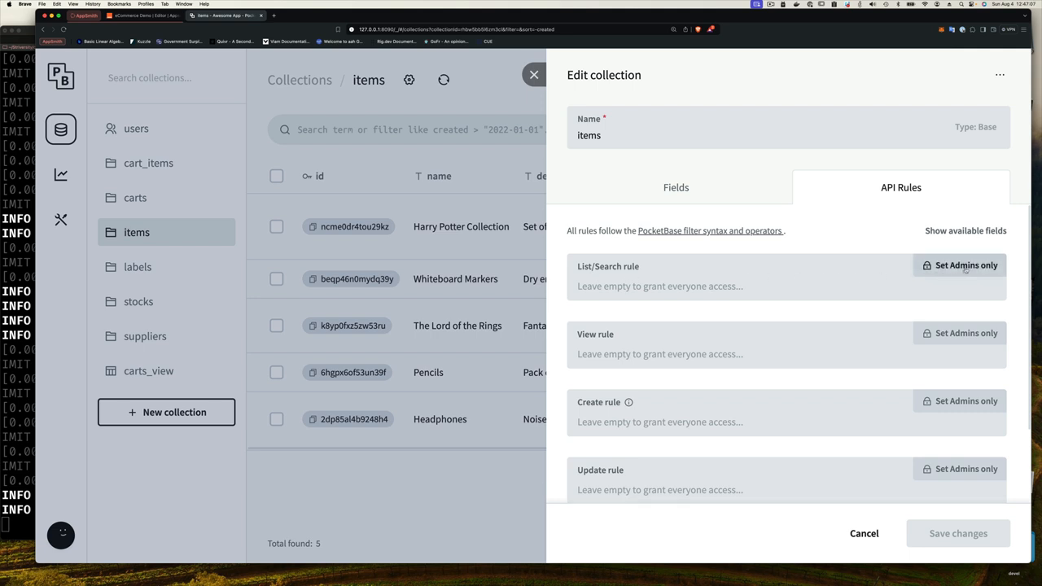
left_click(966, 265)
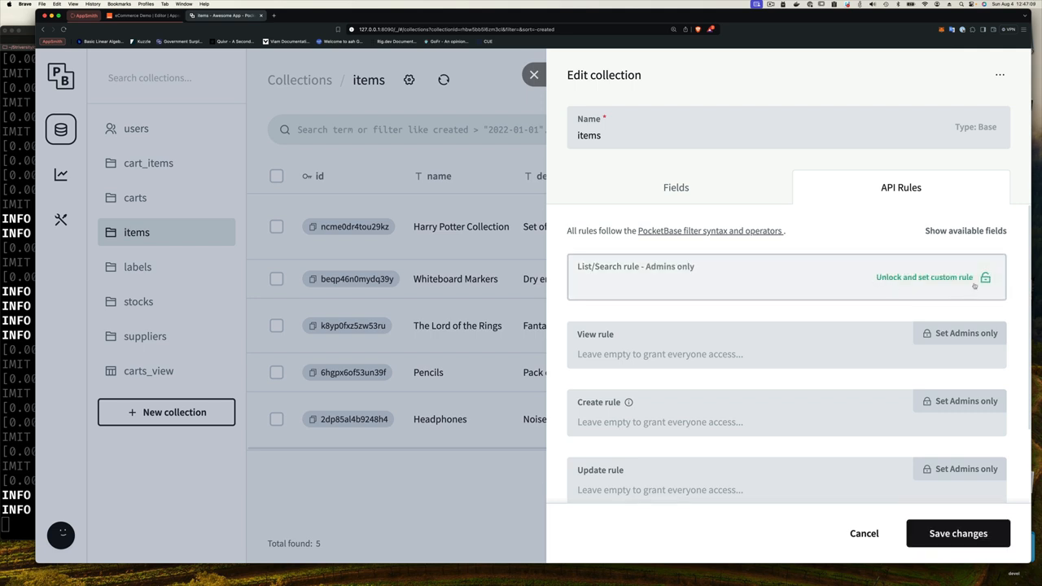
left_click(968, 264)
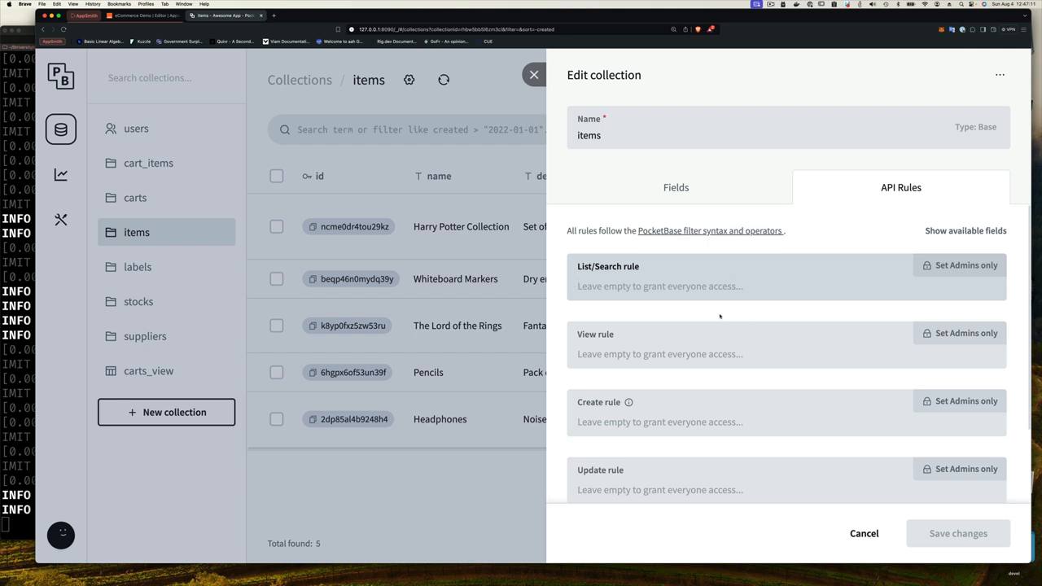
left_click(660, 287)
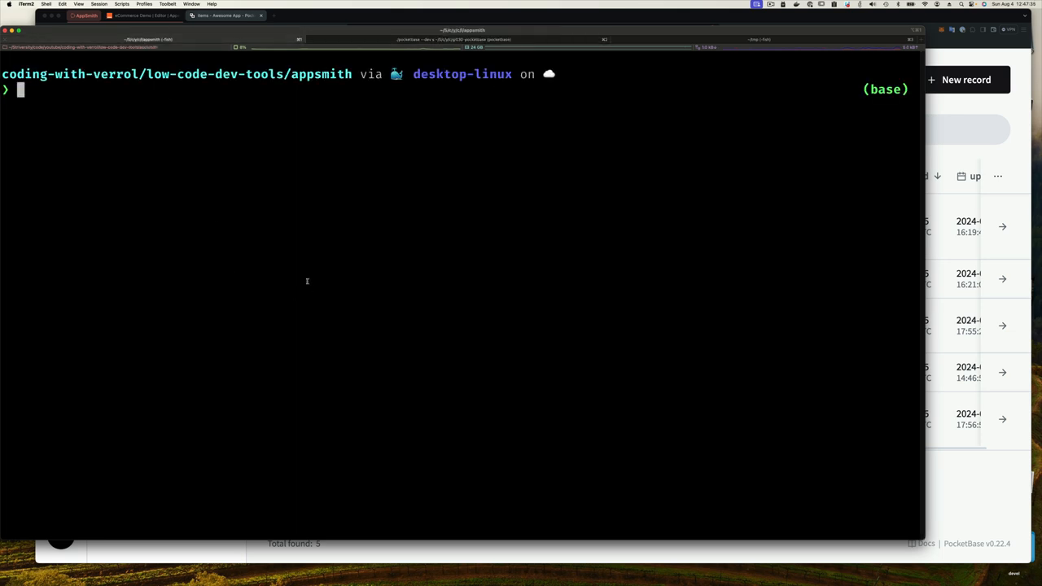
Fetch :8090 items records with curl and httpie into items.json, move it to ep02 and launch codium ep02/.
type("curl http://localhost:8090/api/collections/items/records | jq '.")
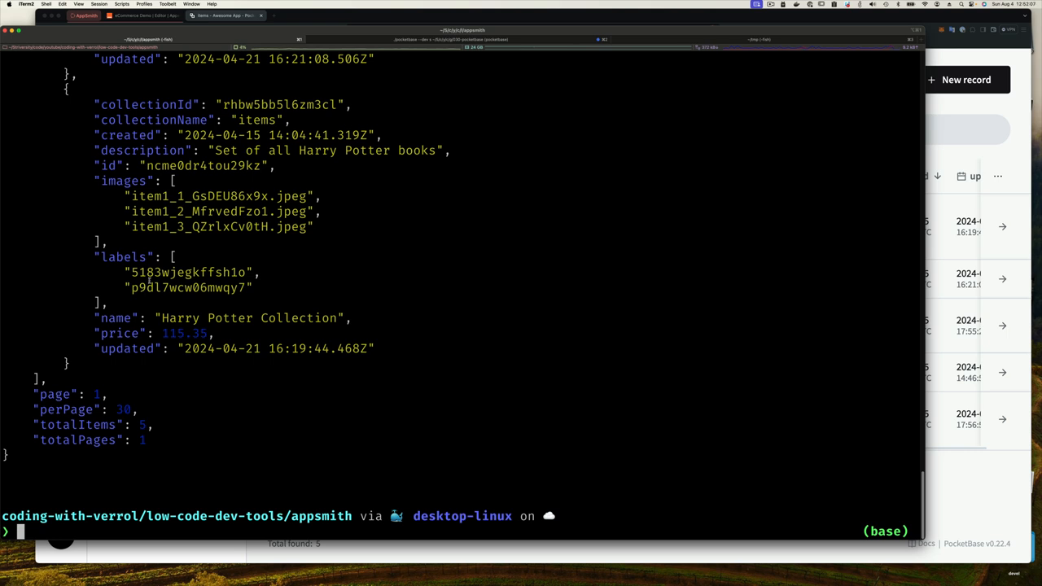
type("http :8090/api/collections/items/records > docker-compose.yaml")
type("ls")
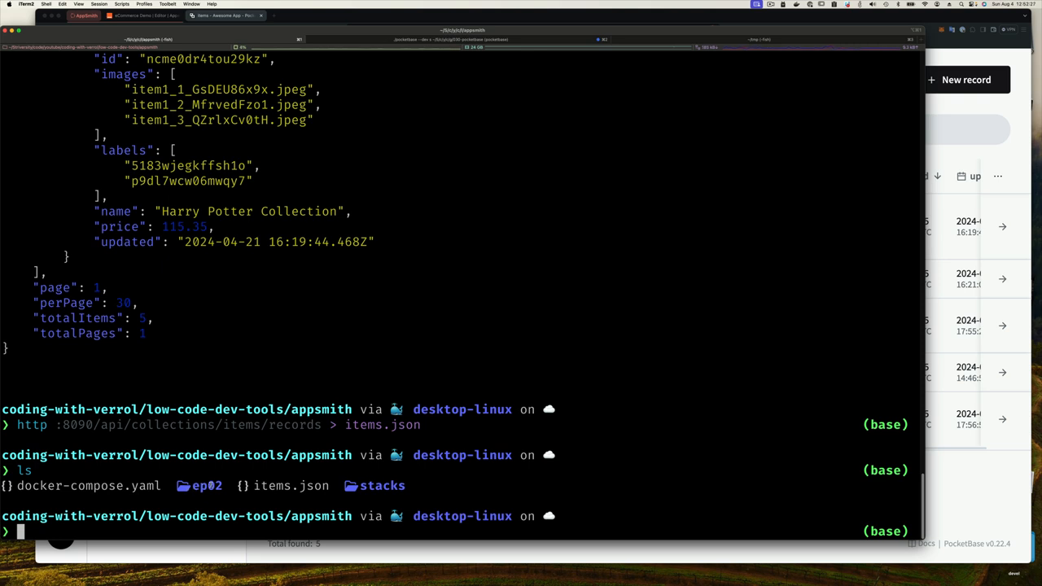
type("mv items.json  ep02/")
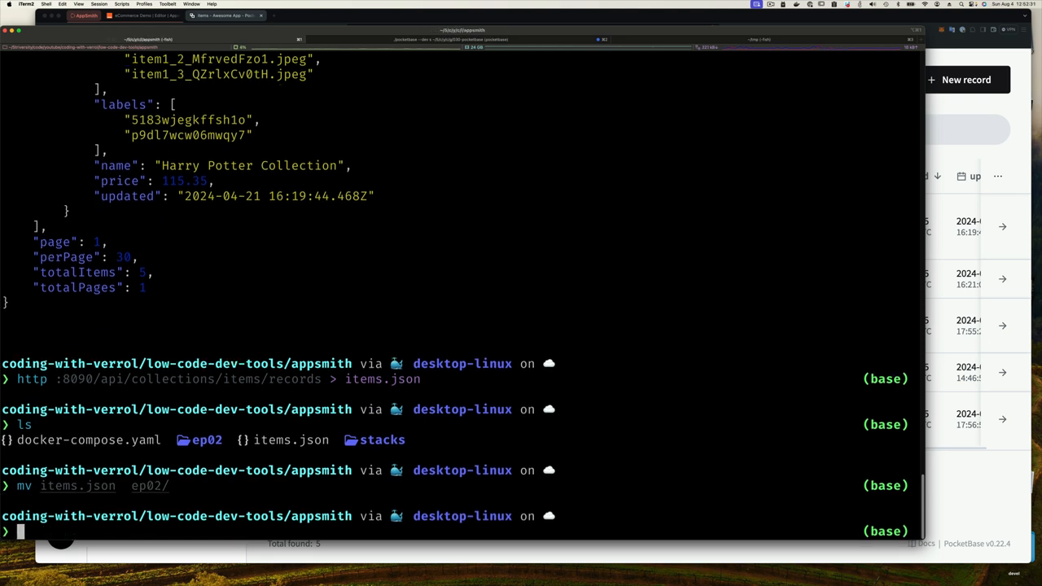
type("codium ep02/")
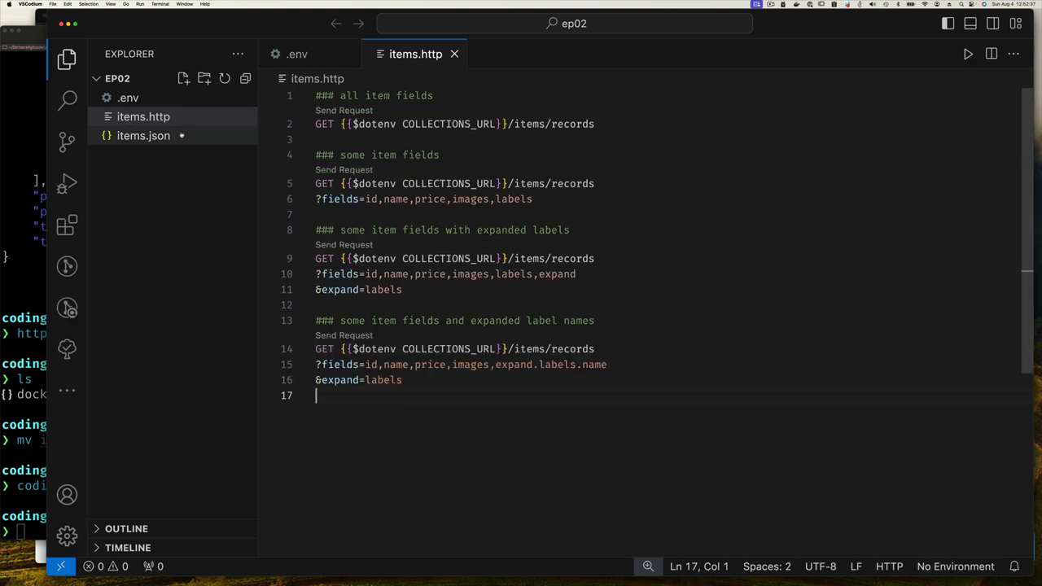
Review items.json and the .env localhost:8090 URLs, then return to items.http.
left_click(144, 136)
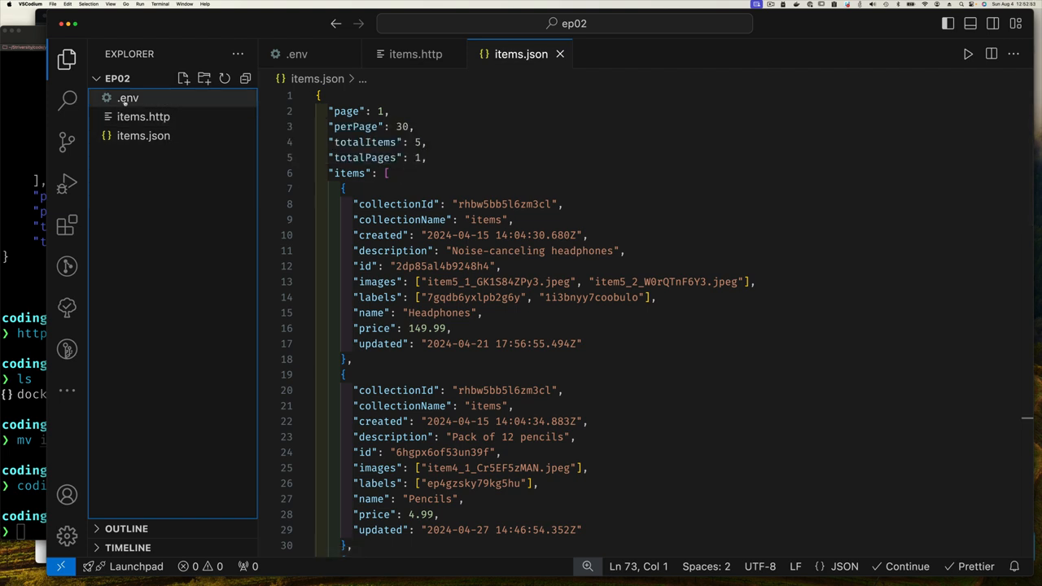
left_click(127, 98)
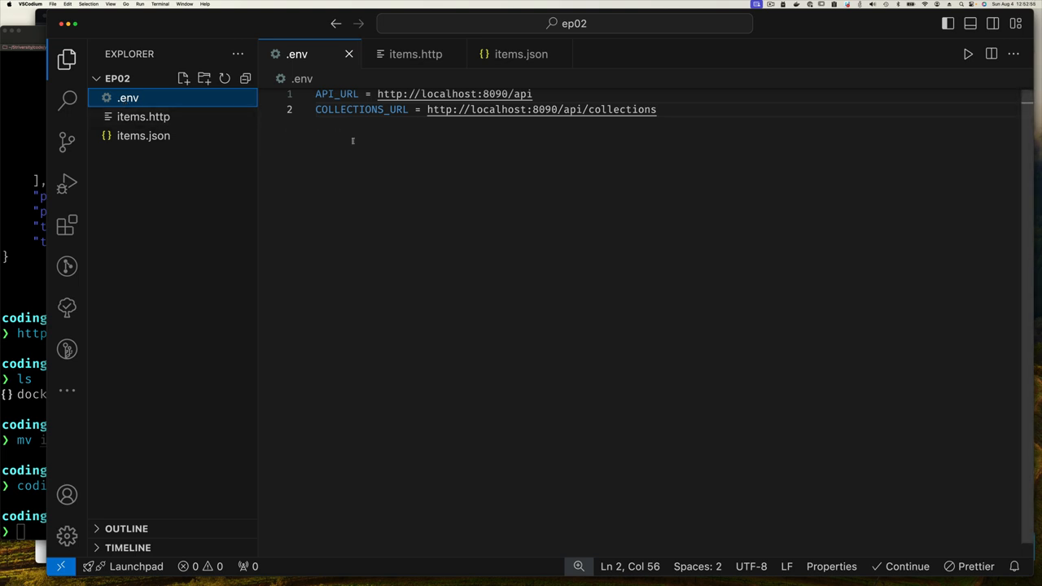
mouse_move(358, 211)
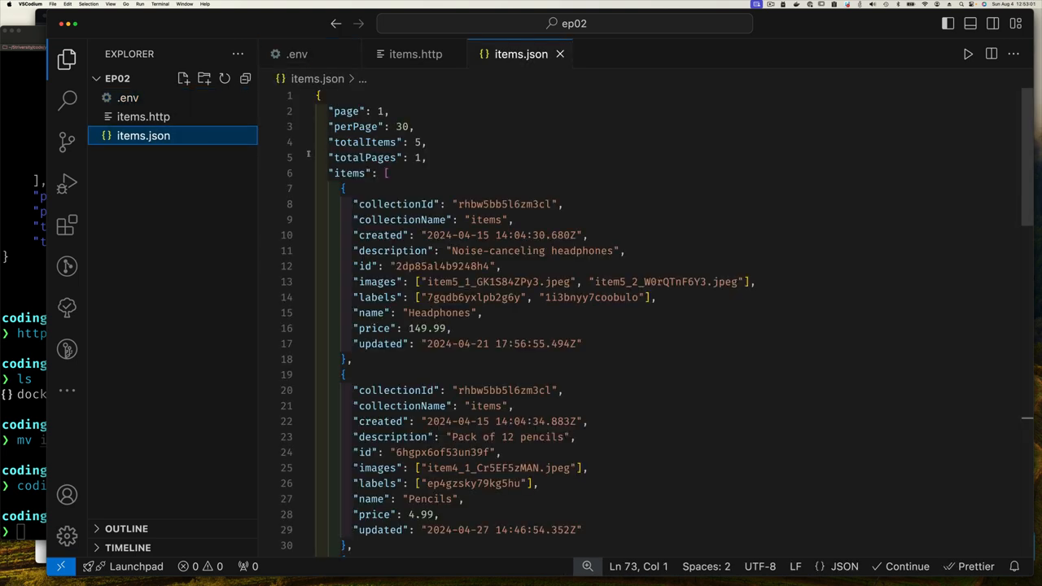
mouse_move(144, 117)
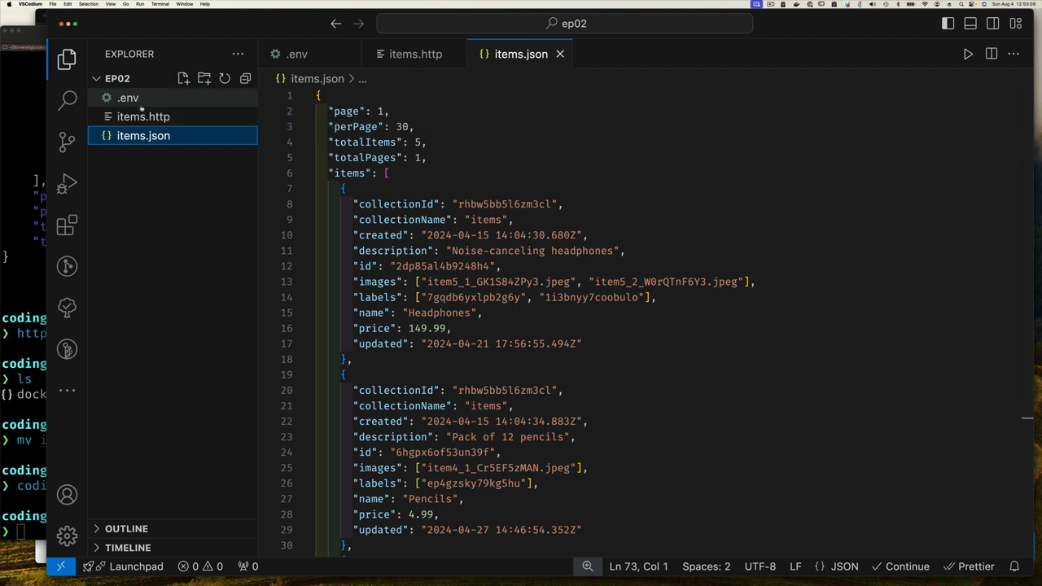
mouse_move(138, 251)
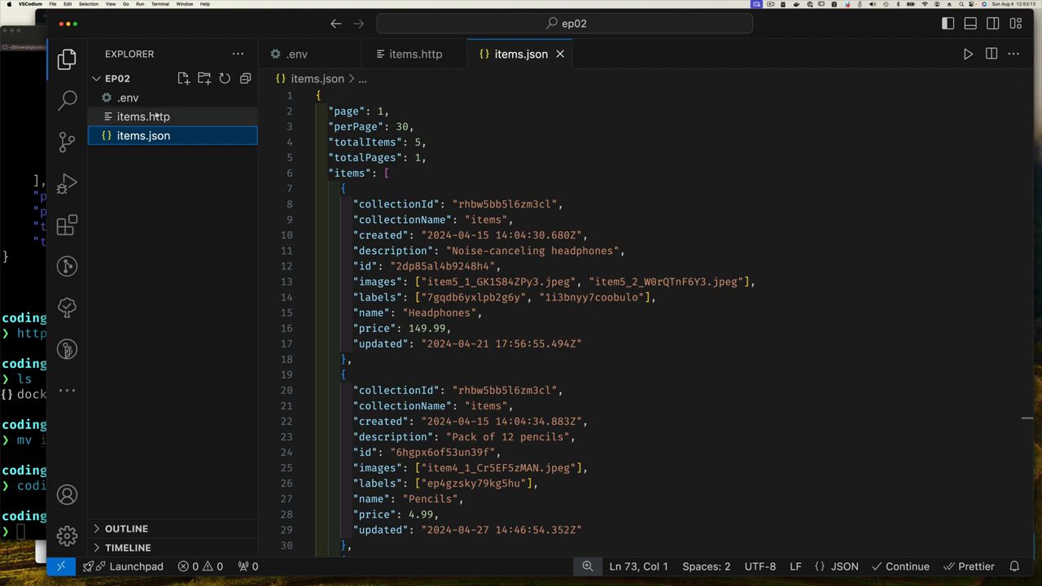
mouse_move(143, 118)
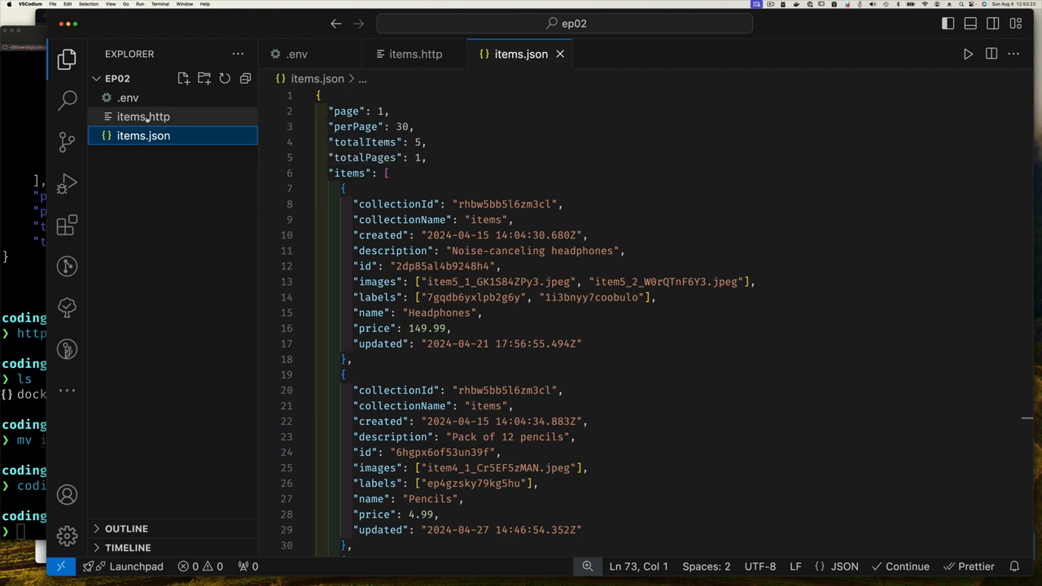
left_click(143, 117)
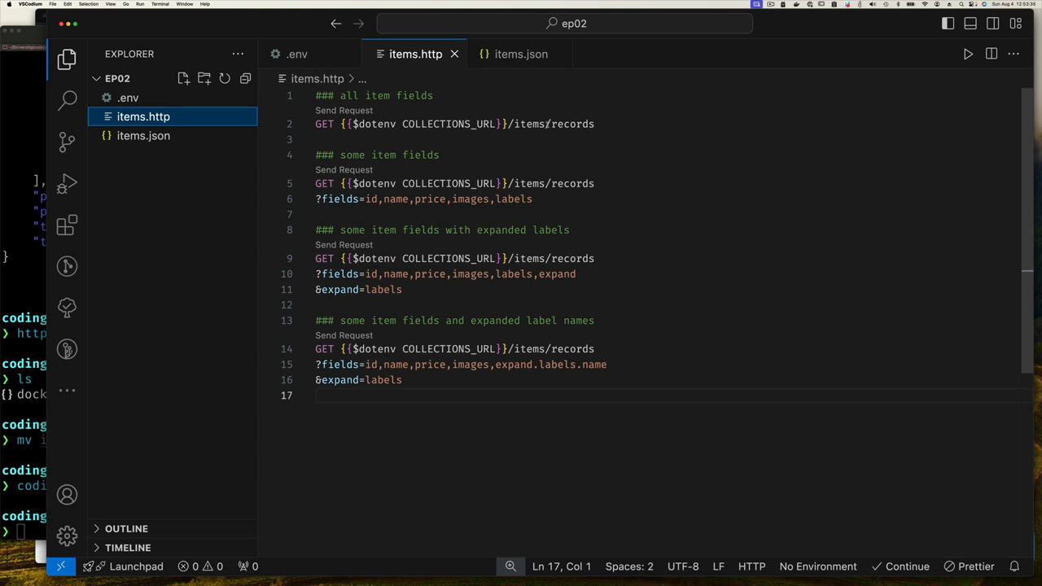
Send the all-item-fields GET, review the 200 OK records and copy the response JSON.
left_click(344, 111)
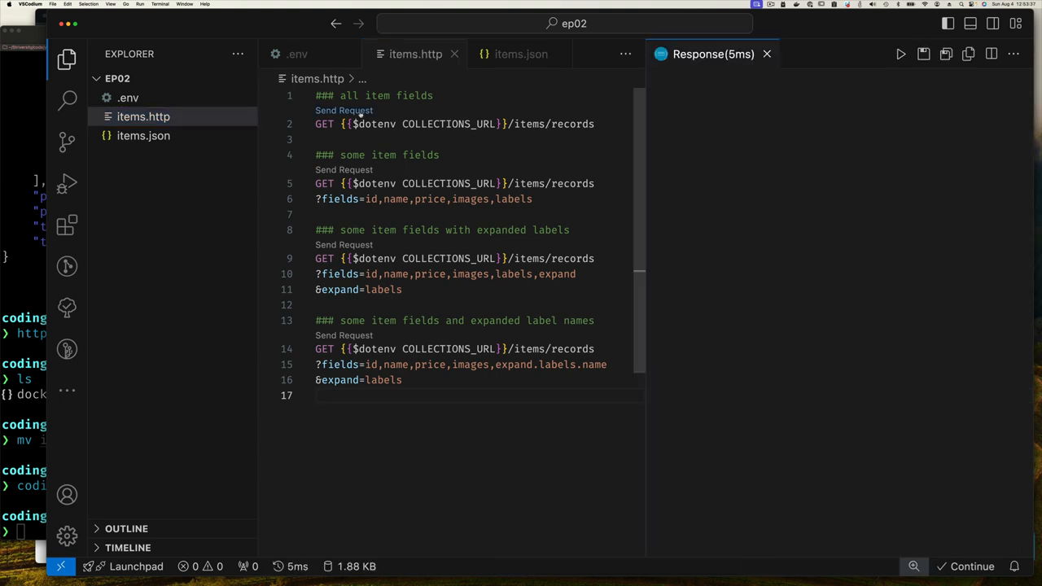
left_click(343, 110)
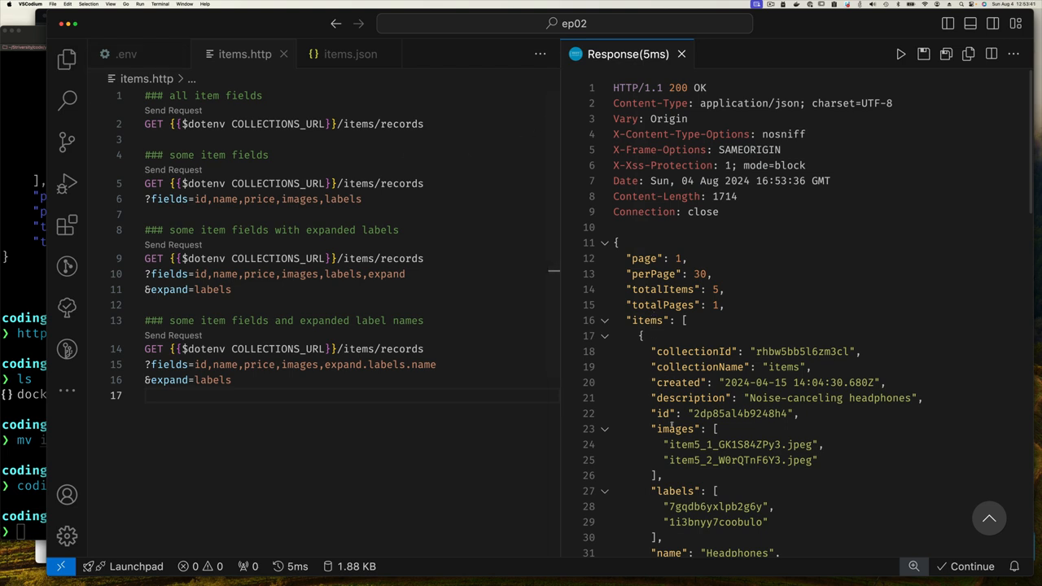
scroll("down", 3)
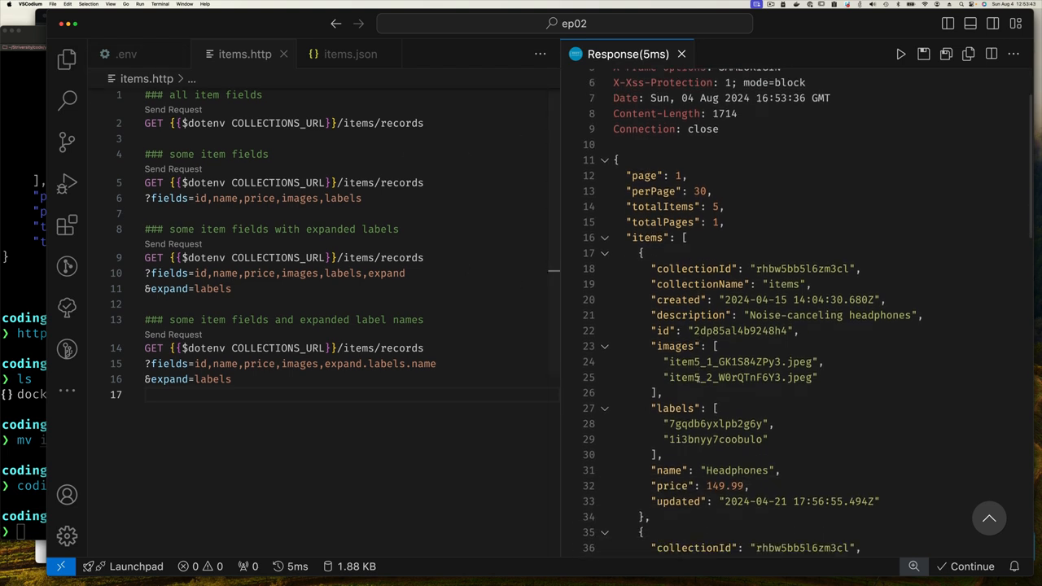
scroll("down", 3)
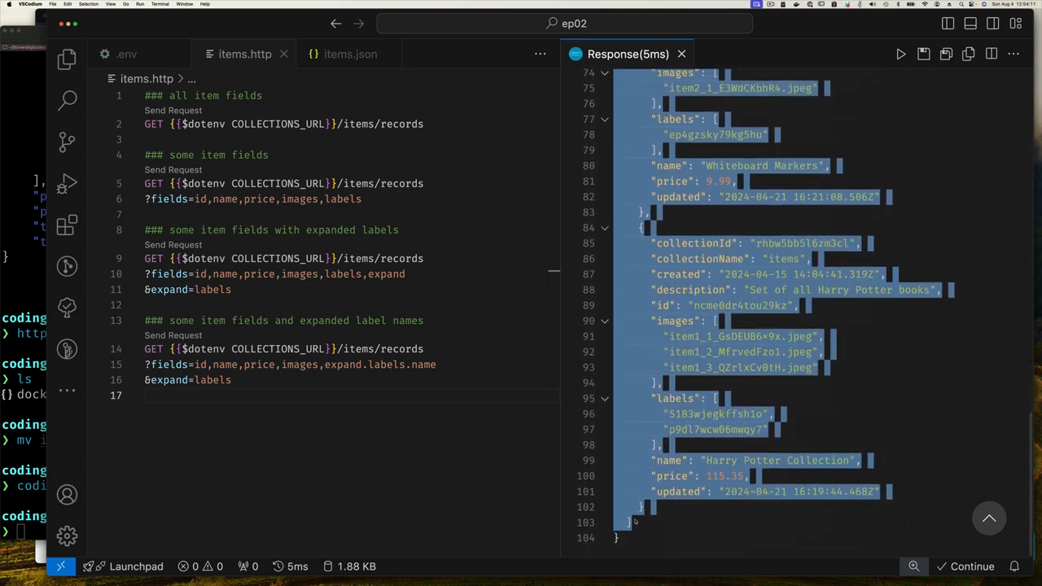
right_click(638, 508)
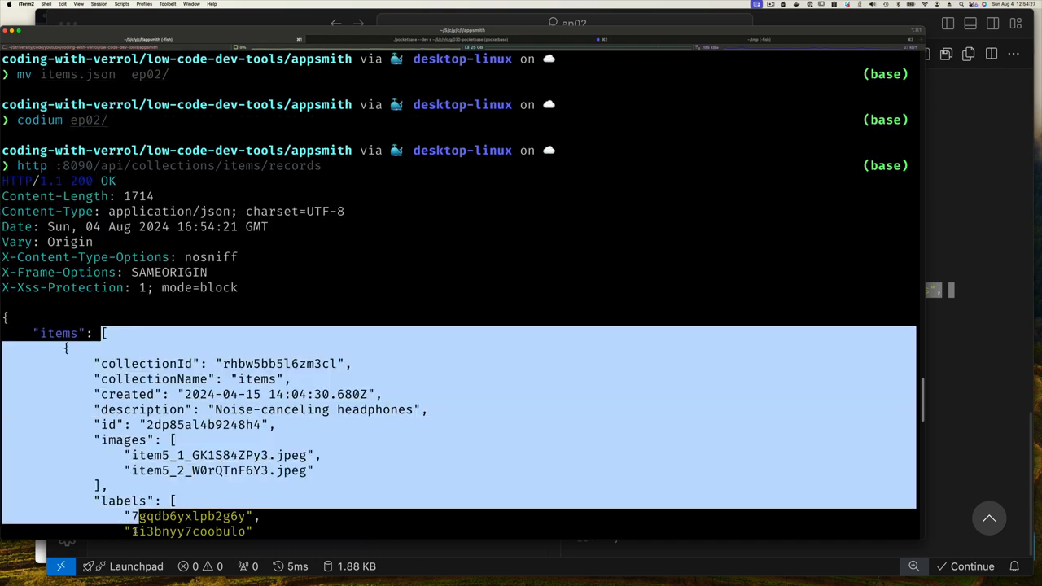
Scroll the httpie items records output to reach the items array for copying.
scroll("down", 3)
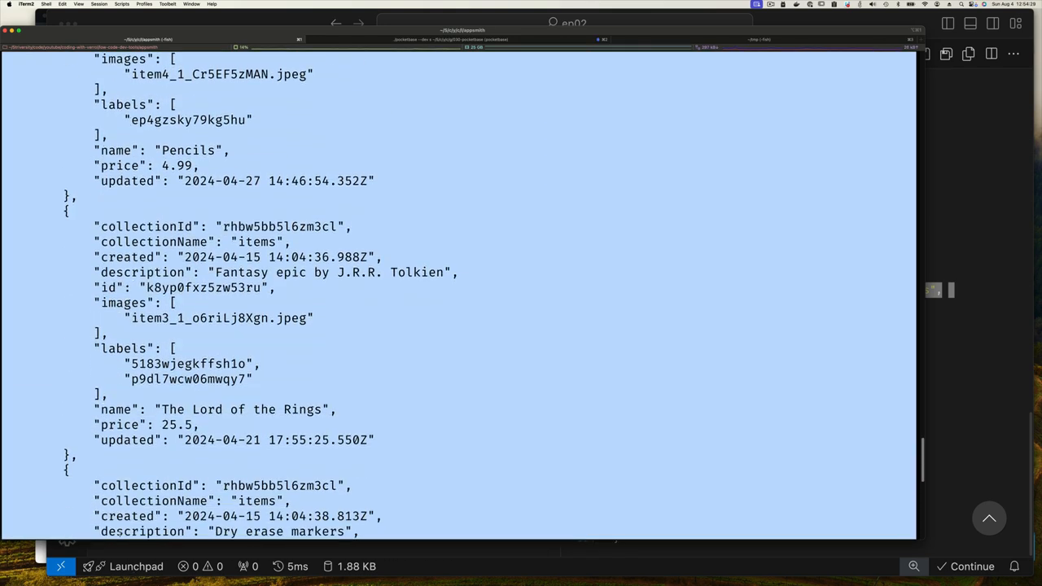
scroll("down", 3)
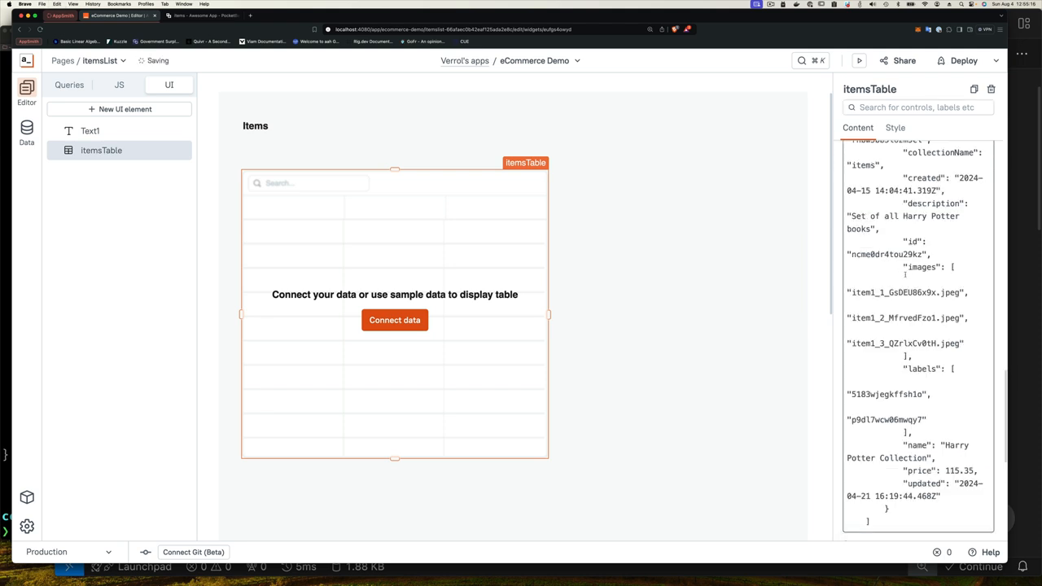
Apply the pasted items JSON so itemsTable shows the five records, briefly checking the collectionId column menu.
left_click(394, 320)
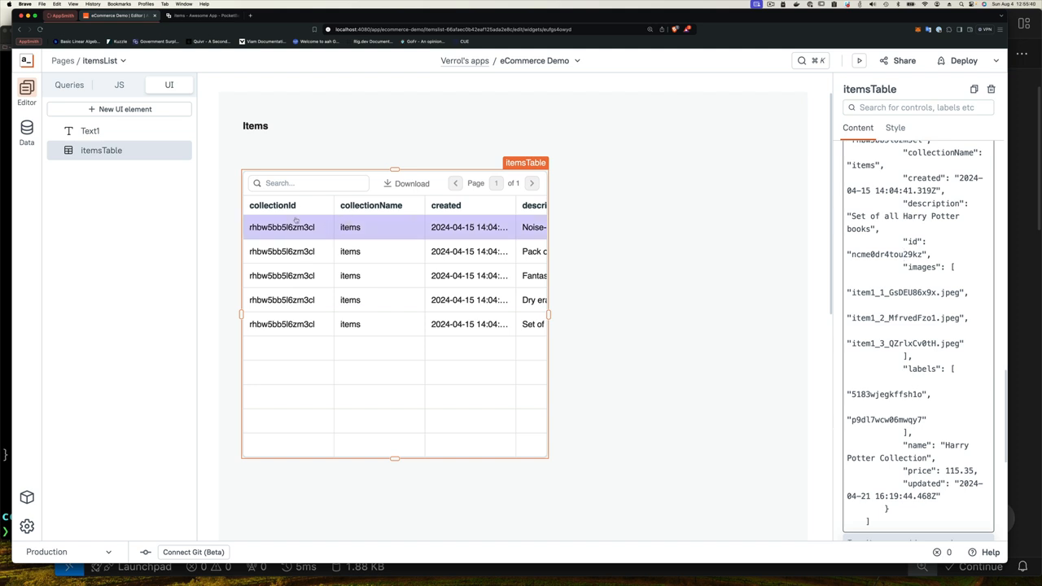
left_click(320, 205)
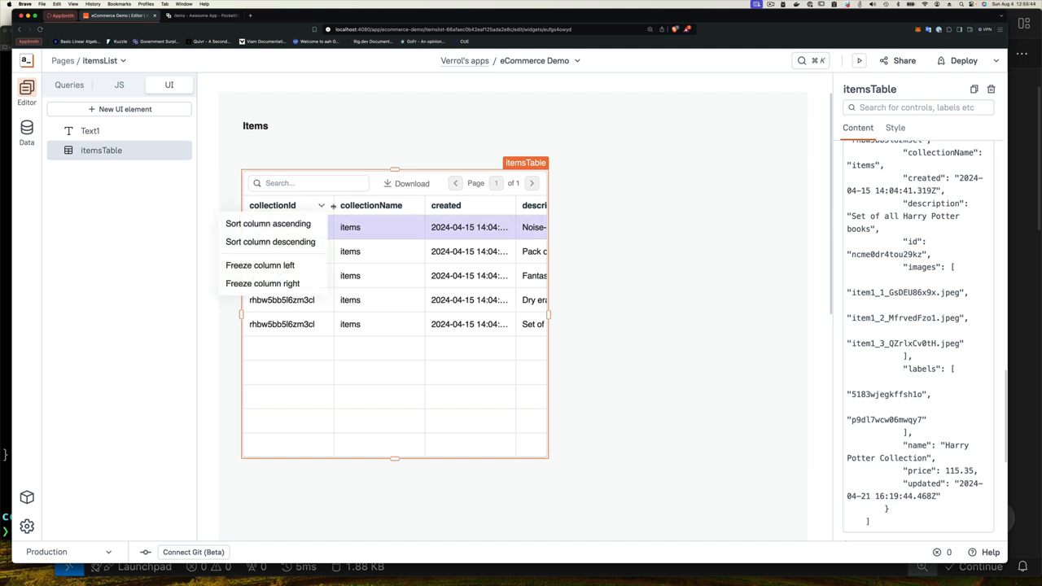
left_click(267, 224)
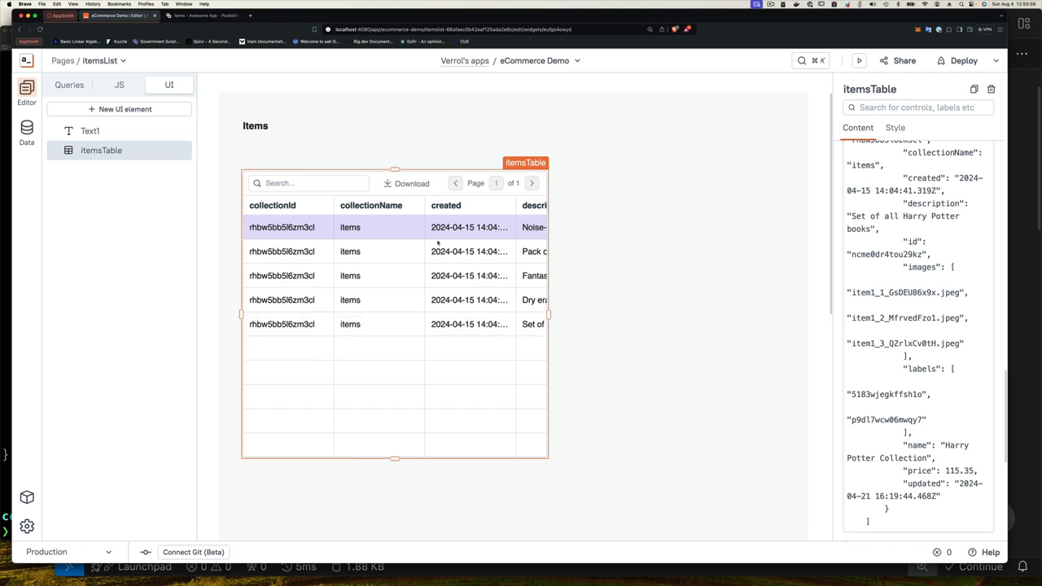
mouse_move(806, 259)
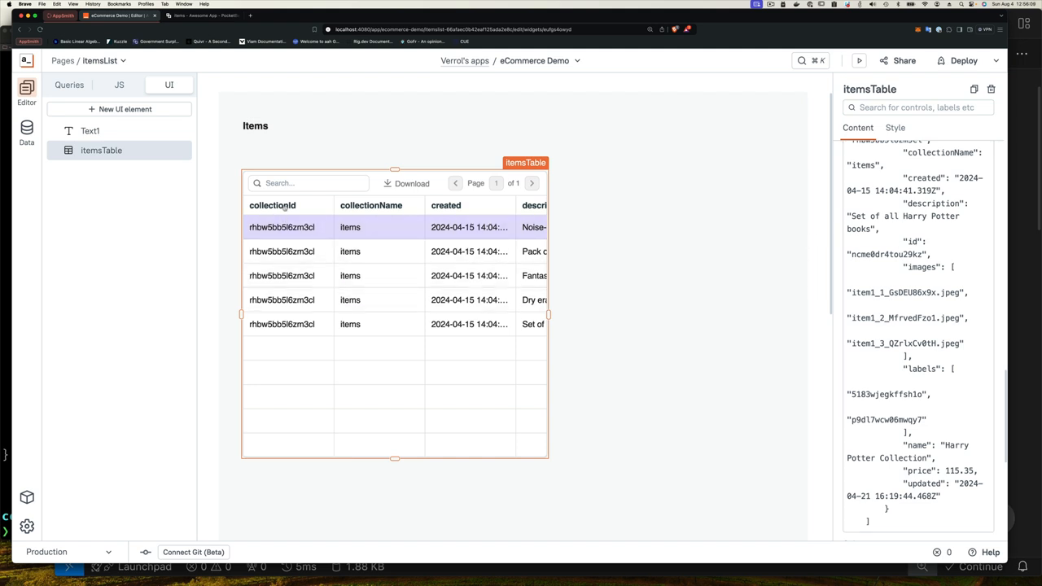
mouse_move(741, 200)
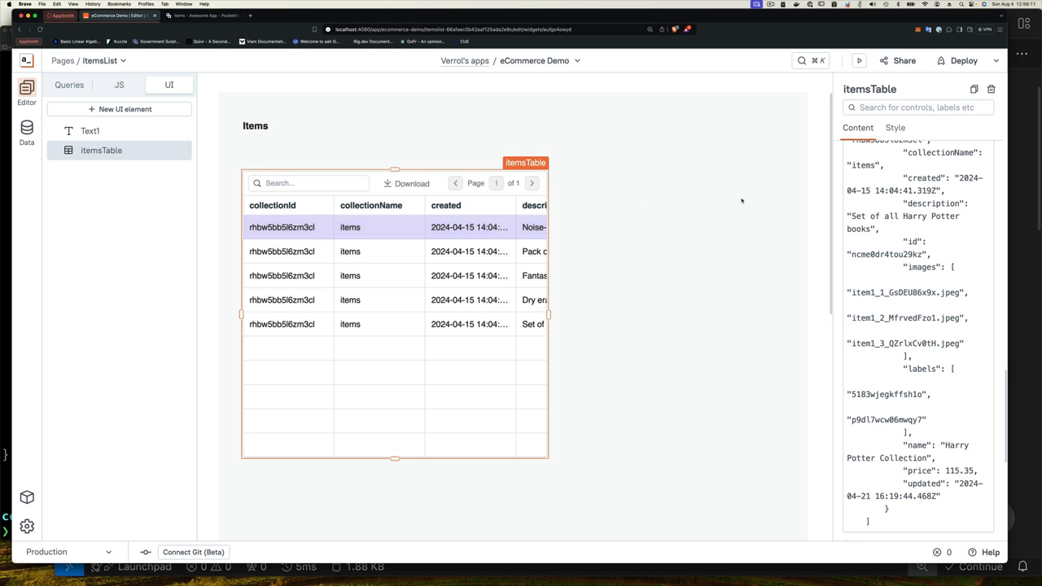
Show itemsTable's Content settings and scroll past Table data to the list of 10 columns.
scroll("down", 3)
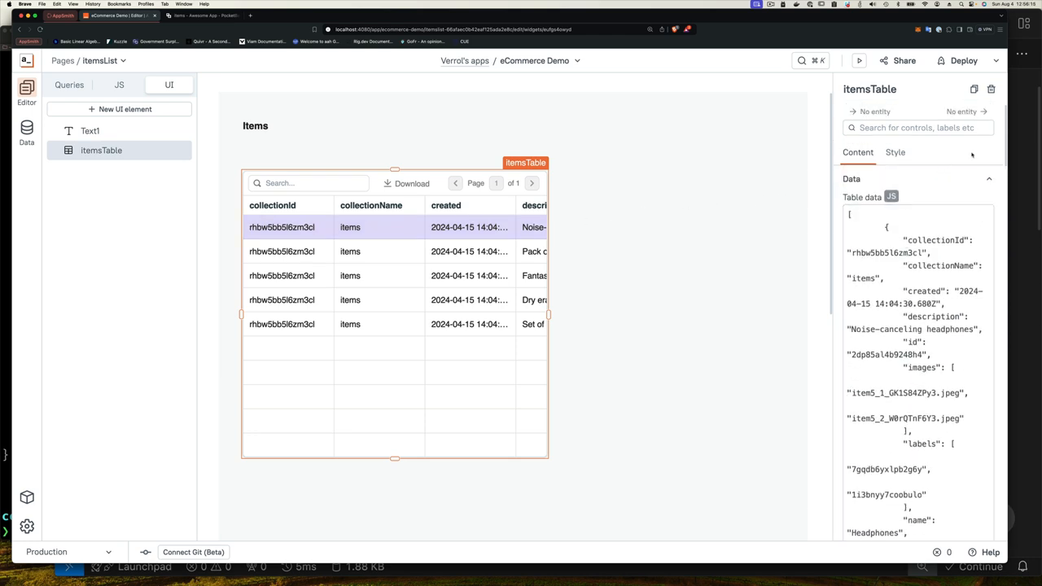
left_click(850, 178)
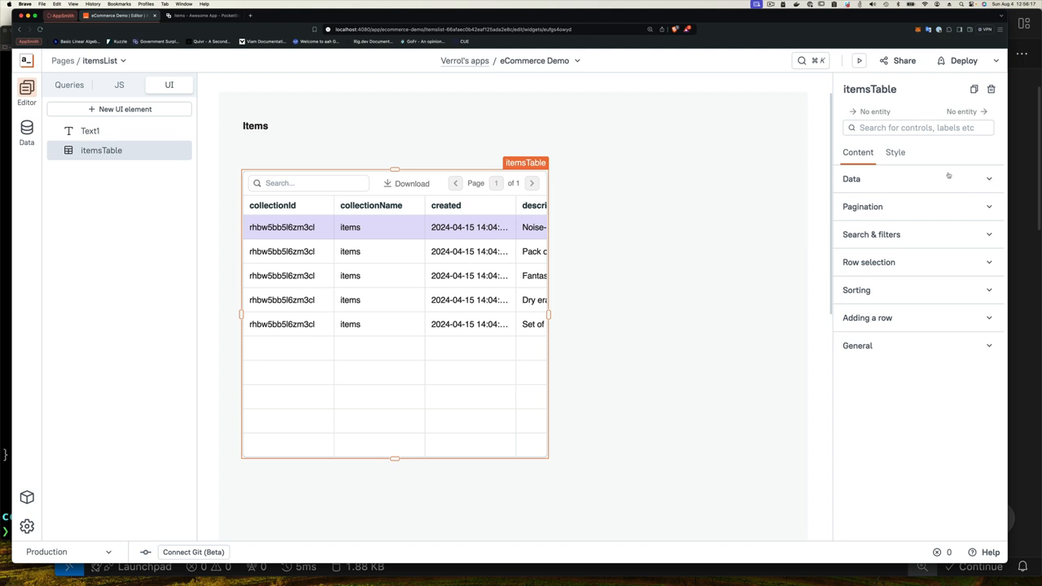
left_click(896, 153)
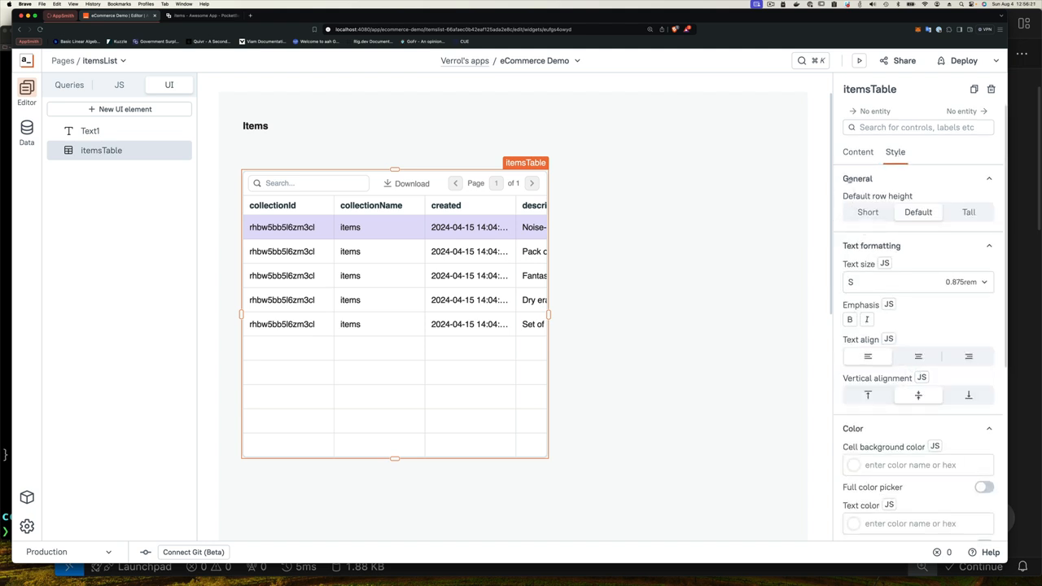
left_click(856, 151)
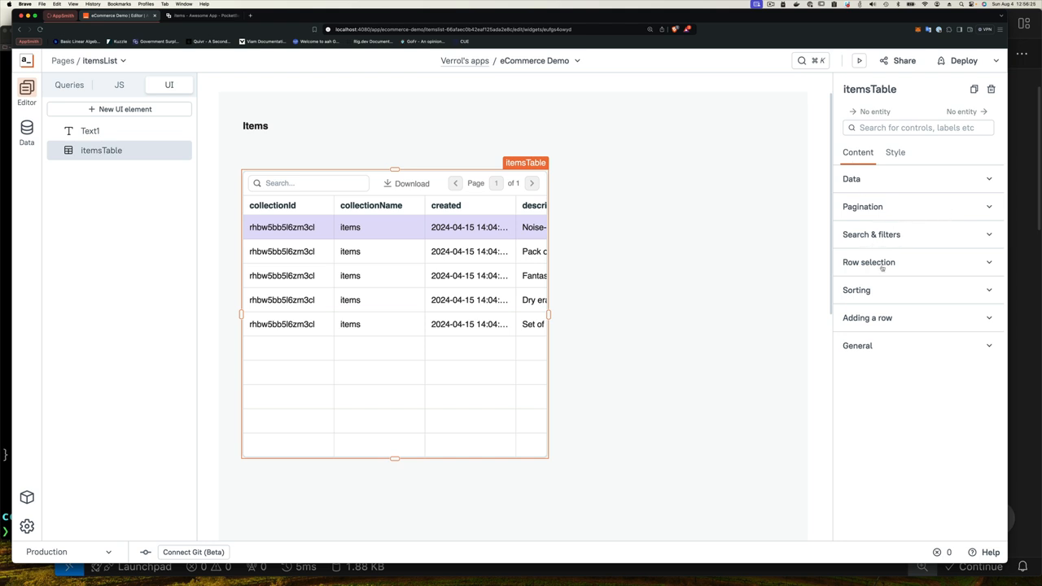
mouse_move(945, 186)
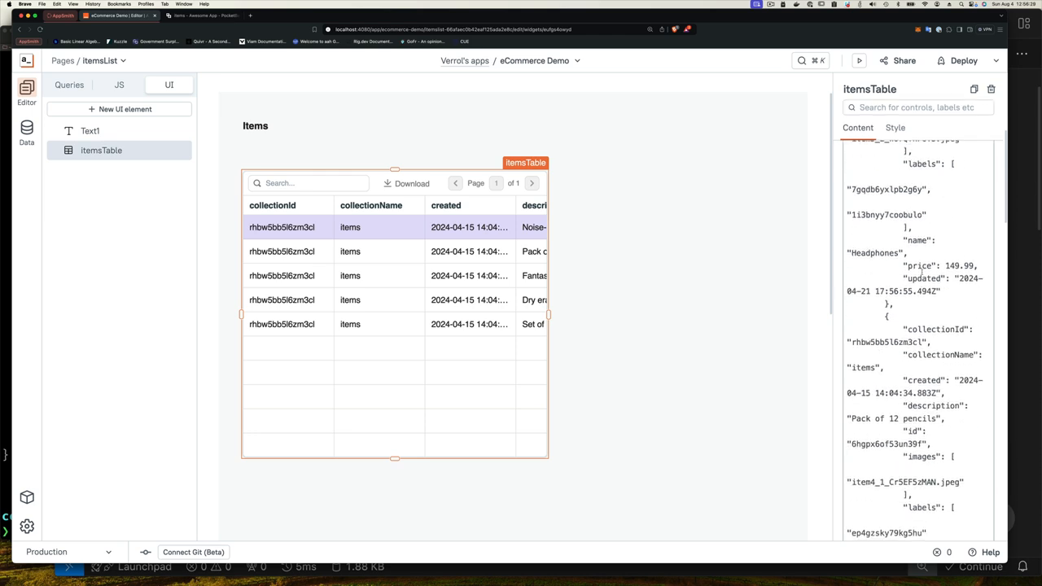
scroll("down", 3)
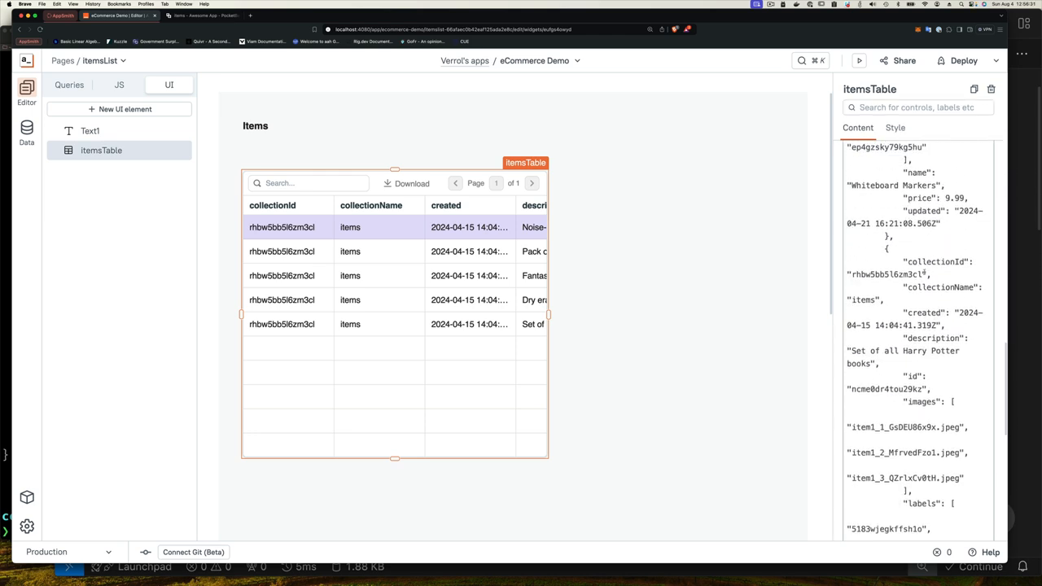
scroll("down", 3)
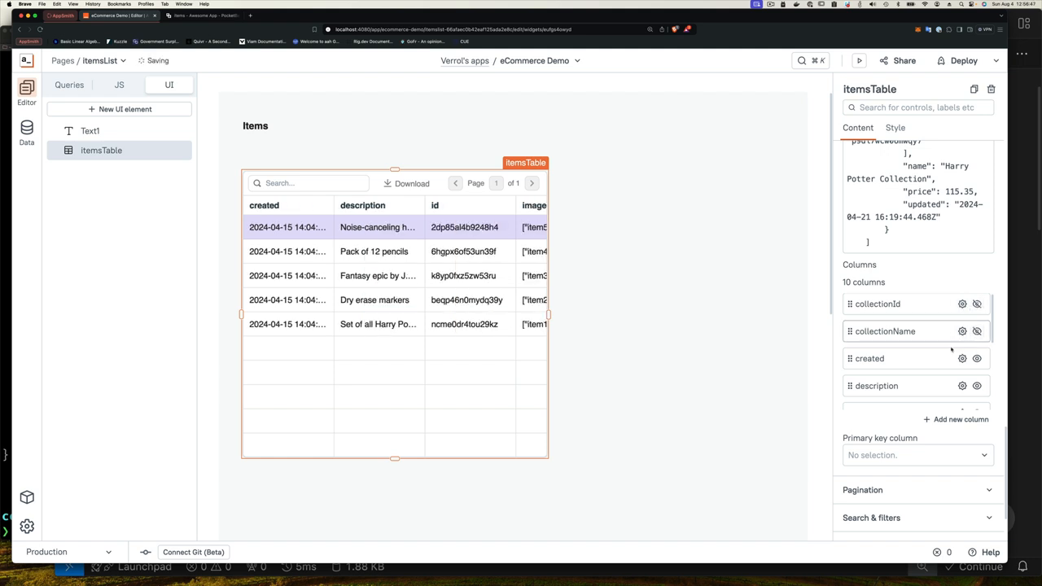
Scroll through the Columns list while reducing the table to Name, Images, Labels and Price.
scroll("down", 3)
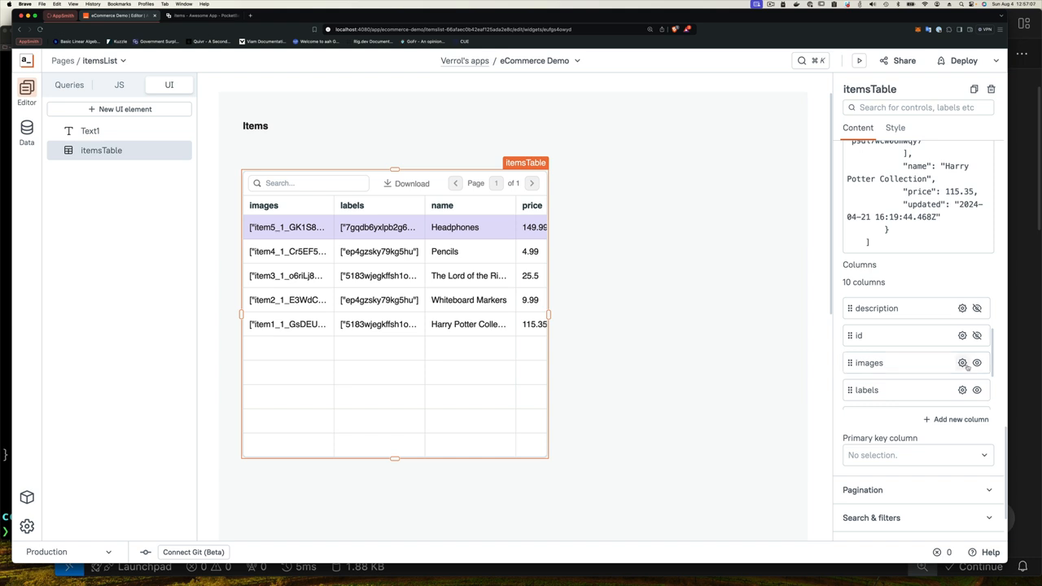
scroll("down", 3)
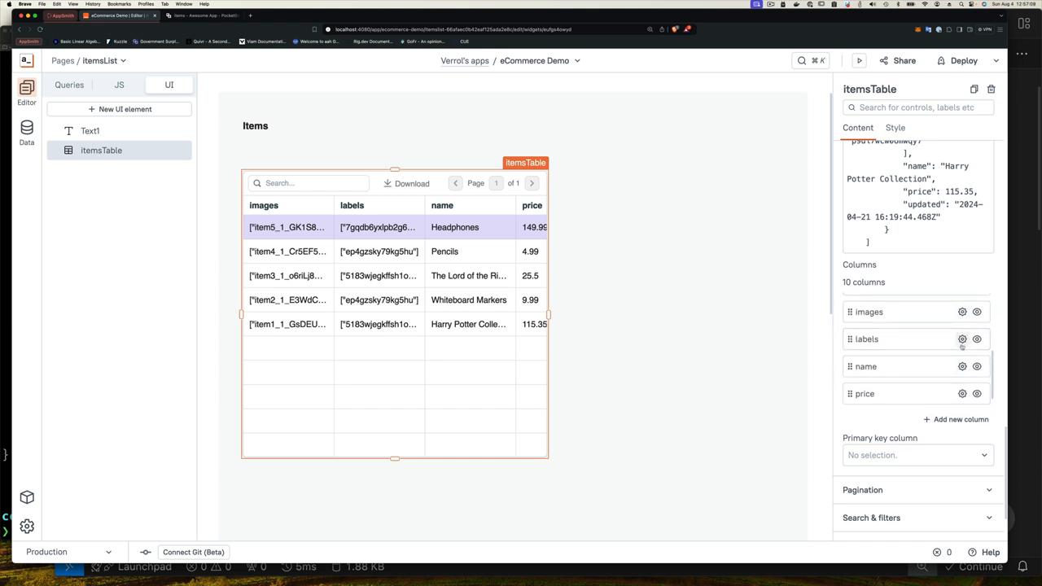
scroll("down", 3)
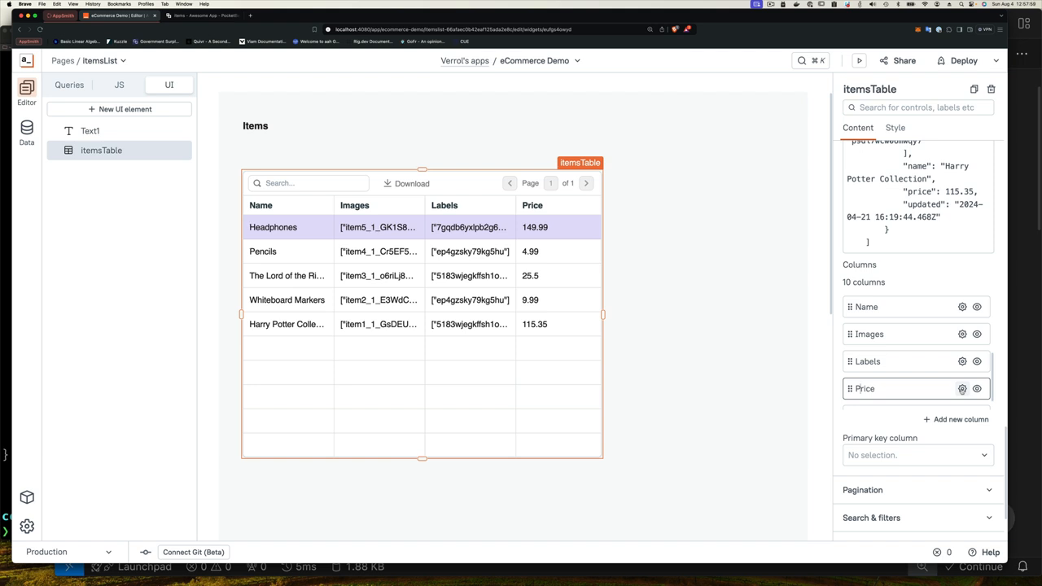
Make the Price column a USD Currency type with 0 decimals, showing values like $ 150.
left_click(961, 388)
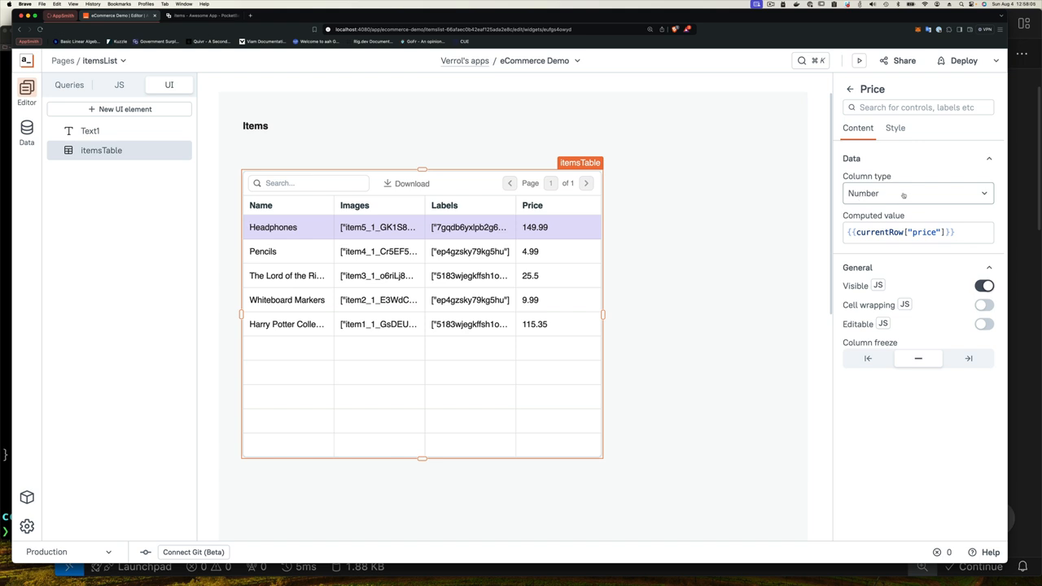
left_click(919, 193)
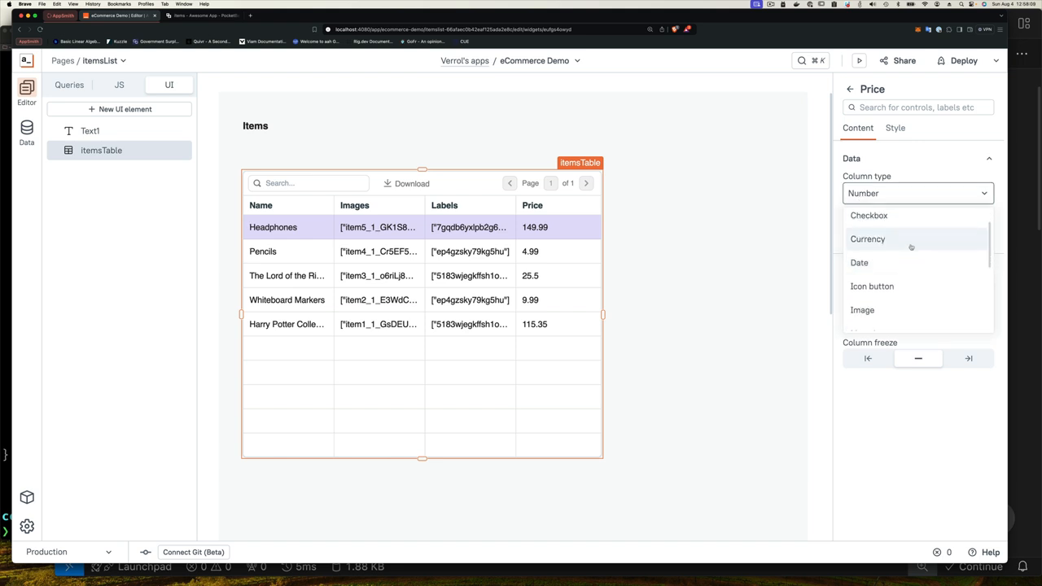
left_click(868, 238)
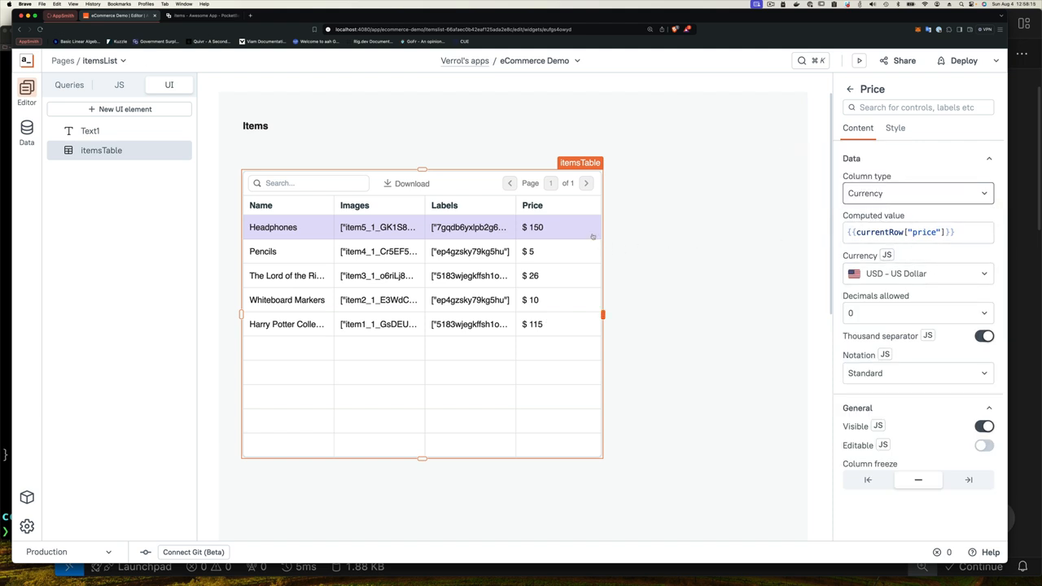
left_click(918, 231)
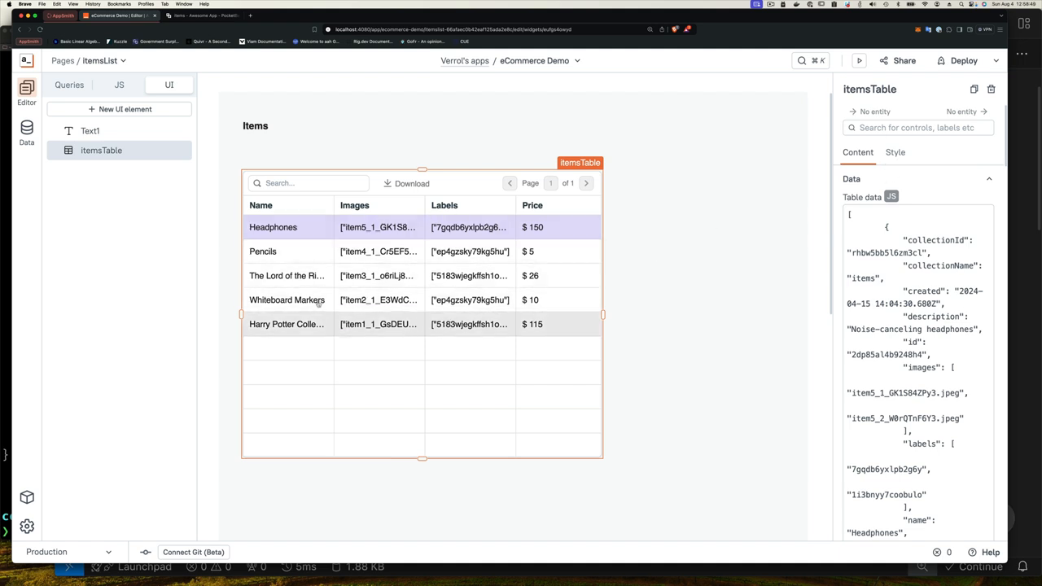
mouse_move(378, 325)
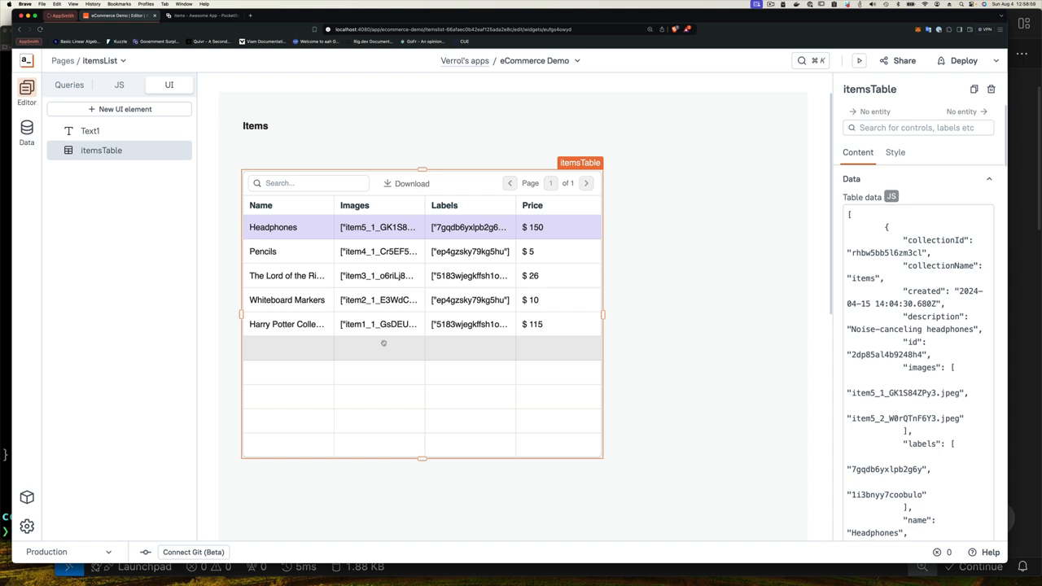
mouse_move(676, 267)
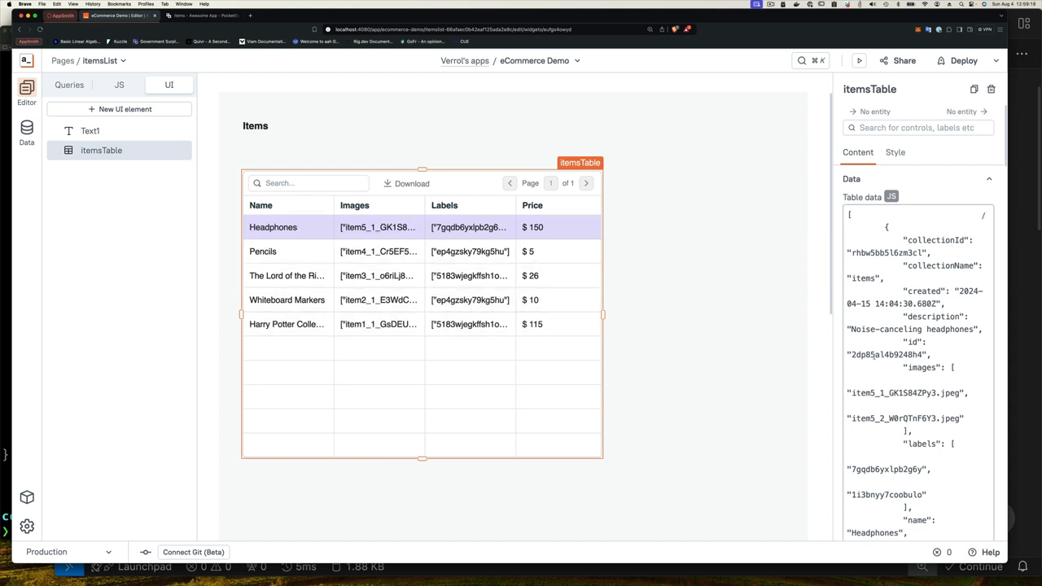
Scroll through the Table data JSON before switching to items.http in VSCodium.
scroll("down", 3)
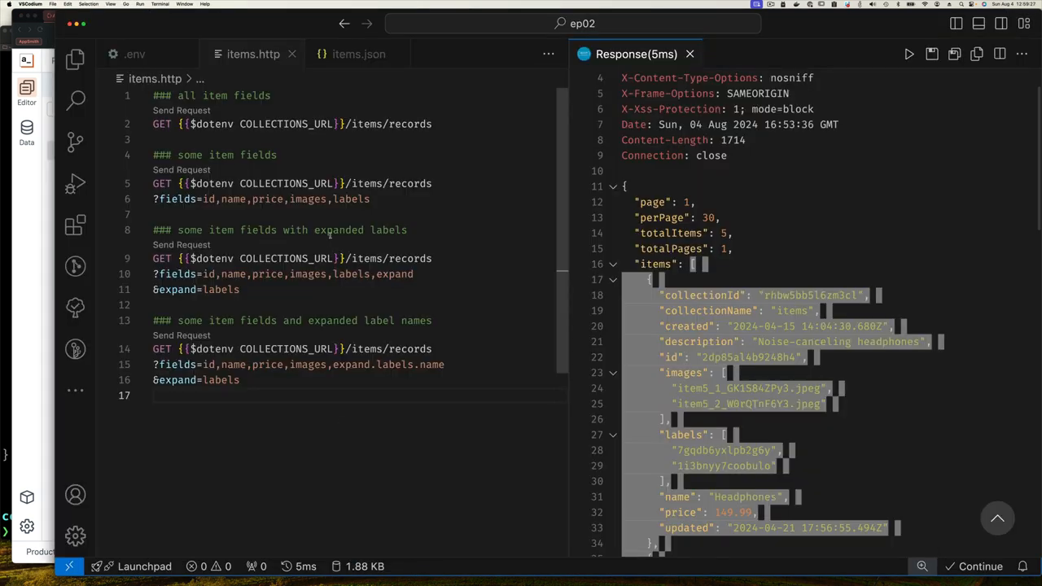
Select 'expanded' in the requests file, then bring up the labels collection's settings in PocketBase.
double_click(338, 230)
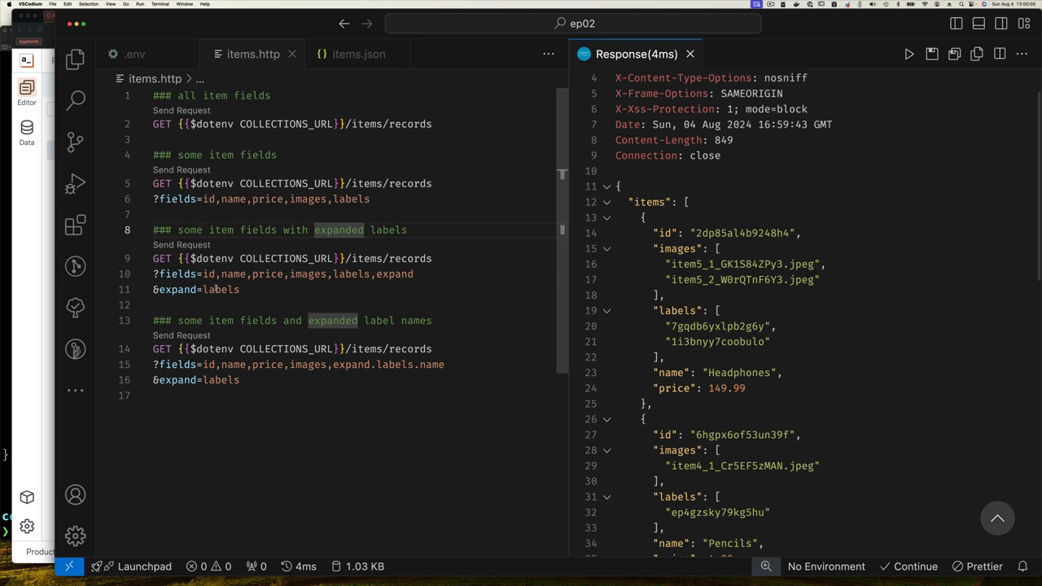
mouse_move(399, 273)
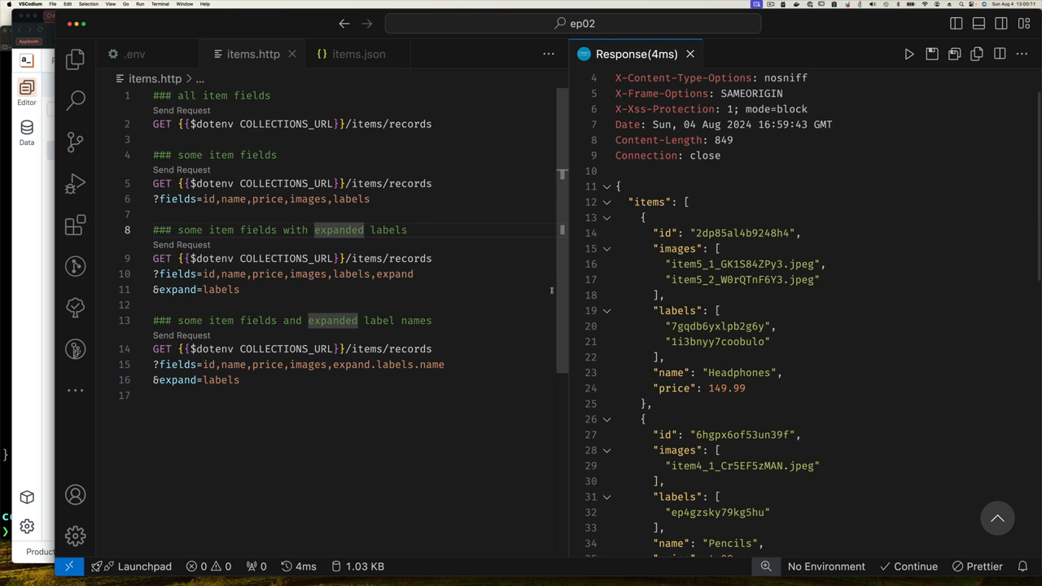
left_click(182, 244)
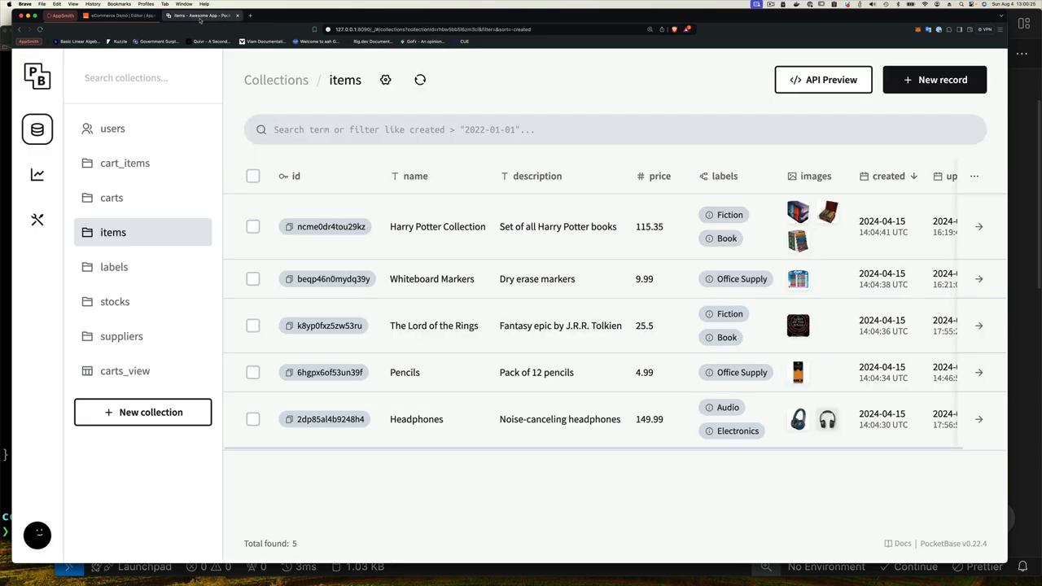
left_click(114, 267)
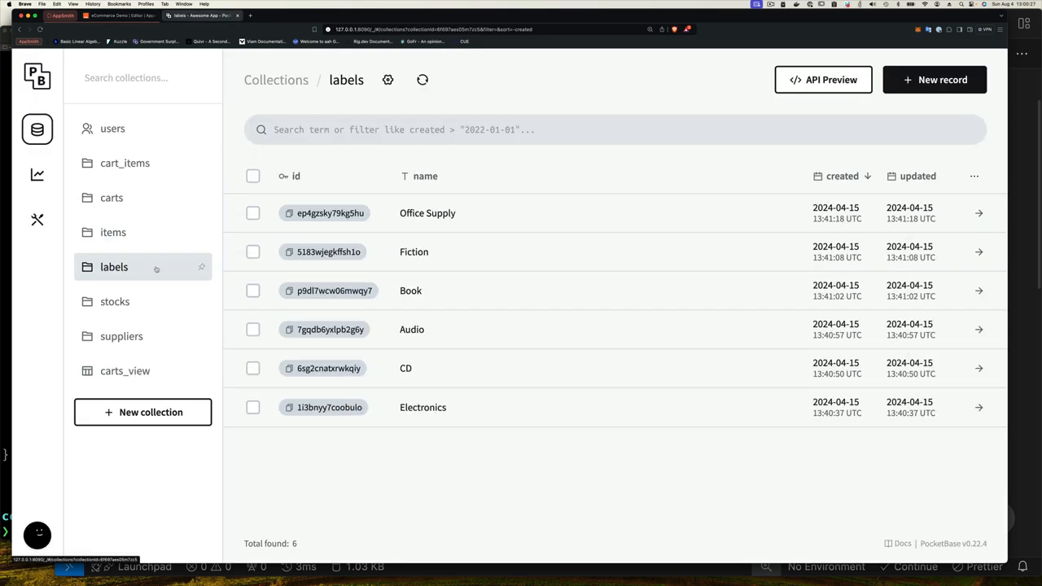
mouse_move(388, 80)
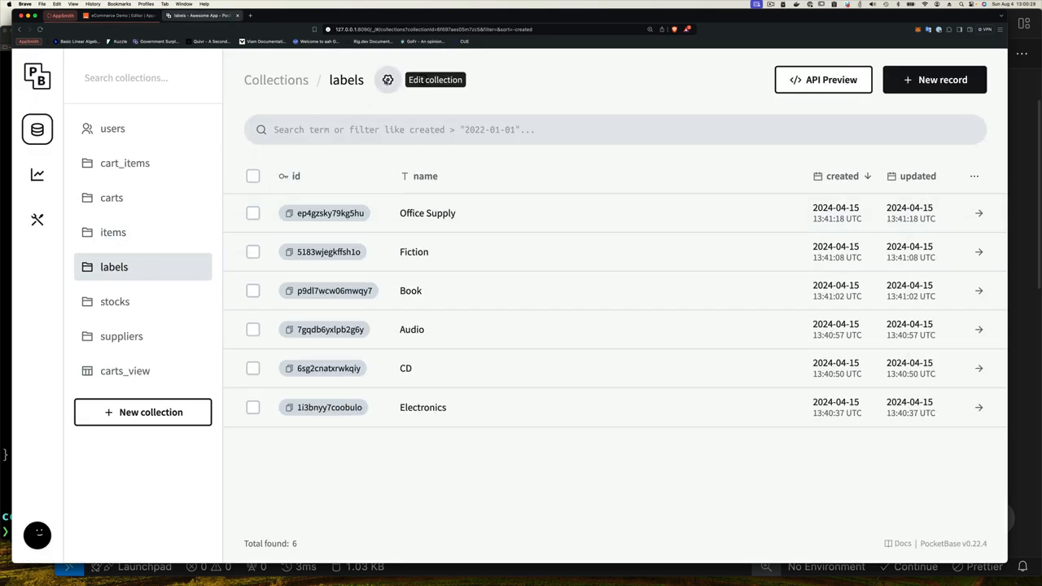
left_click(434, 78)
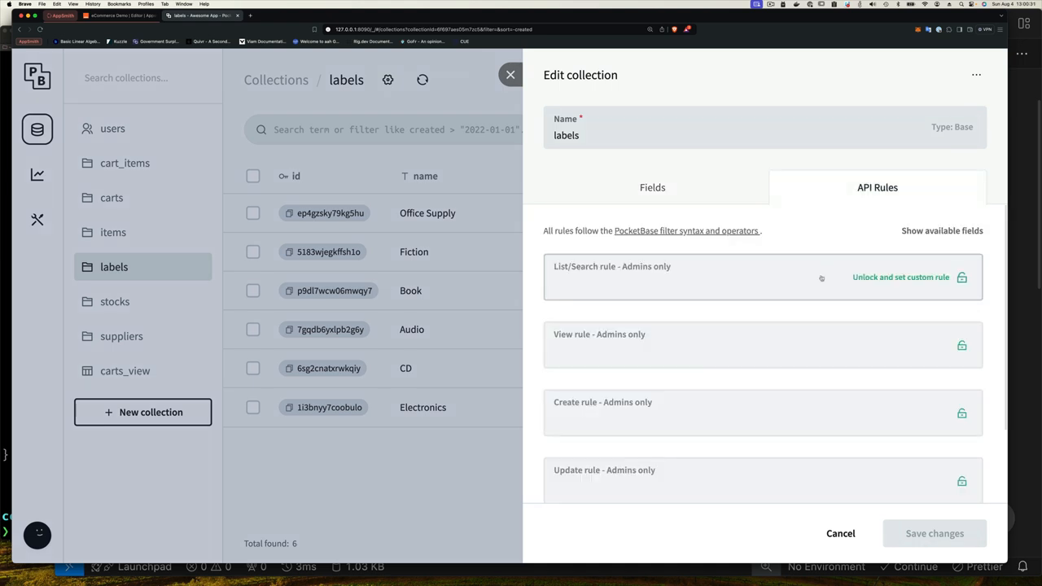
mouse_move(892, 281)
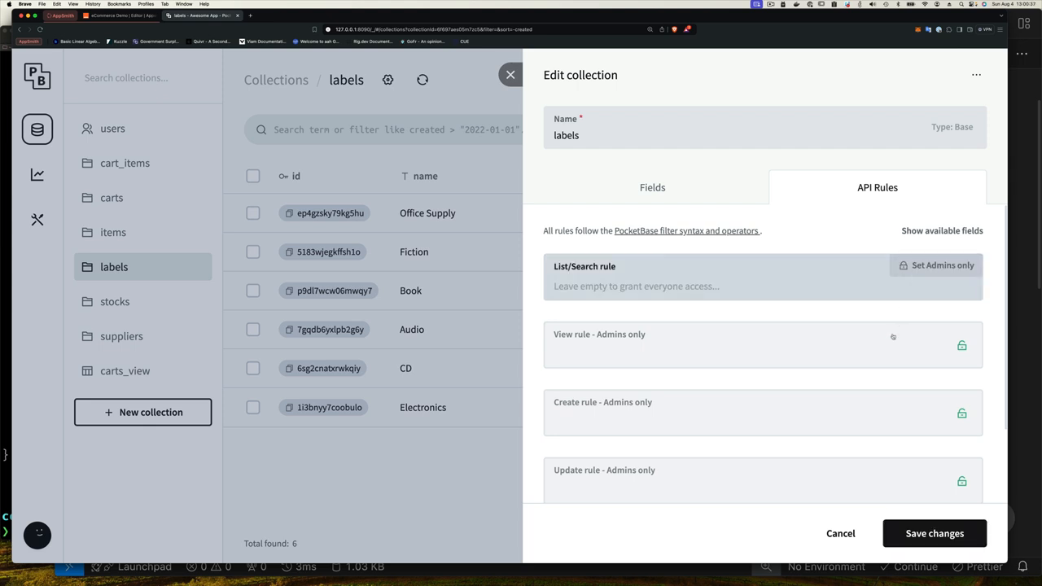
Unlock the labels View rule as empty for everyone and save the API rule changes.
left_click(961, 345)
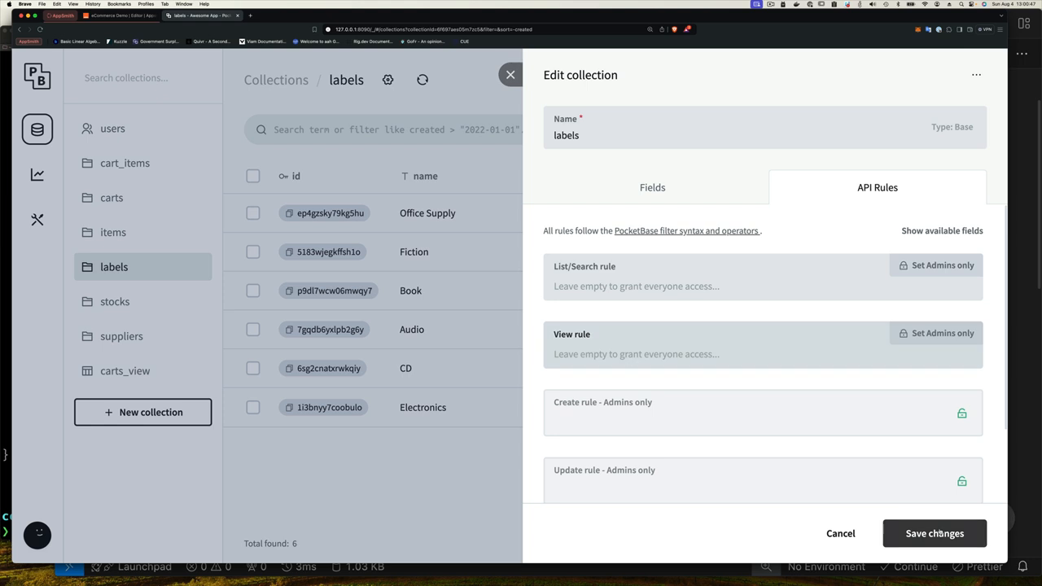
left_click(935, 534)
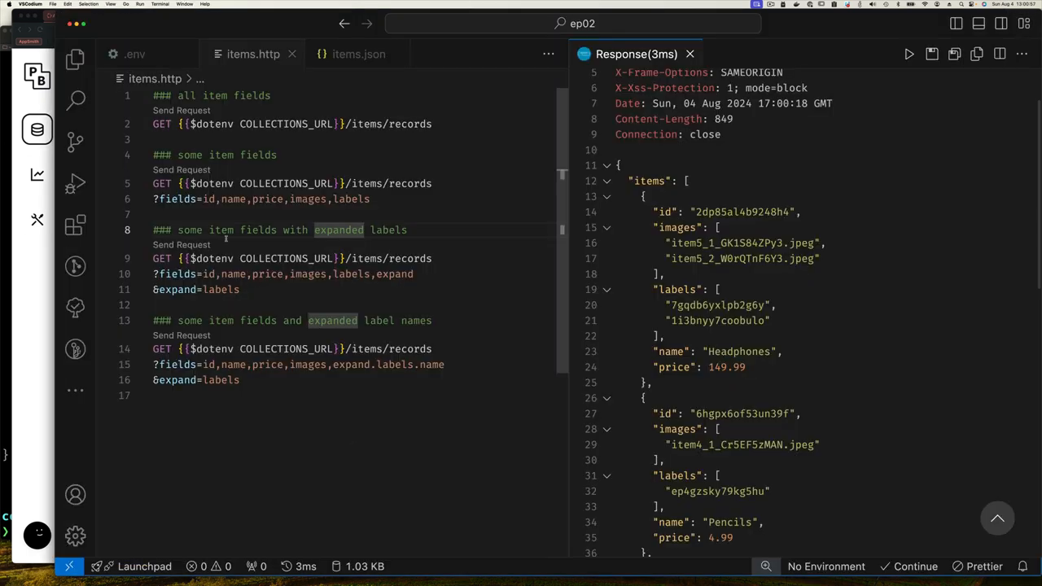
Run the expand.labels.name request and copy its response JSON with label names like Fiction.
left_click(181, 245)
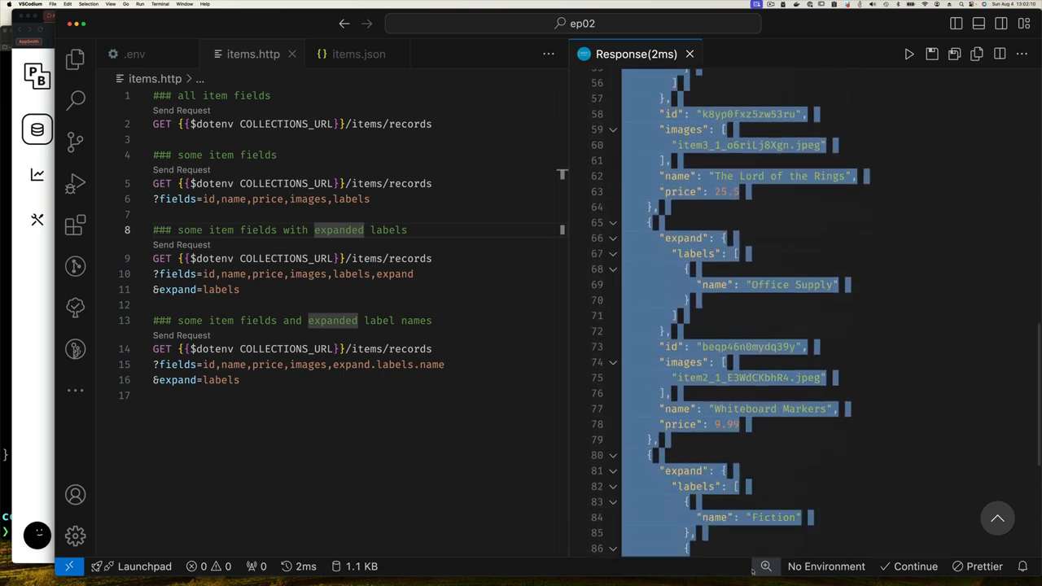
scroll("down", 3)
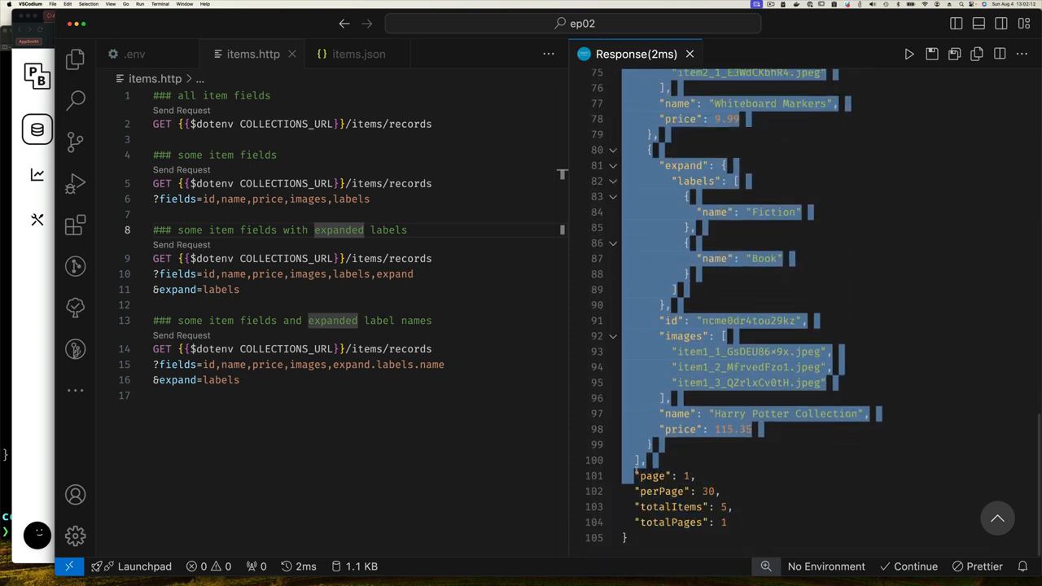
right_click(668, 430)
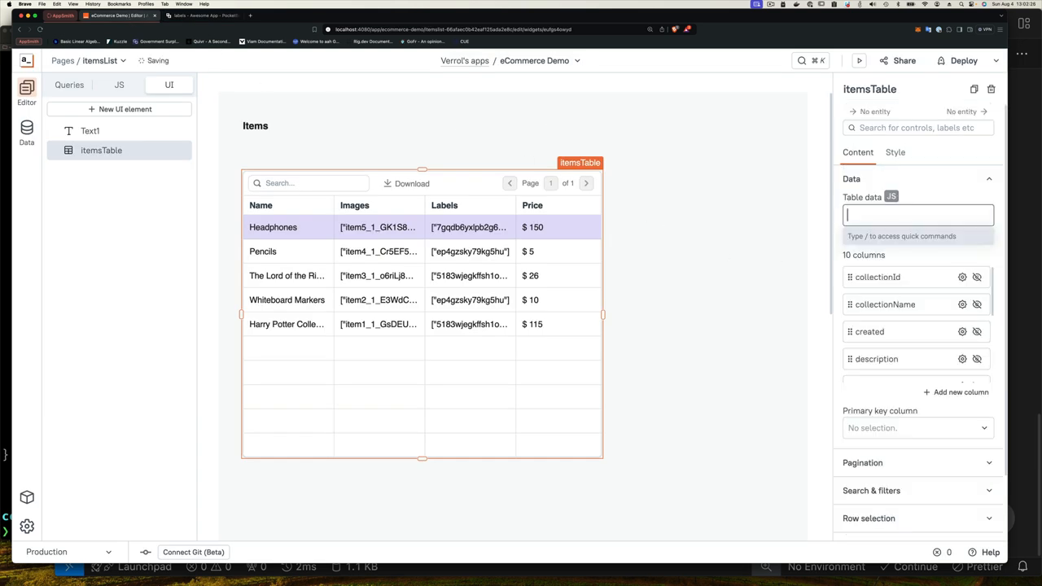
Replace the table data with the new response and bind the Labels column to {{currentRow["expand"]}}.
left_click(918, 215)
type("L")
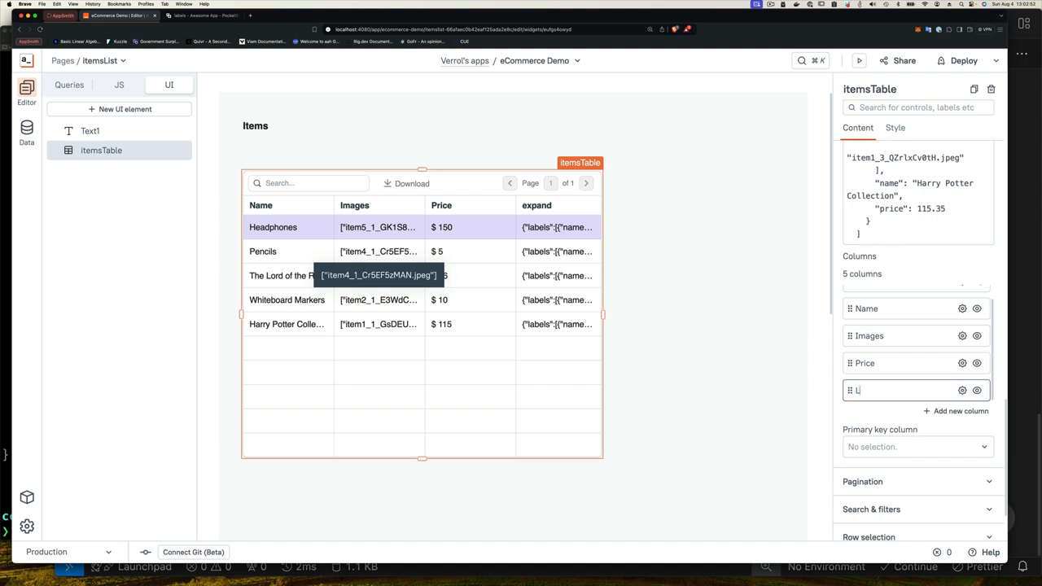
type("abels")
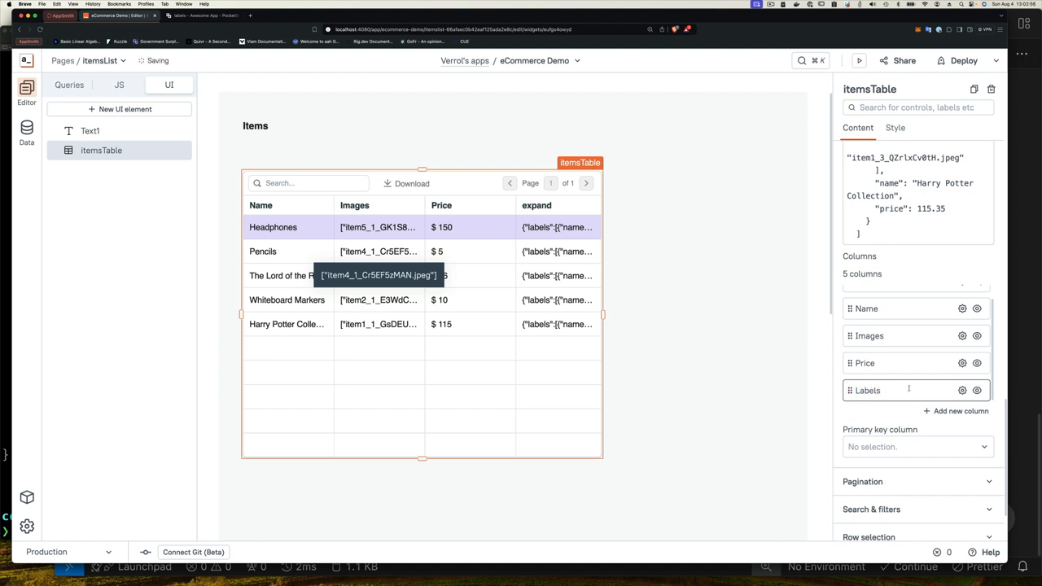
left_click(866, 391)
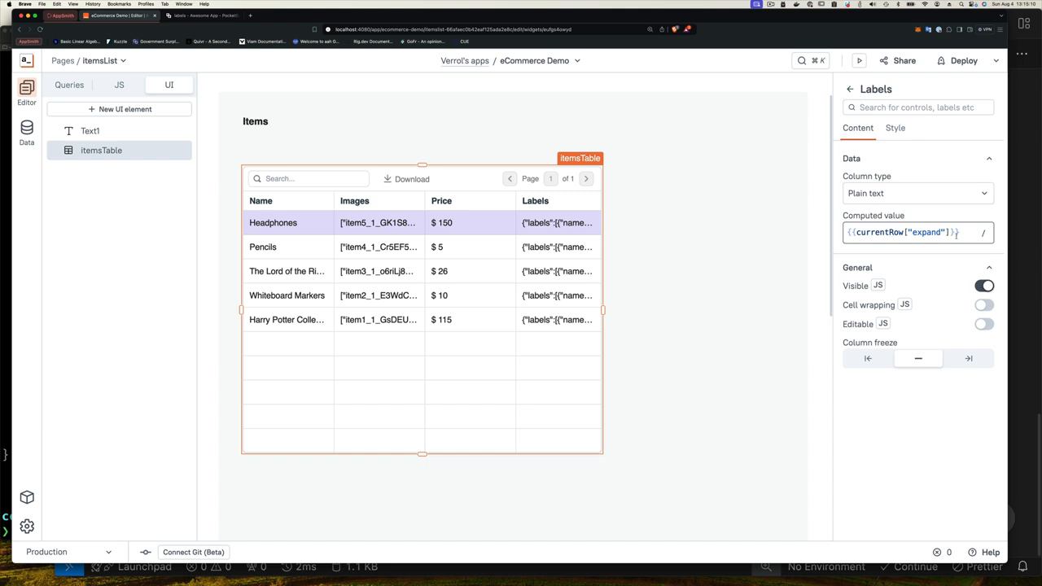
left_click(904, 231)
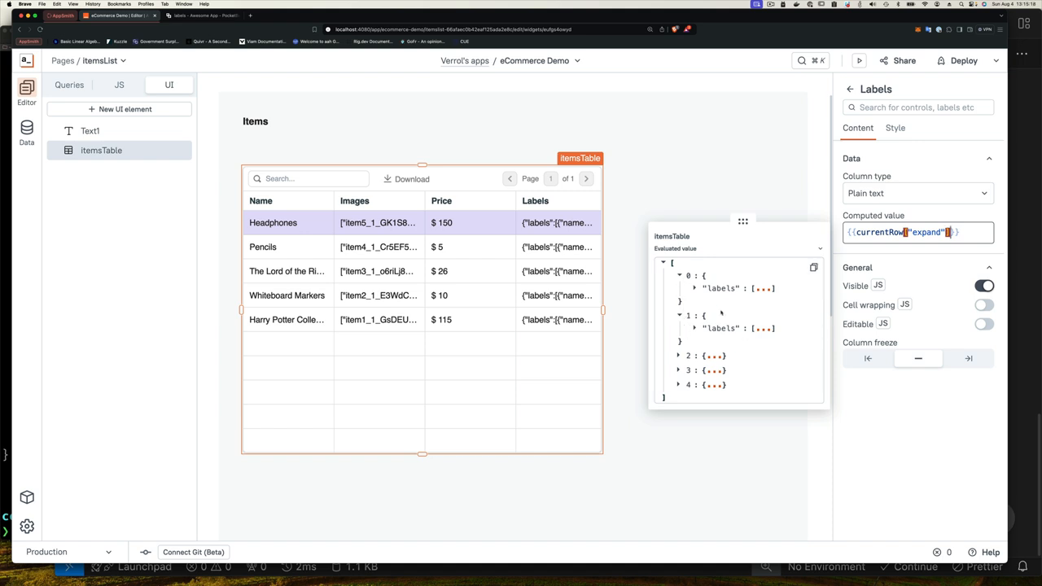
mouse_move(889, 254)
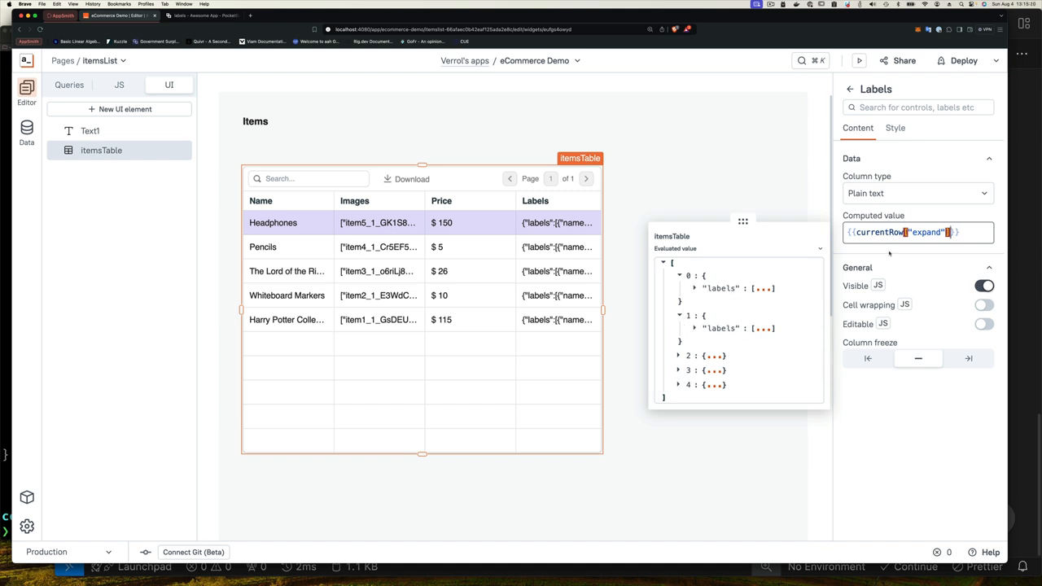
type("[\"images\"]}}")
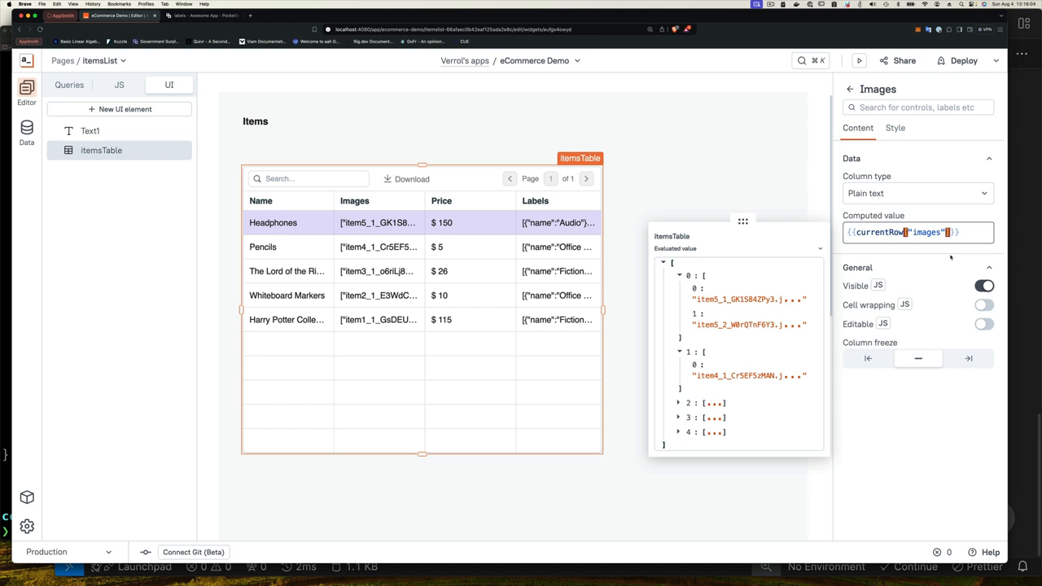
Set the Images column's computed value to {{currentRow["images"][0]}} for the first file name.
type("[0]")
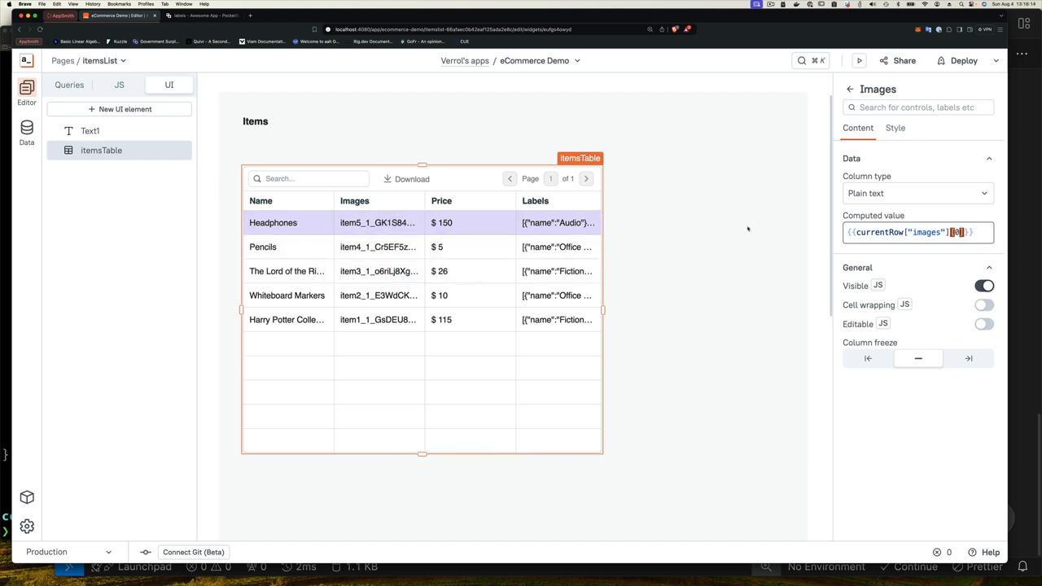
mouse_move(661, 245)
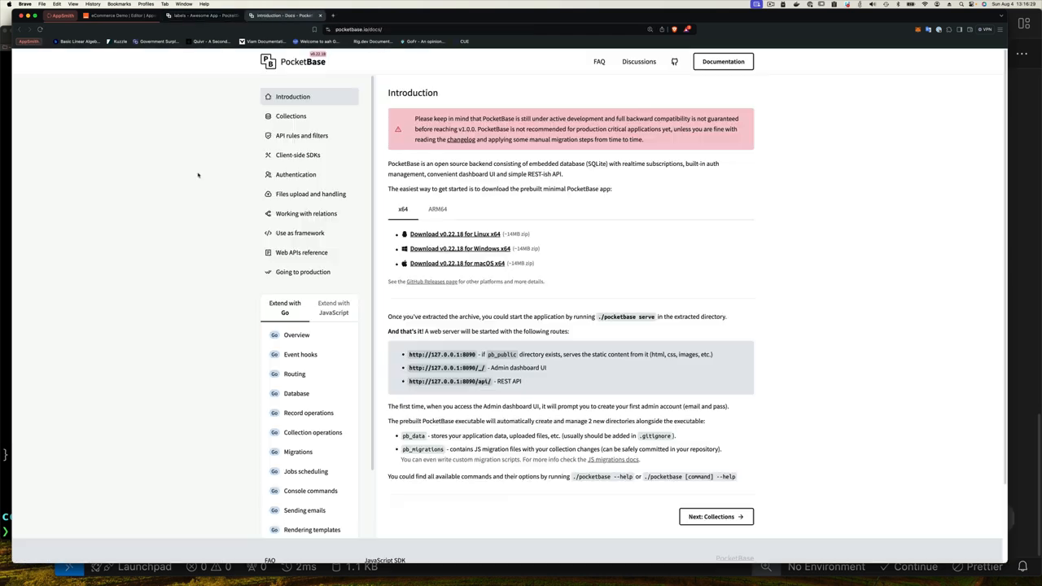
Consult the PocketBase docs' File URL section and select the example file URL format.
left_click(310, 193)
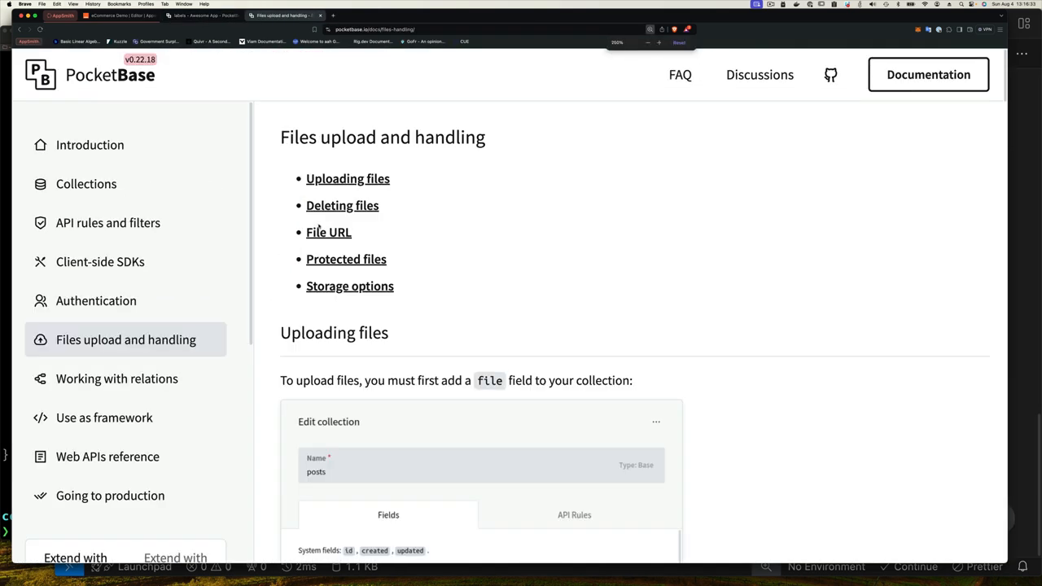
left_click(329, 232)
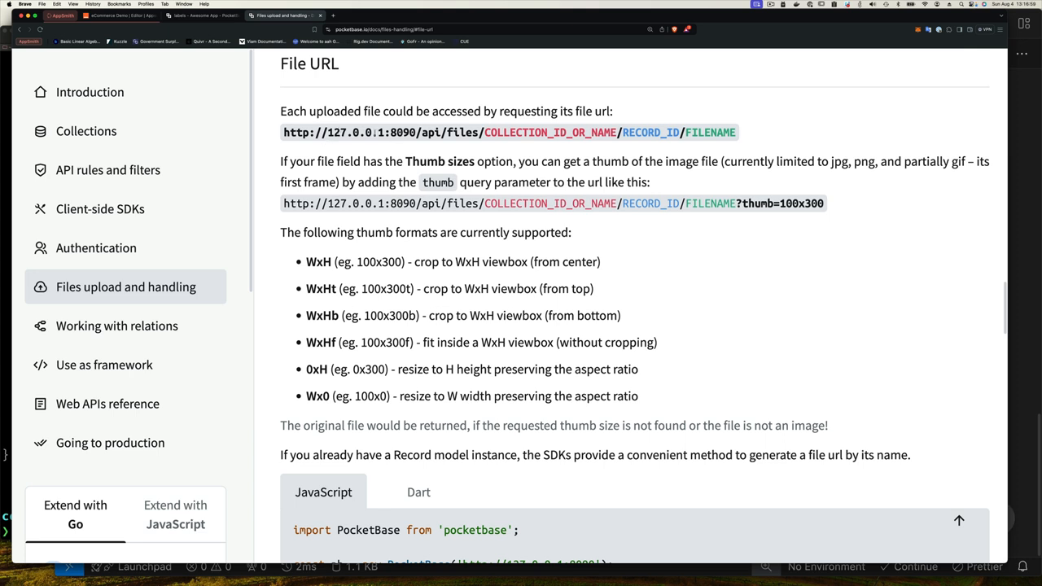
mouse_move(372, 133)
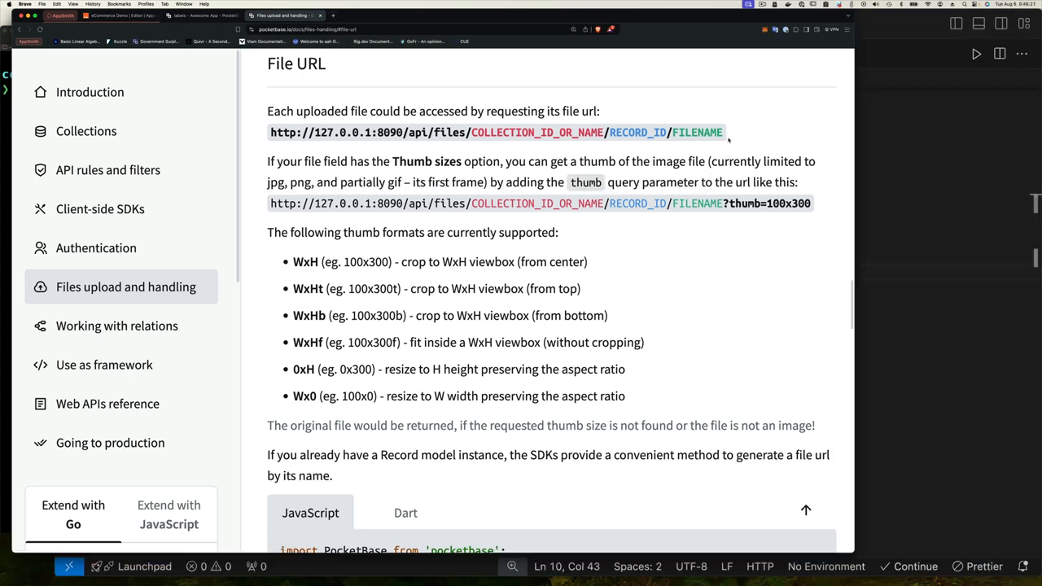
left_click_drag(437, 132, 723, 132)
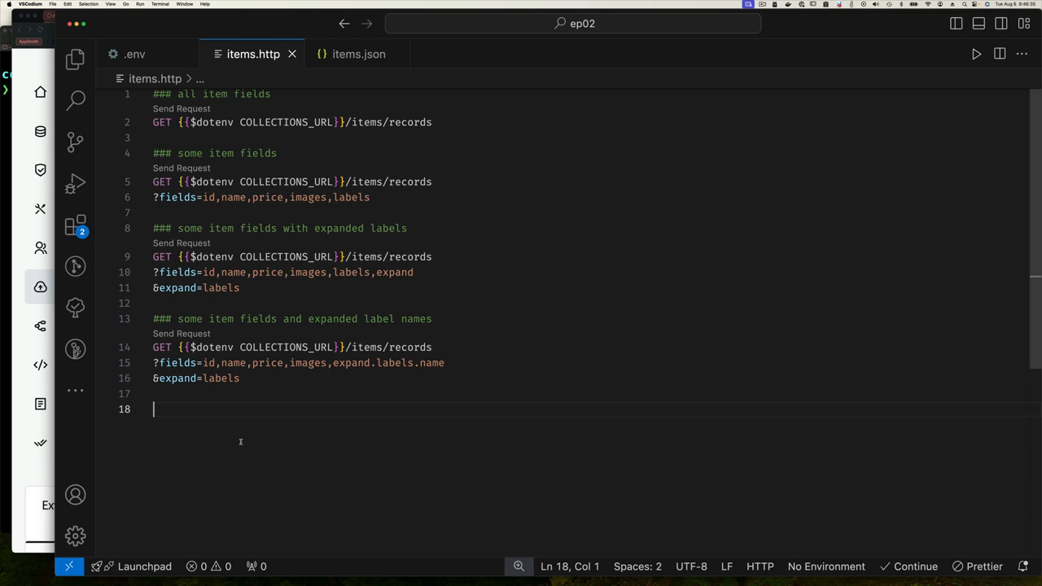
Add a '### item file' GET request on 127.0.0.1:8090/api/files/items for the headphones record's first image.
type("### item file")
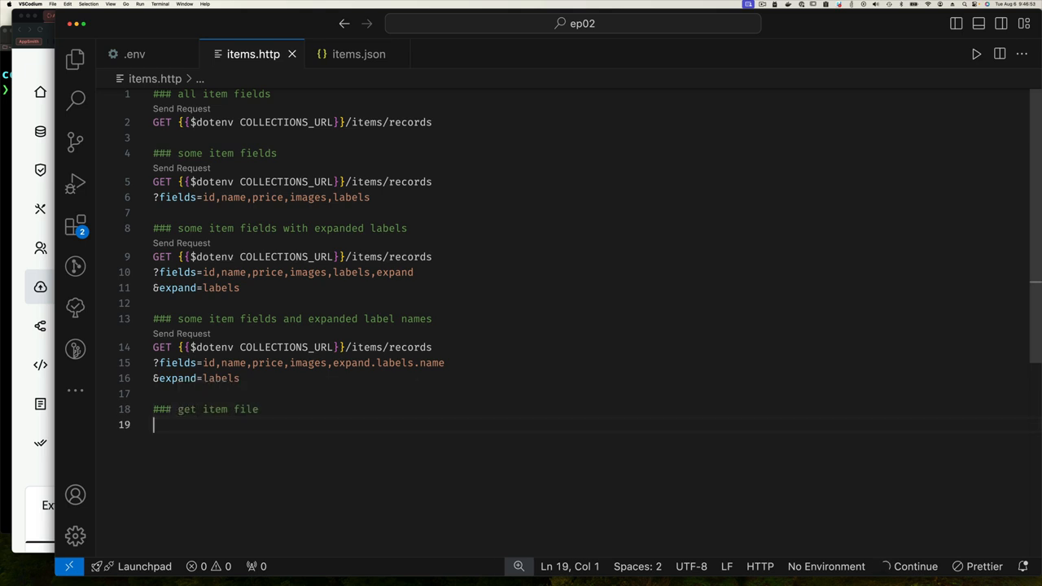
type("http://127.0.0.1:8090/api/files/COLLECTION_ID_OR_NAME/RECORD_ID/FILENAME")
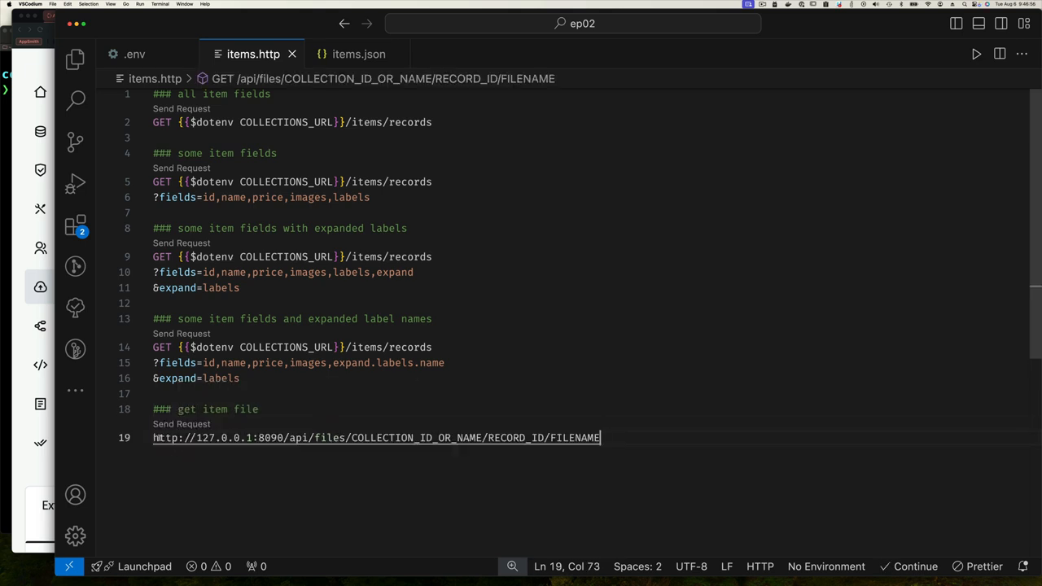
type("GET")
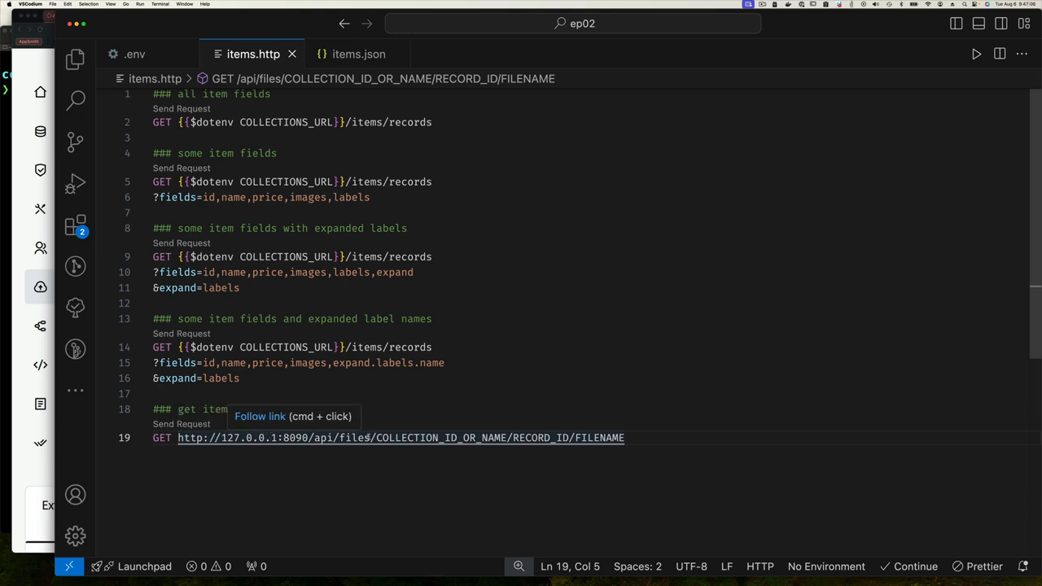
double_click(431, 438)
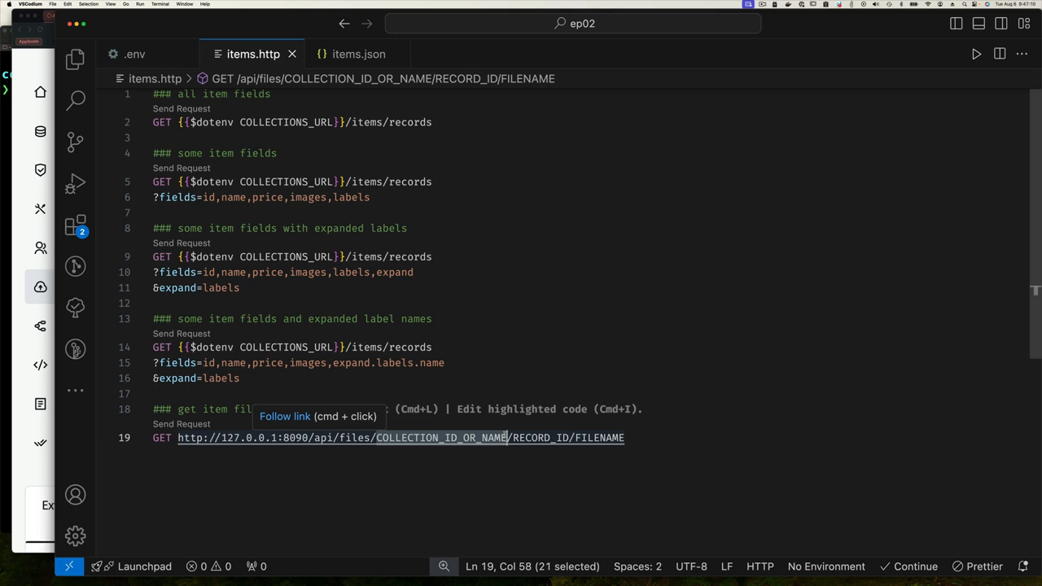
type("items")
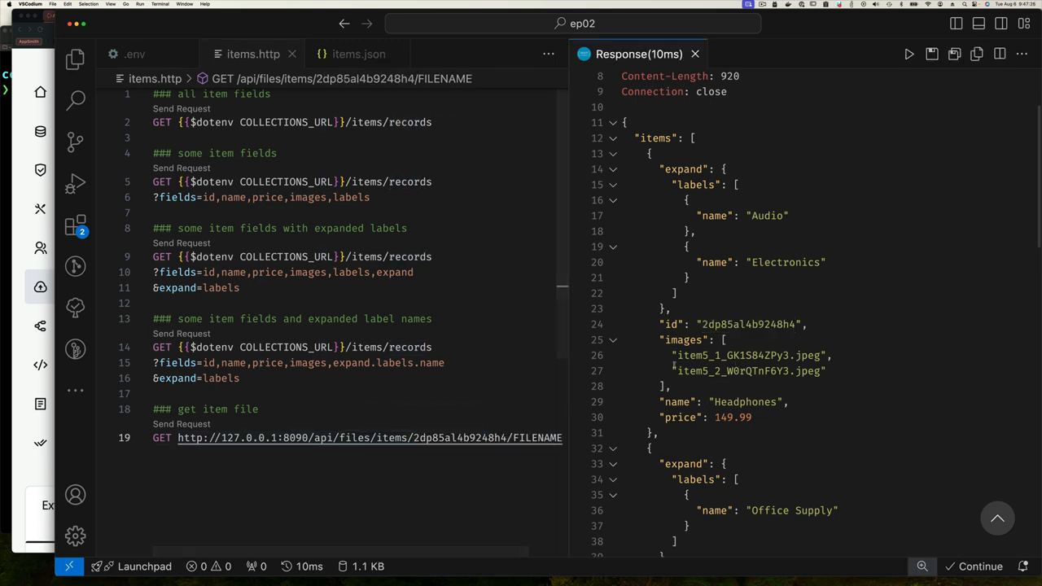
double_click(746, 355)
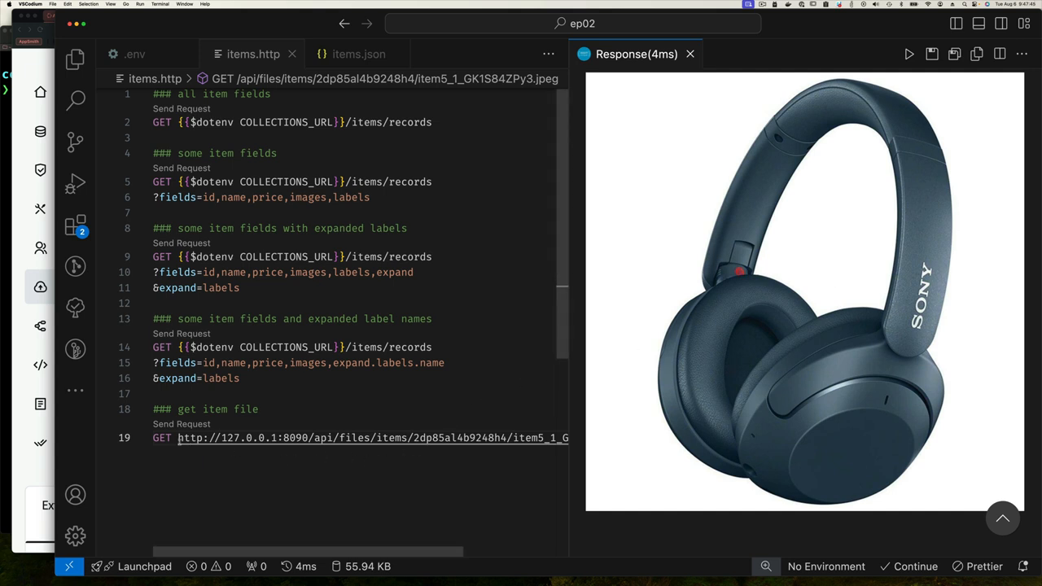
mouse_move(325, 438)
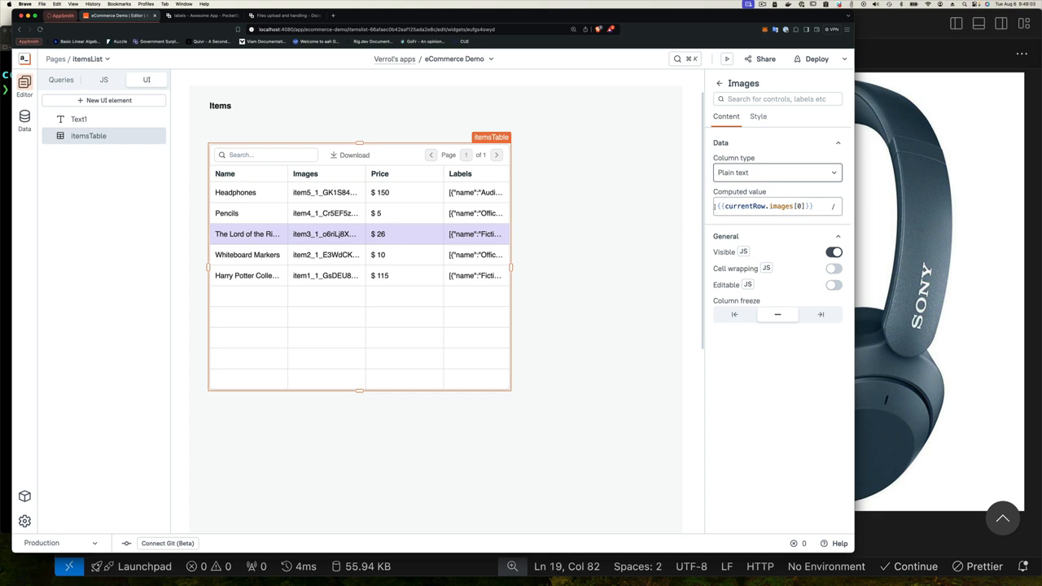
Make the Images computed value a full 127.0.0.1 PocketBase file URL from currentRow.id and images[0].
left_click(774, 206)
type("{{currentRow.id}}/")
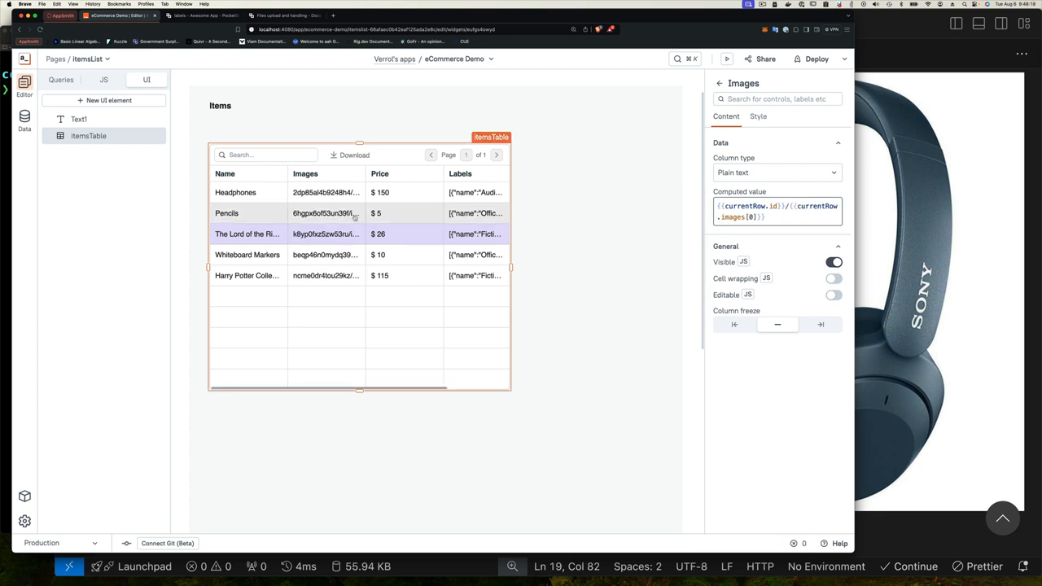
mouse_move(326, 214)
type("http://127.0.0.1")
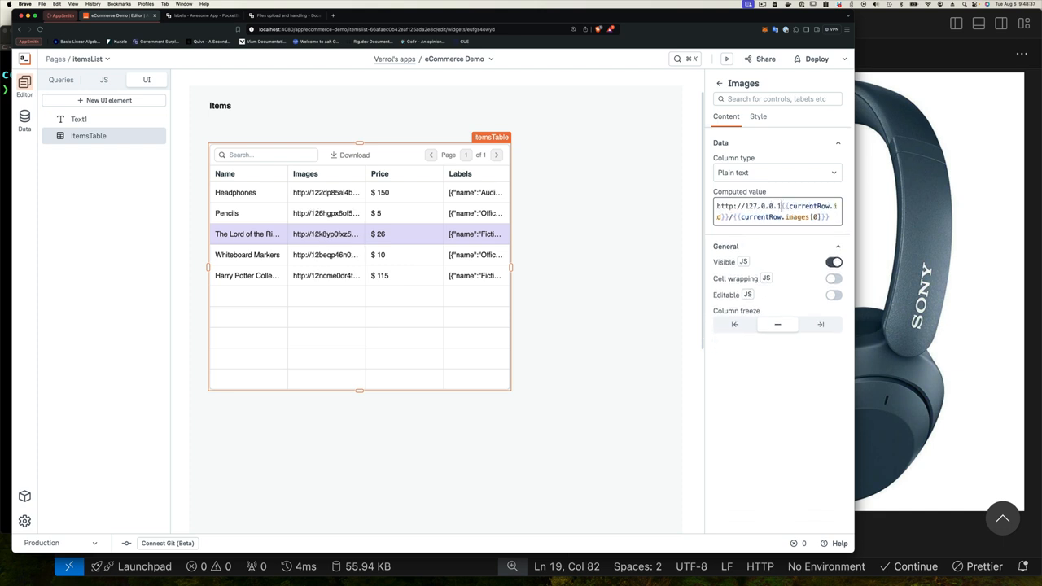
type(":8080")
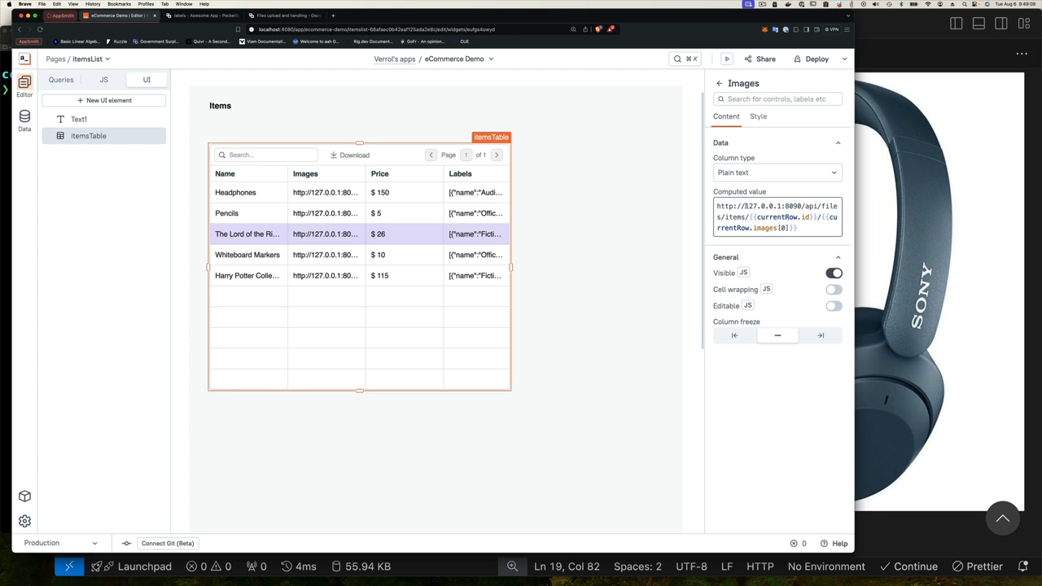
mouse_move(840, 544)
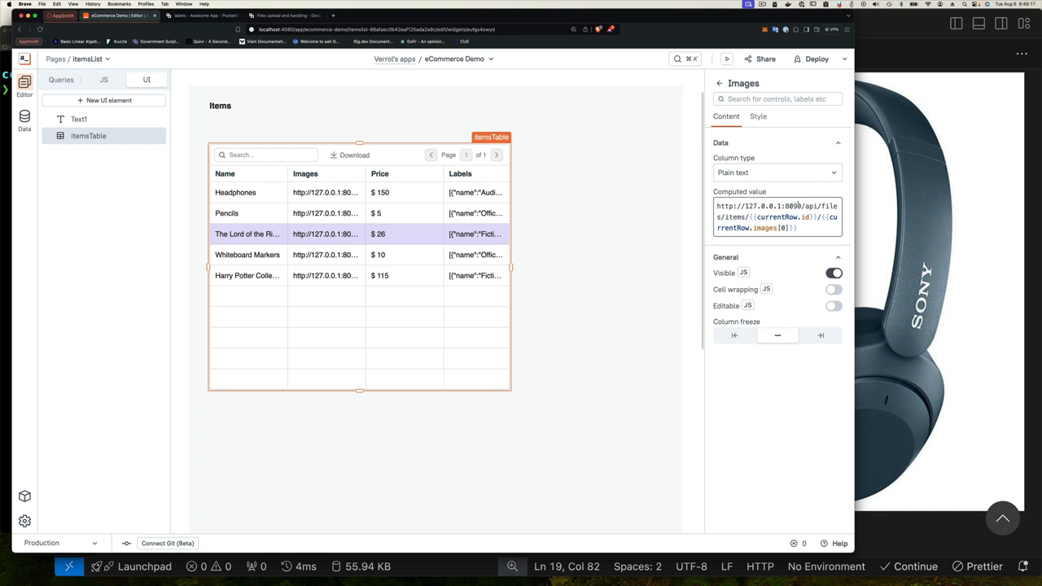
mouse_move(840, 544)
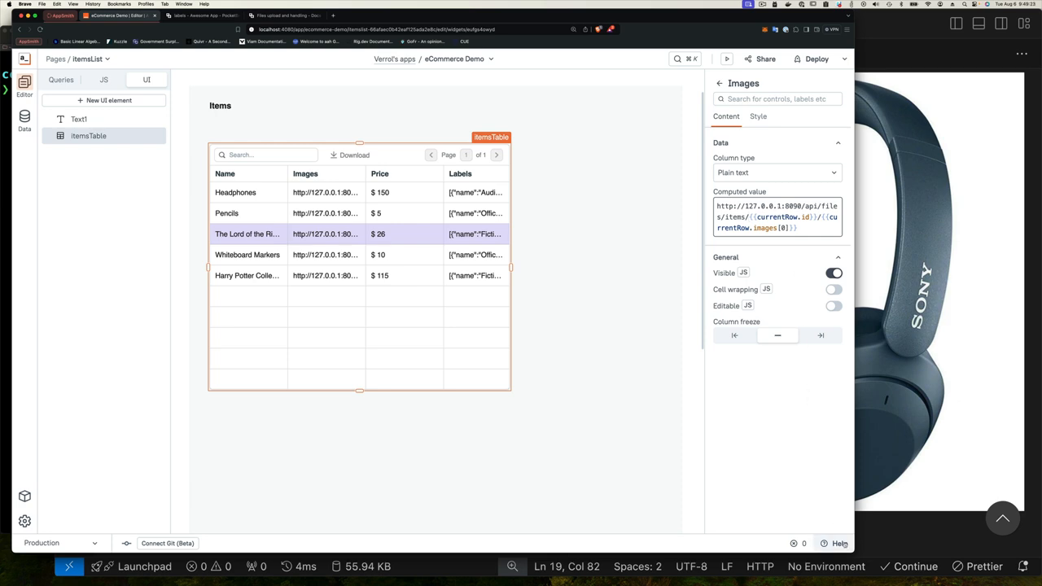
left_click(840, 544)
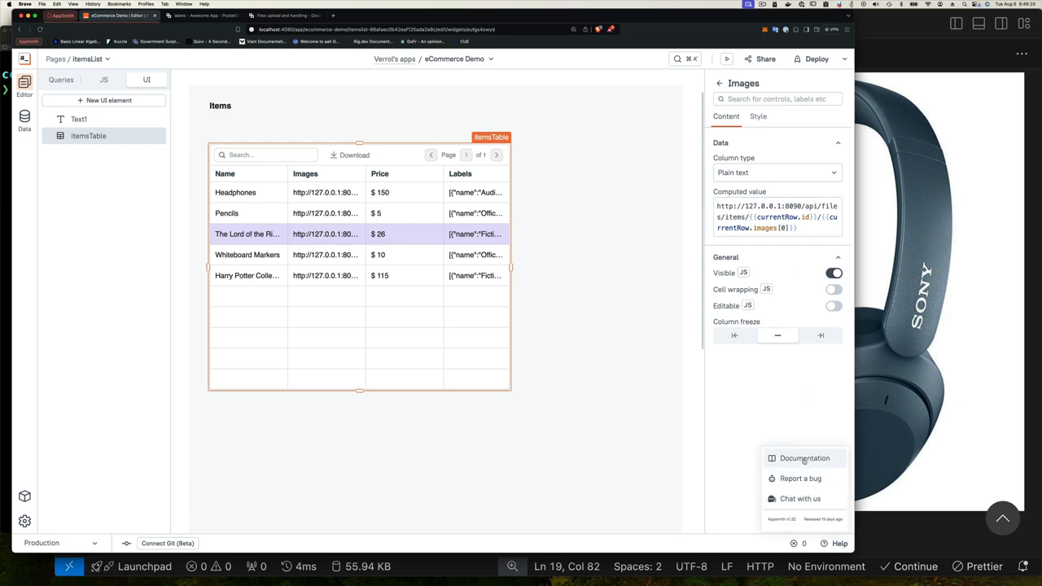
Reach the Appsmith docs guide on connecting to a local datasource via host.docker.internal.
left_click(805, 457)
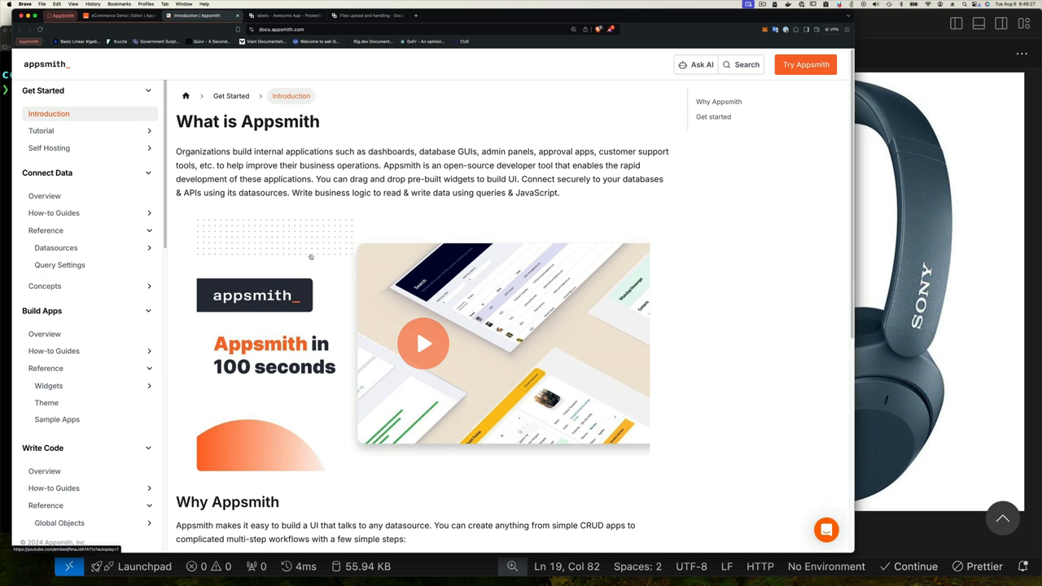
mouse_move(53, 211)
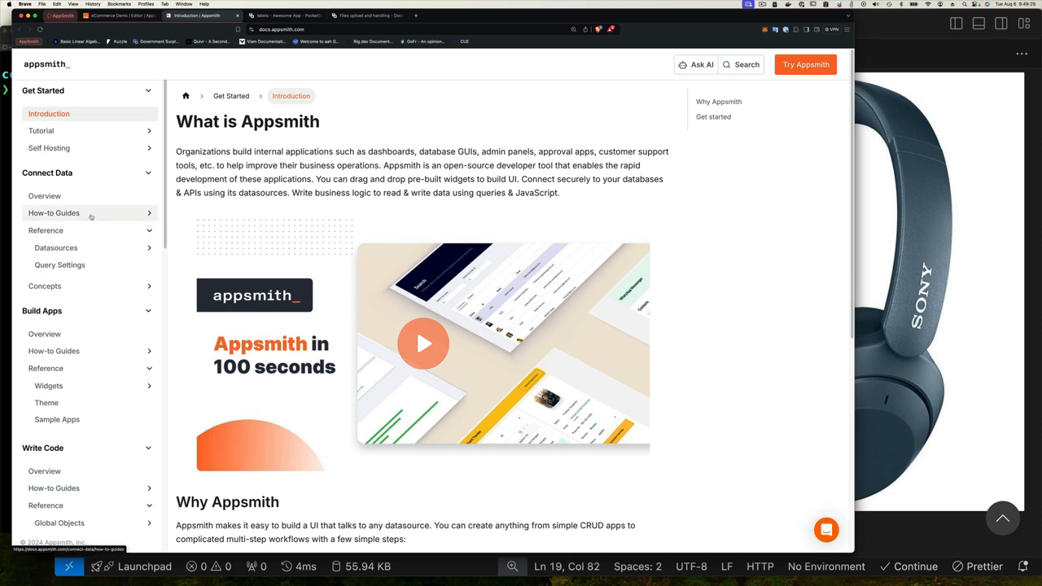
left_click(54, 212)
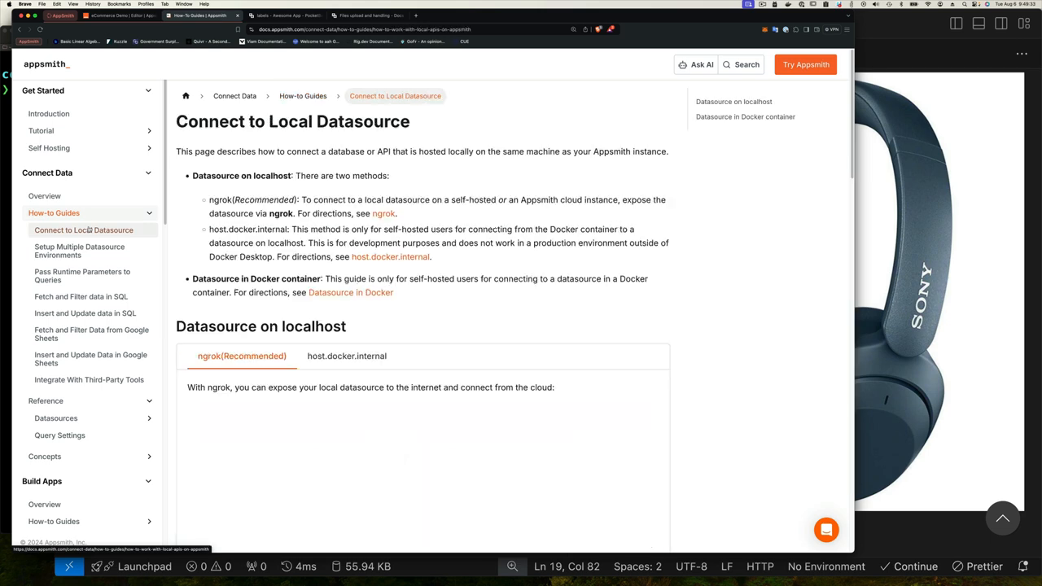
left_click(347, 355)
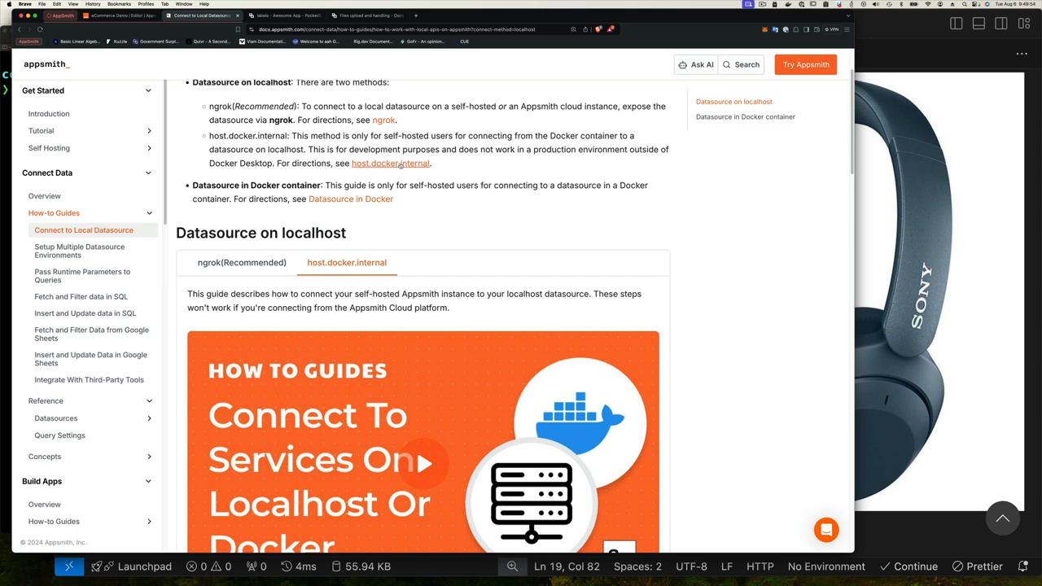
Scroll down to the Datasource in Docker container section with its docker-compose setup.
scroll("down", 3)
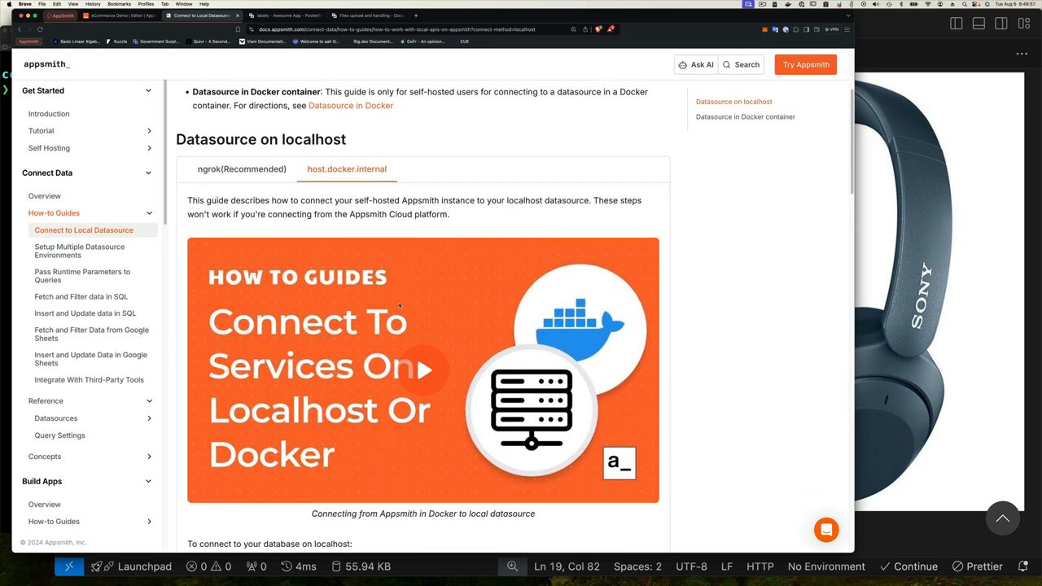
scroll("down", 3)
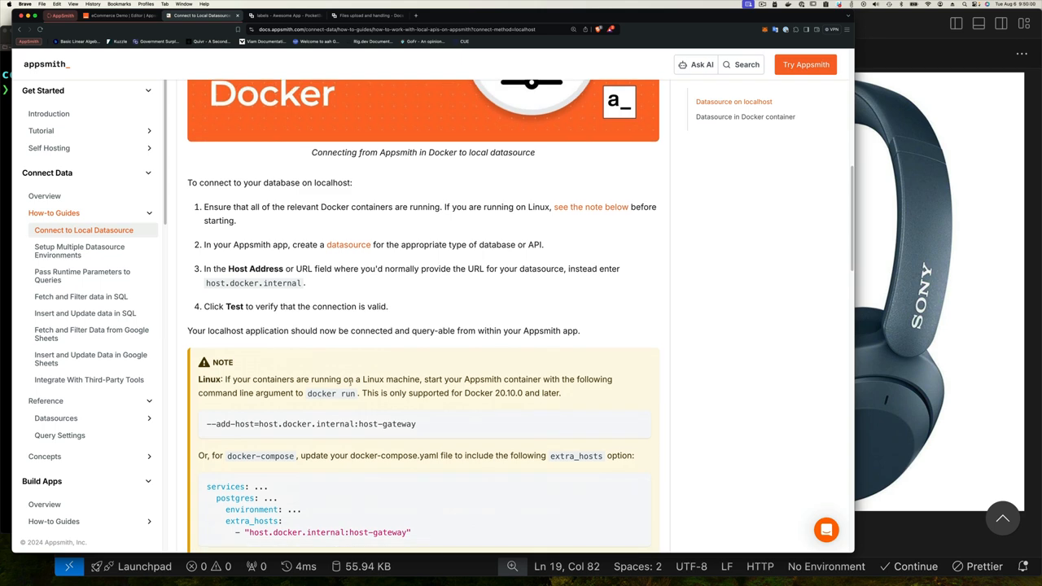
scroll("down", 3)
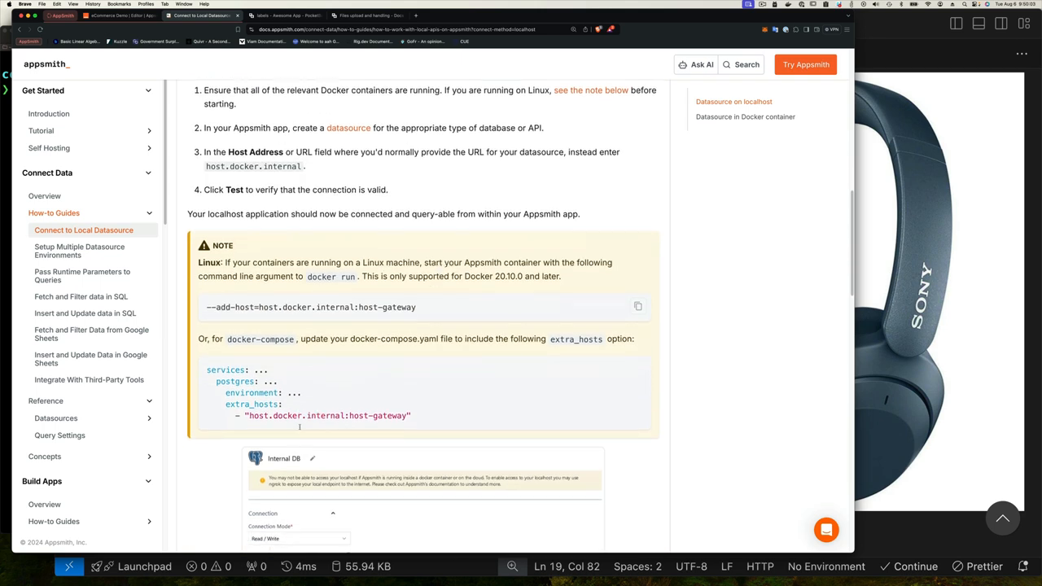
scroll("down", 3)
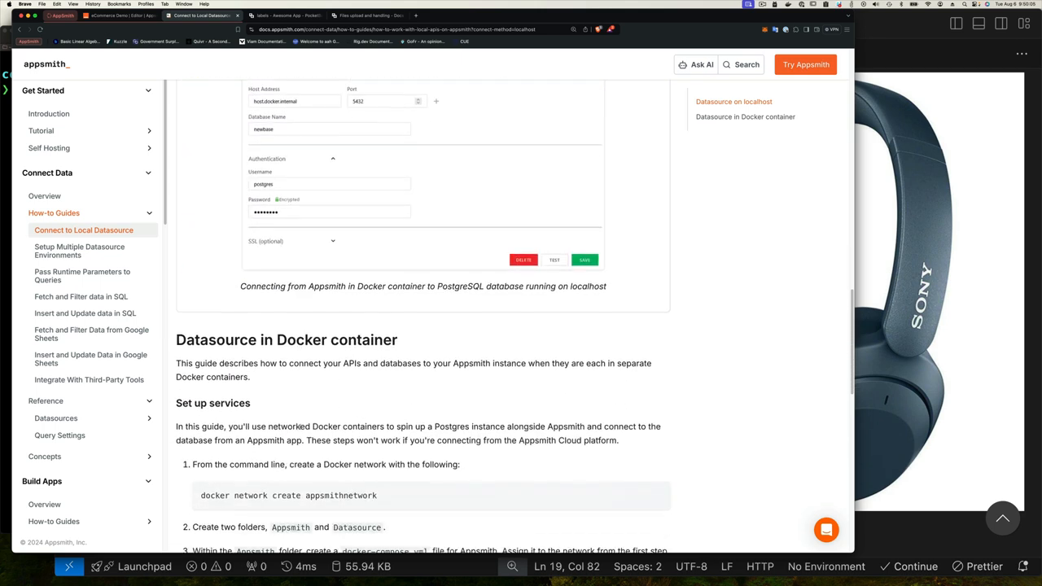
scroll("down", 3)
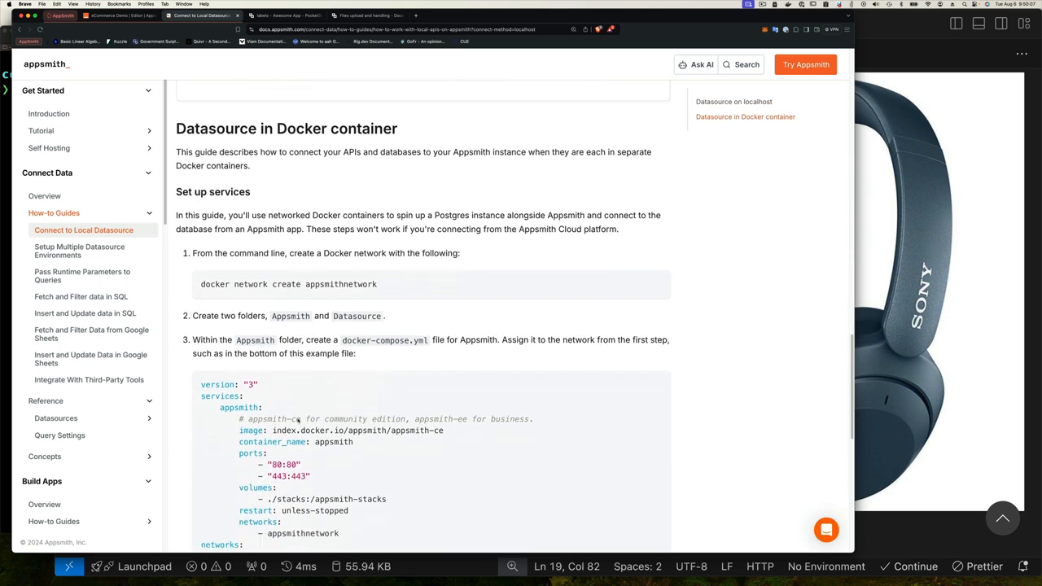
scroll("down", 3)
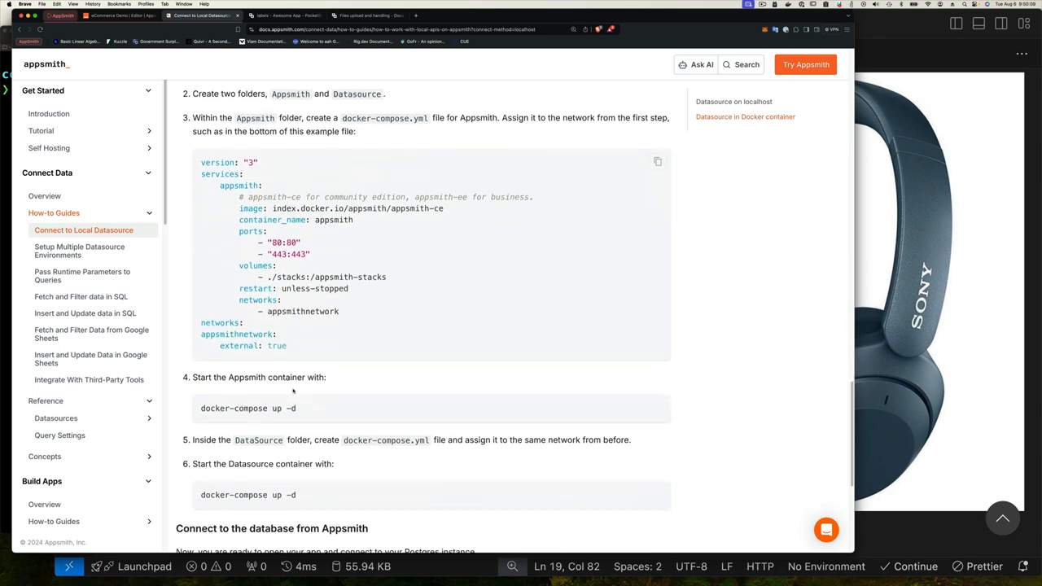
scroll("down", 3)
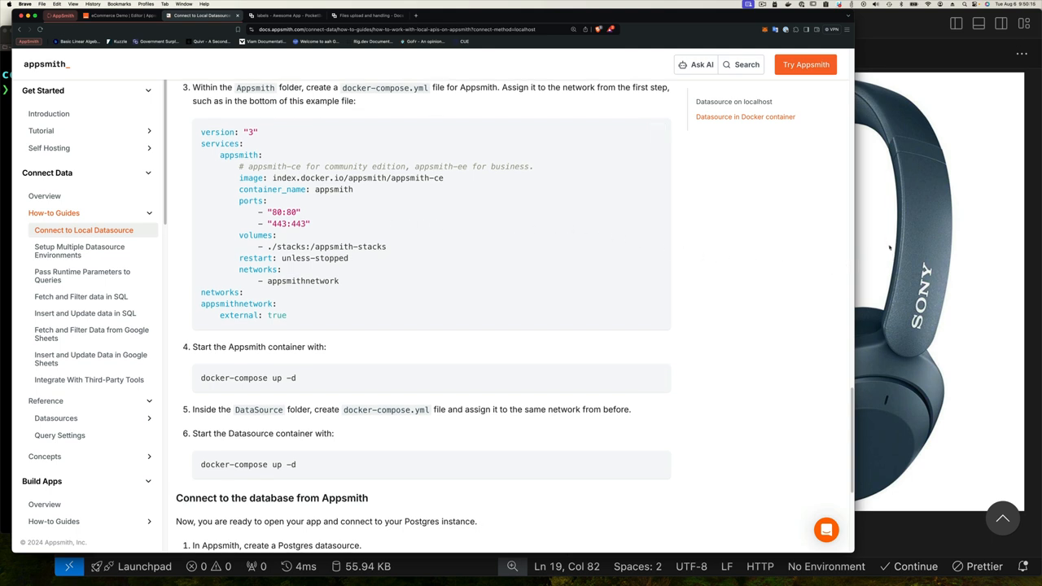
mouse_move(889, 248)
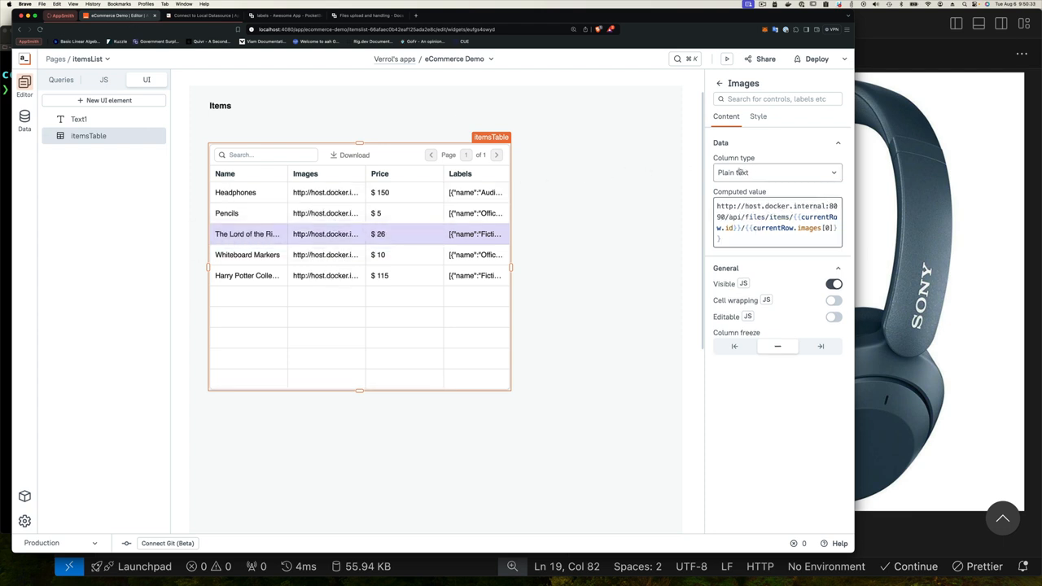
Change the Images column type from plain text to Image.
left_click(775, 173)
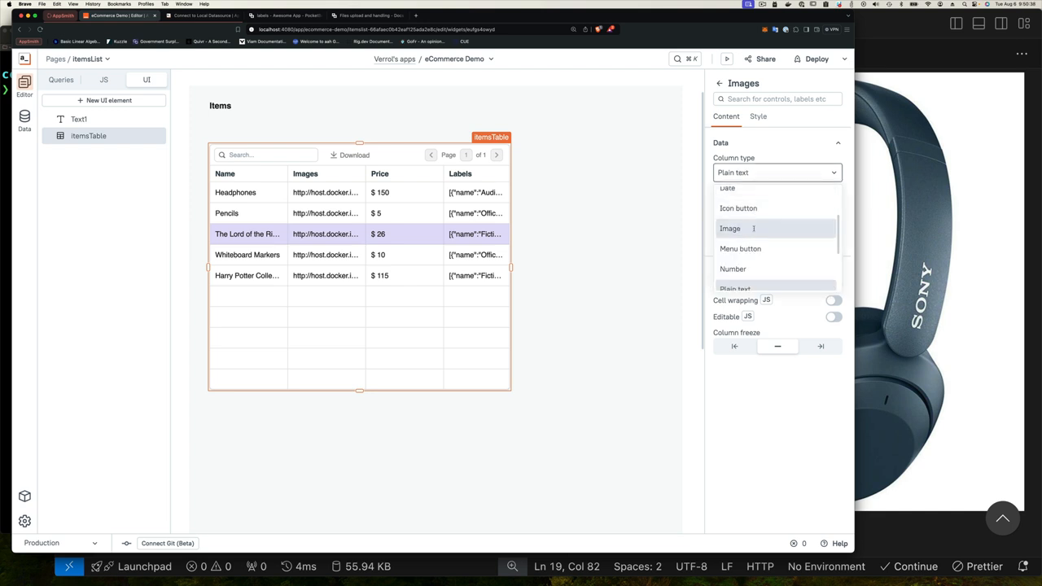
left_click(730, 229)
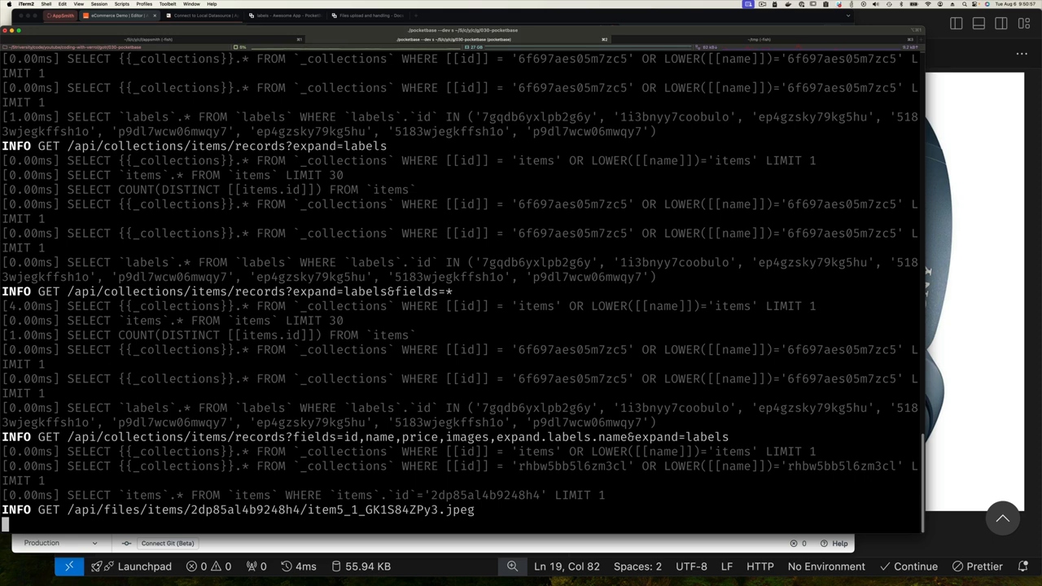
Restart PocketBase, then relaunch it in dev mode serving on 0.0.0.0:8090.
key("ctrl+c")
type("./pocketbase --dev serve")
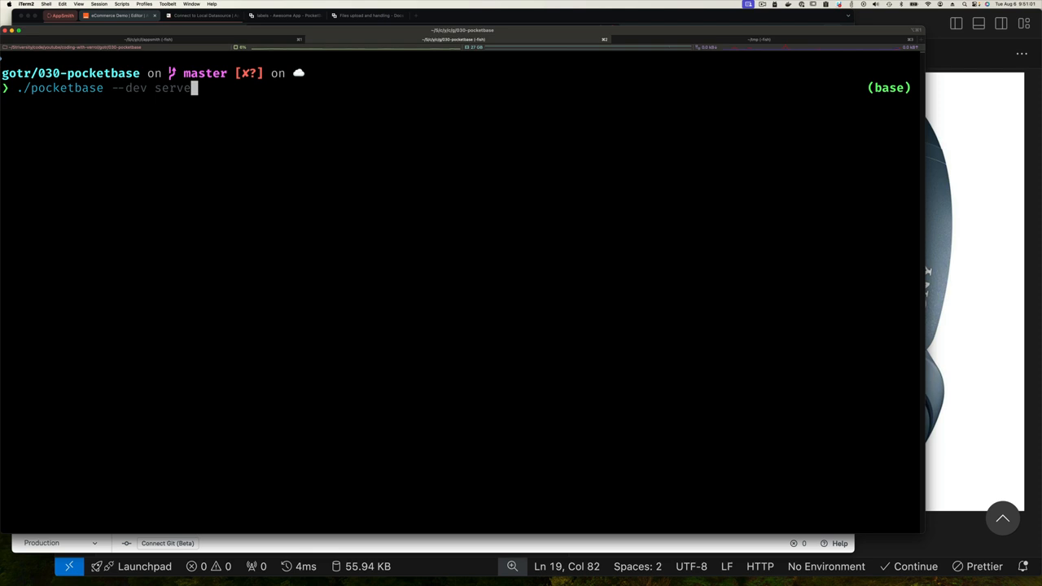
key("enter")
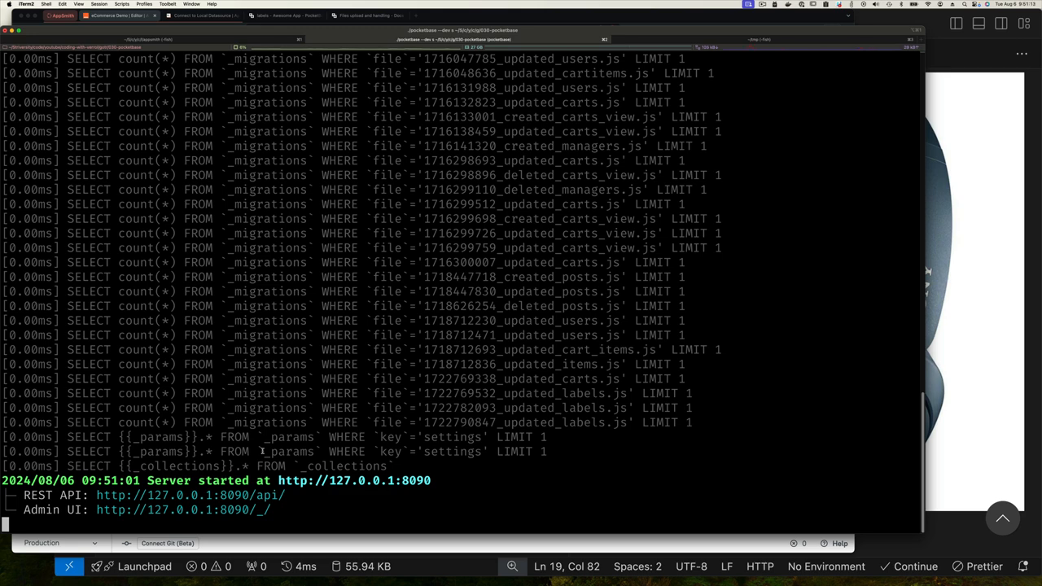
mouse_move(349, 515)
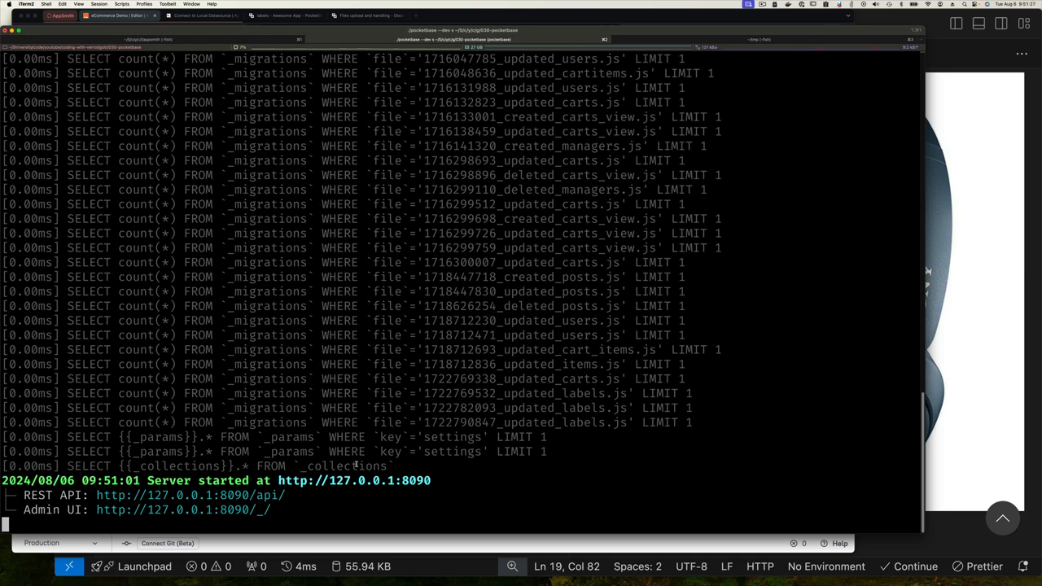
key("ctrl+c")
type("./pocketbase --dev serve --http 0.0.0.0:8090")
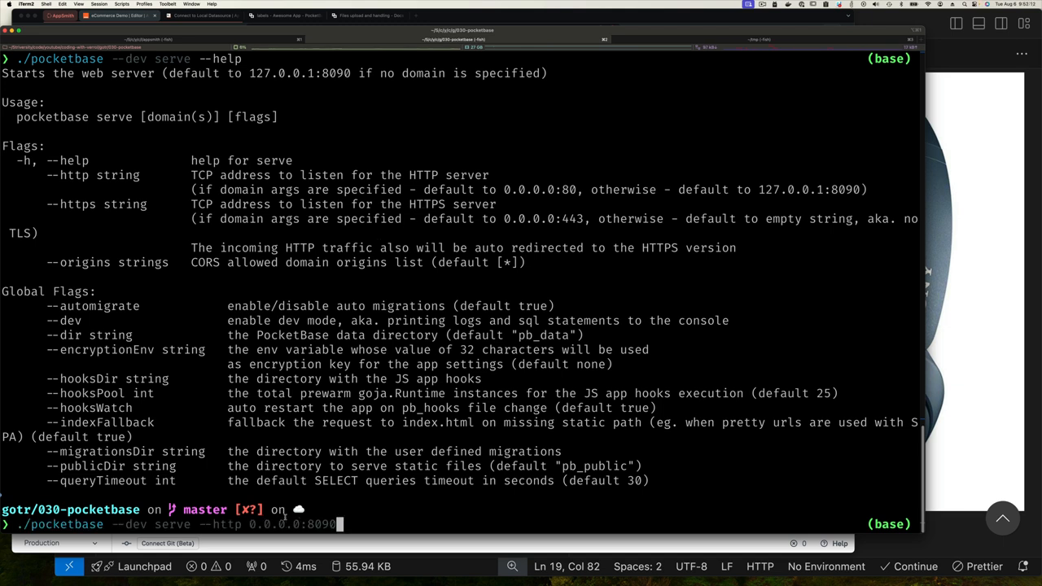
mouse_move(277, 147)
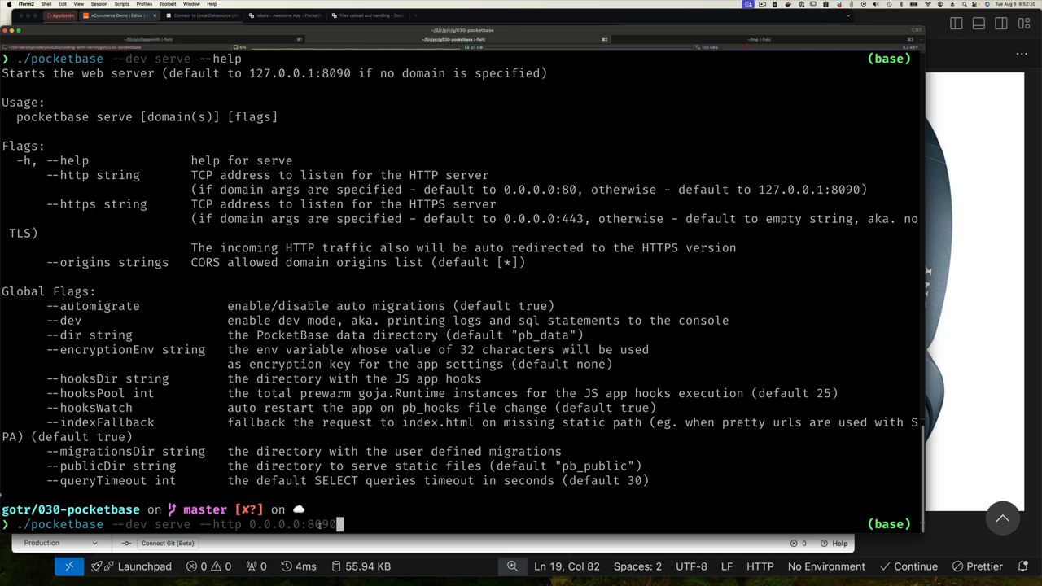
key("enter")
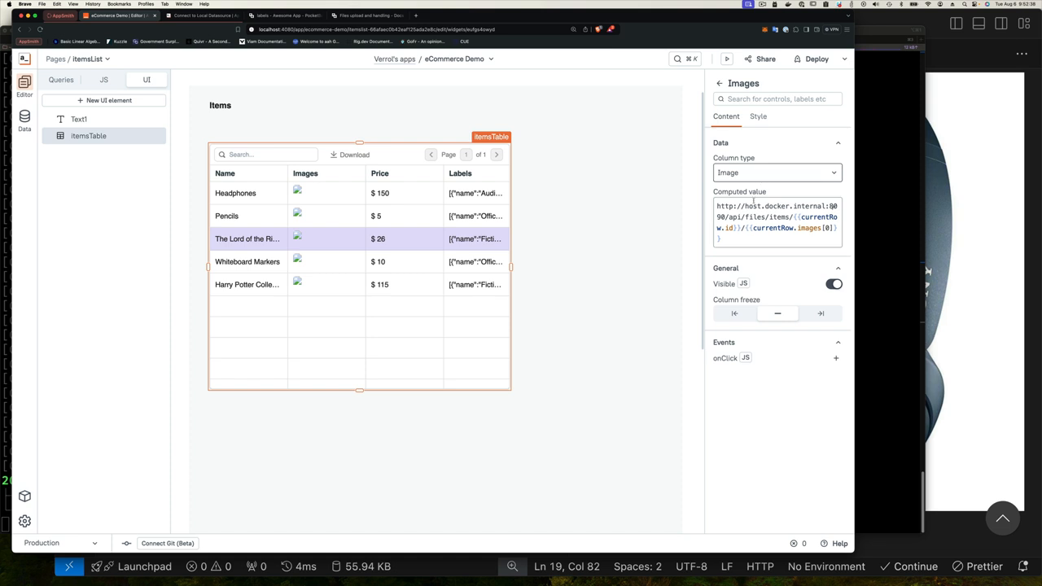
left_click(775, 173)
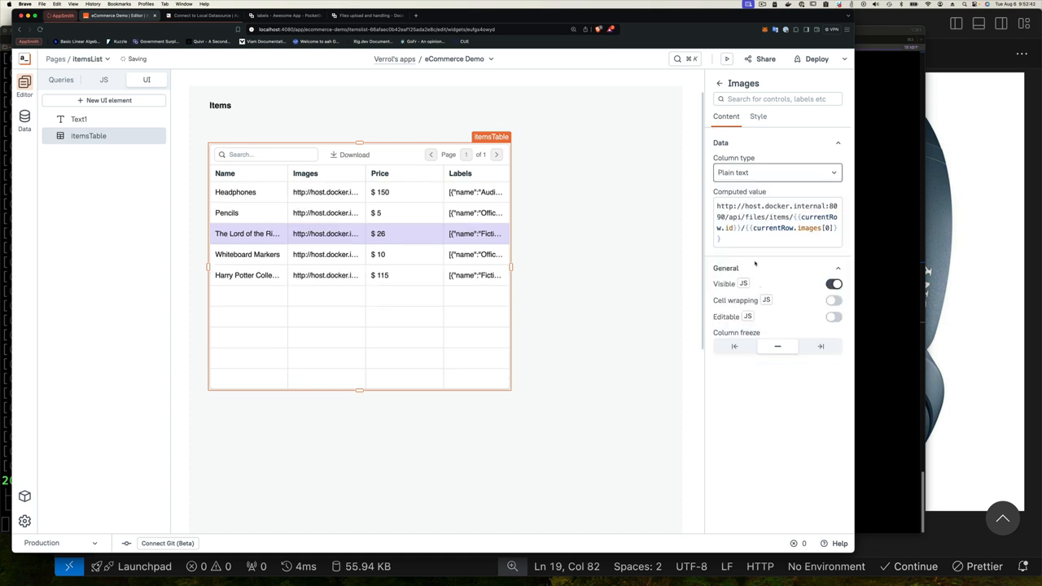
left_click(775, 173)
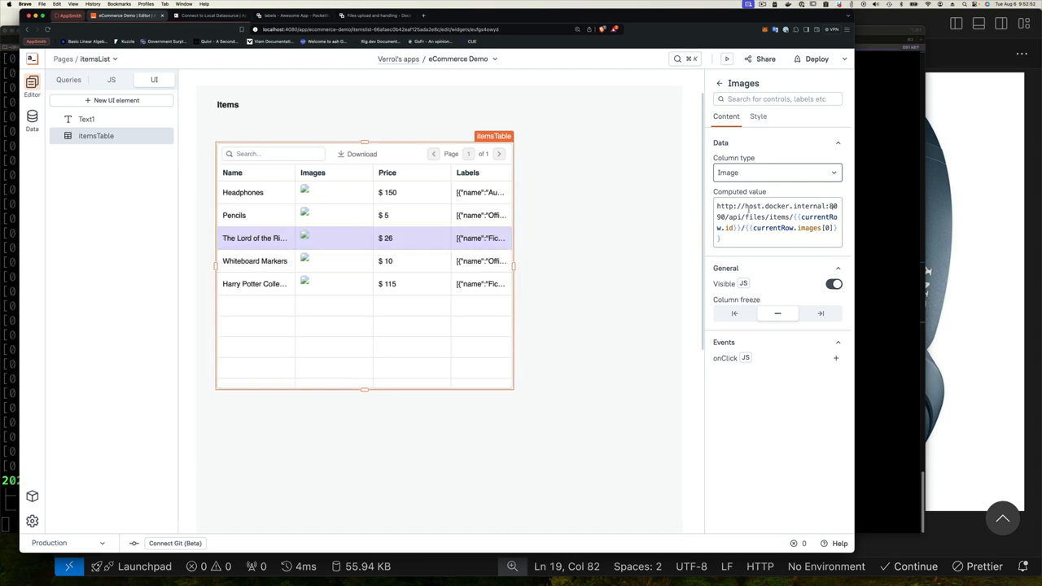
double_click(758, 205)
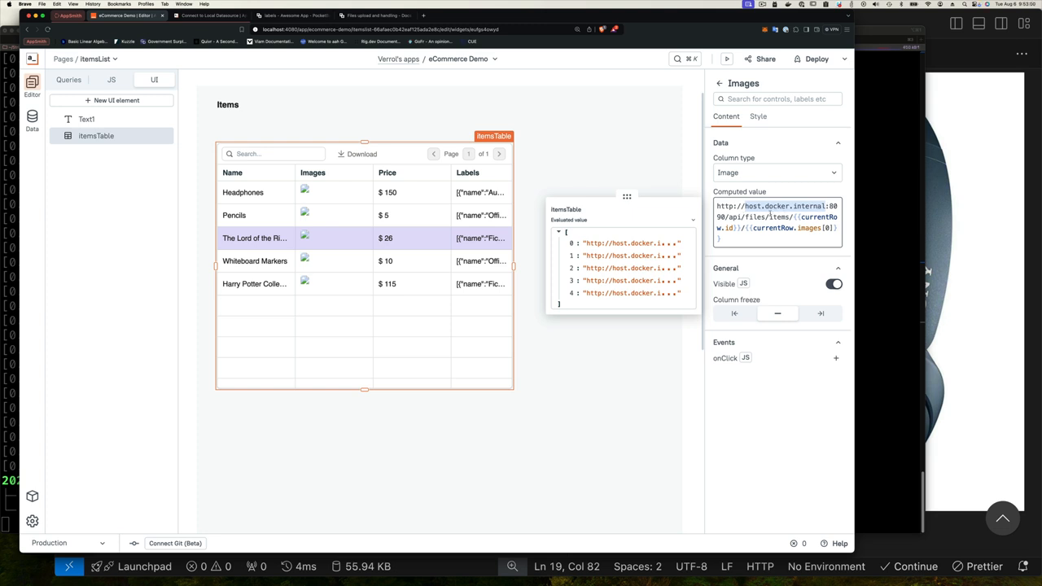
mouse_move(518, 302)
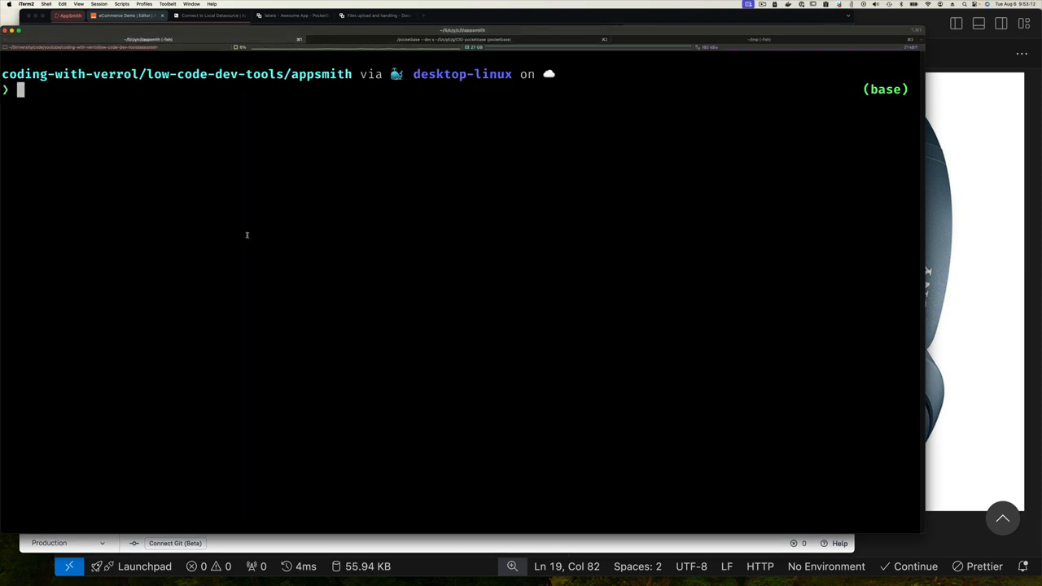
Run ifconfig | rg 10.10 to find the host machine's 10.10 address.
type("ifconfig | rg 10.10")
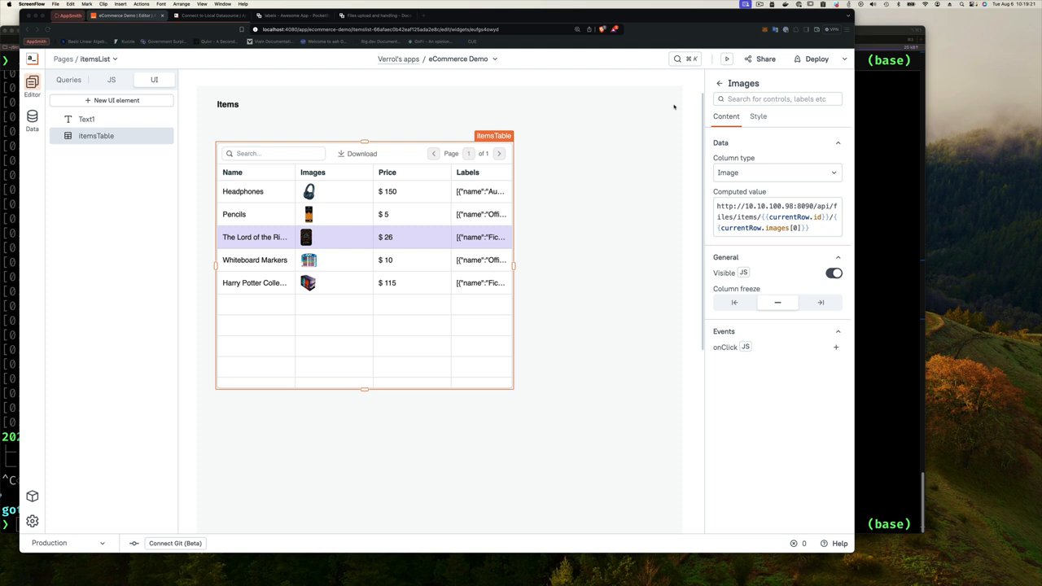
mouse_move(684, 87)
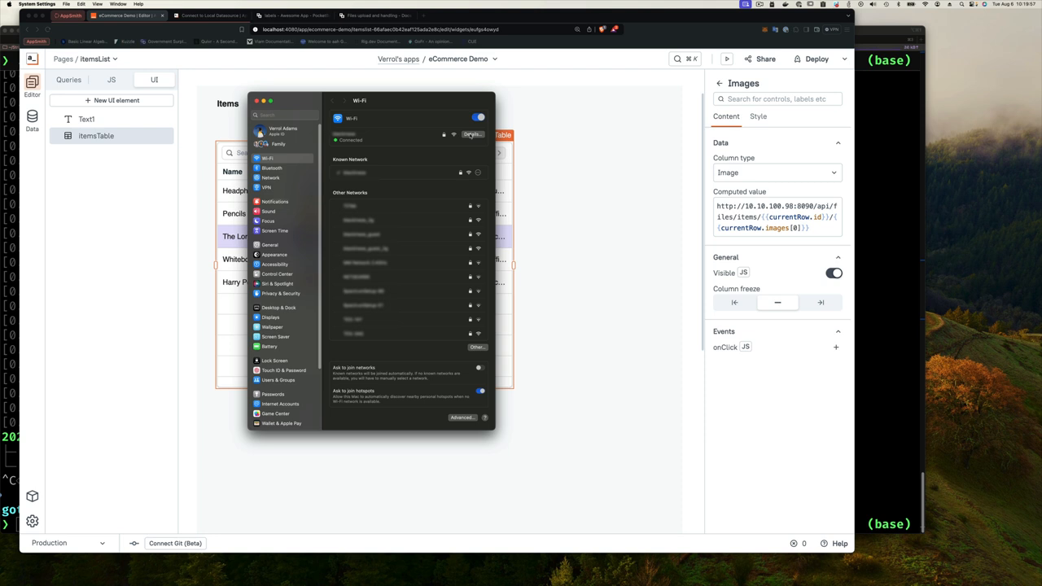
View the connected Wi-Fi network's TCP/IP details and IP address in System Settings.
left_click(472, 133)
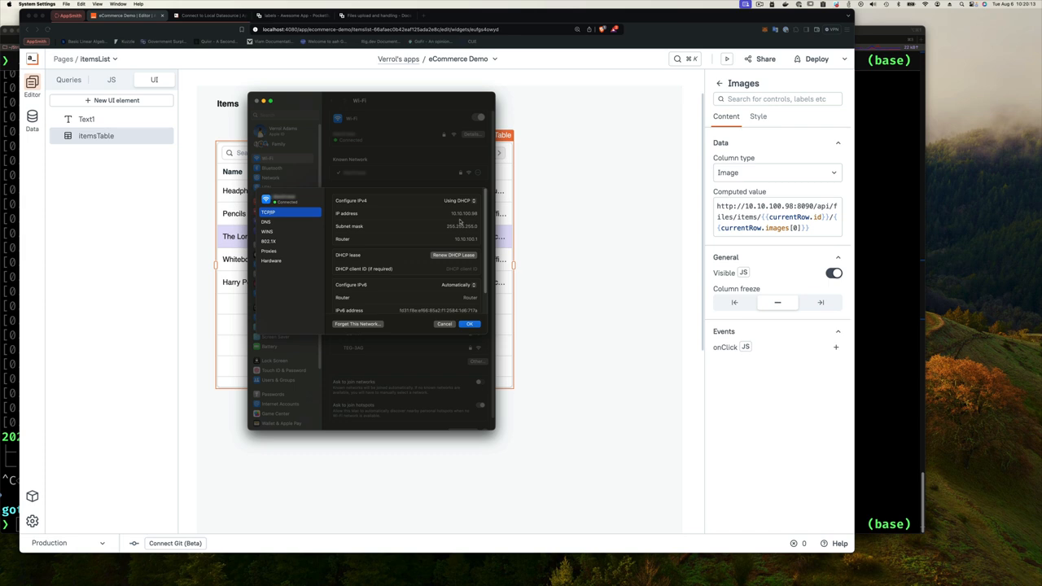
mouse_move(404, 302)
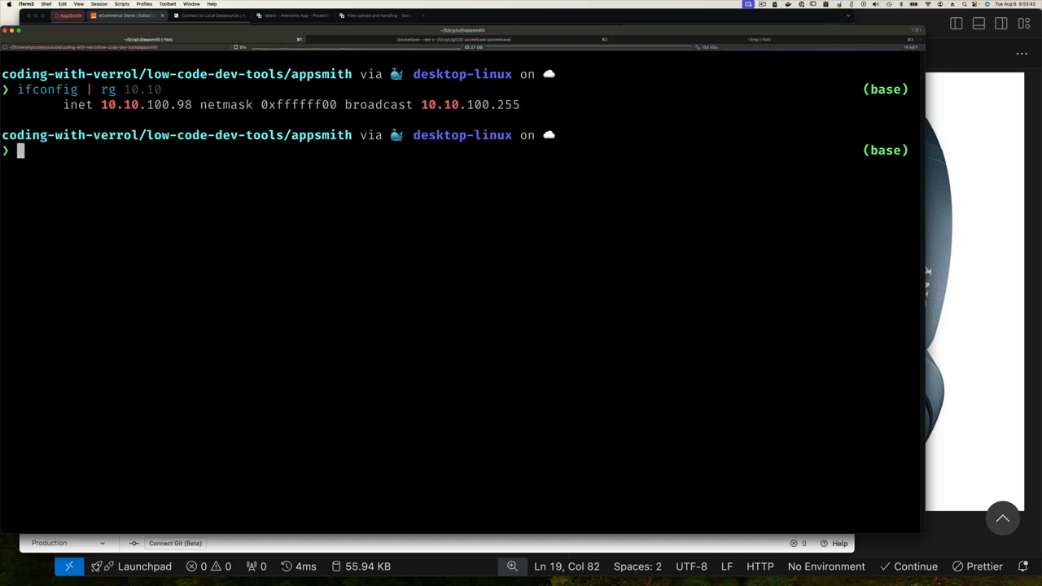
Confirm host address 10.10.100.98 with ifconfig | grep, discard a 192.168 filter, return to VSCodium.
type("ifconfig | rg 10.1")
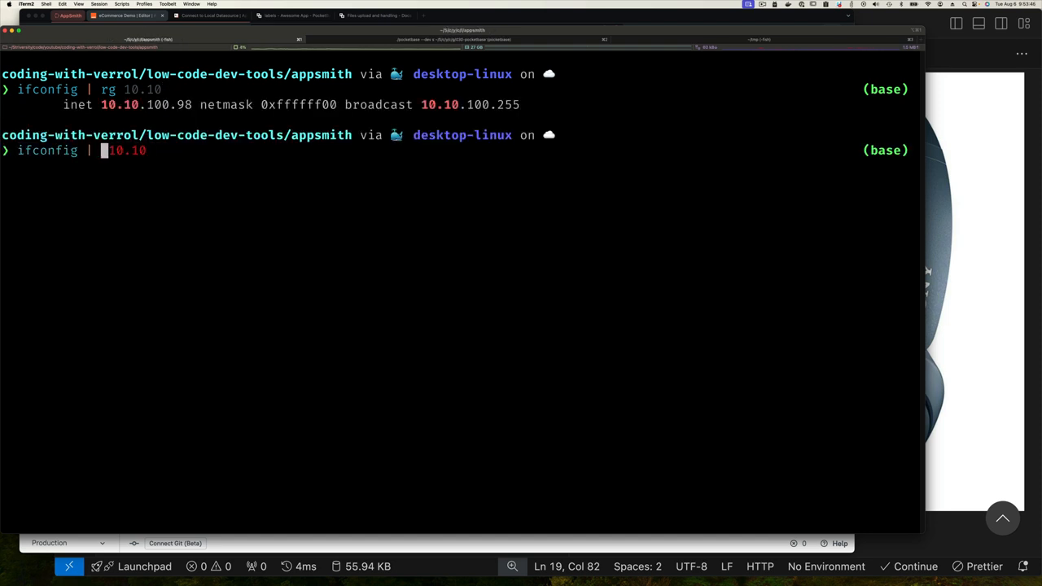
type("grep")
key("enter")
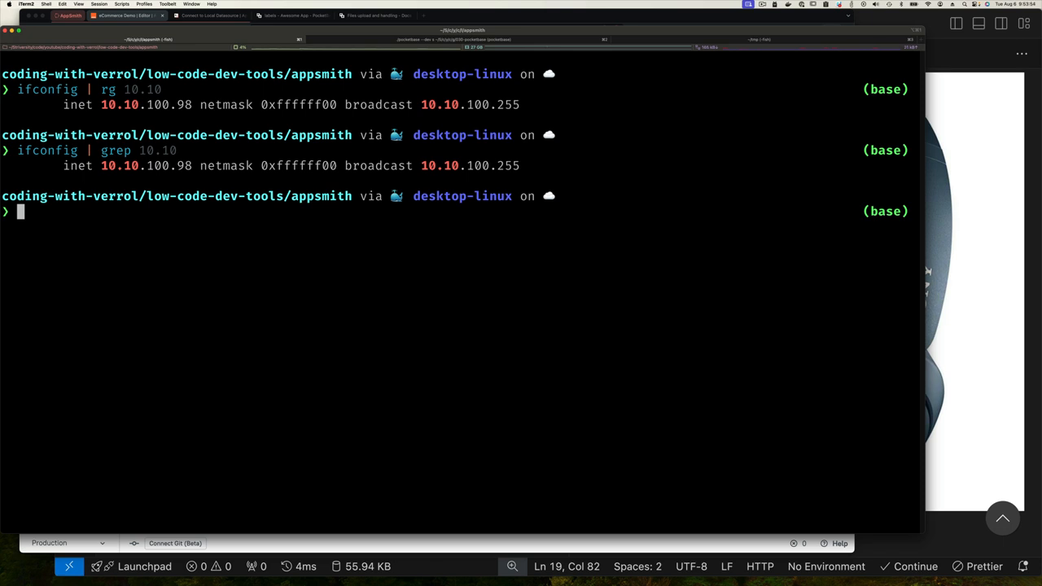
type("ifconfig | grep 10.")
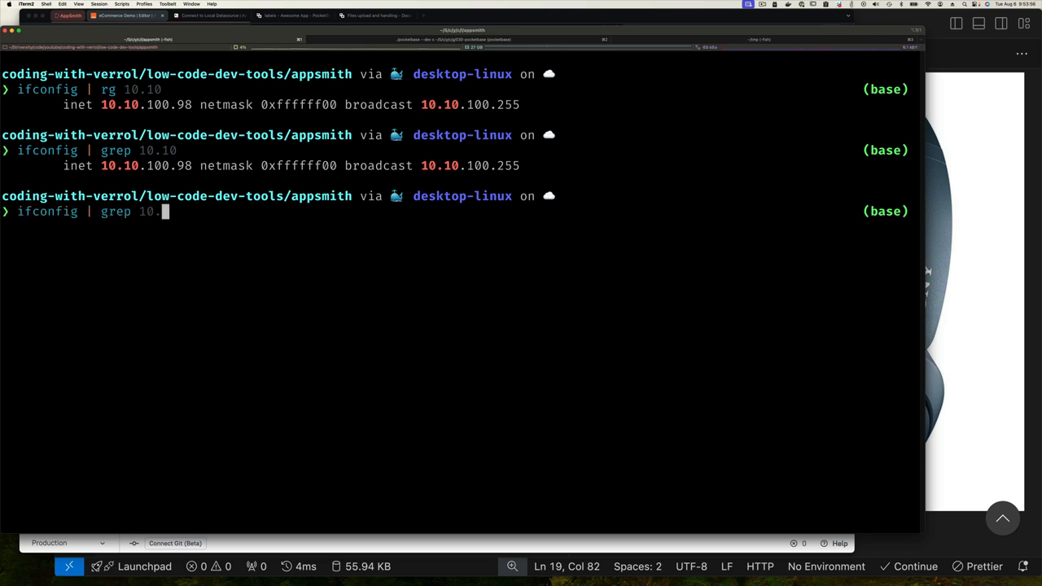
type("192.")
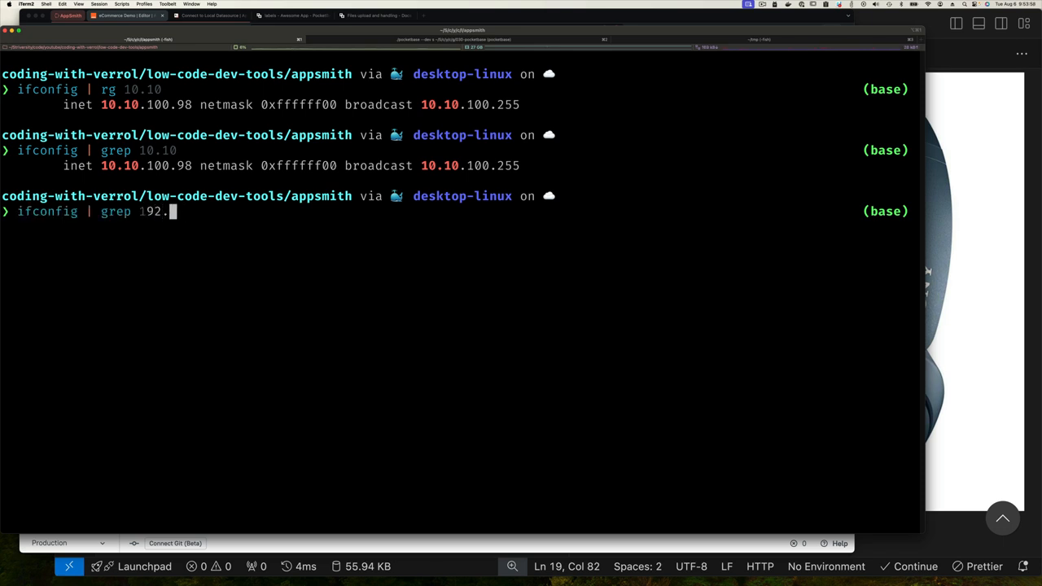
type("168.0")
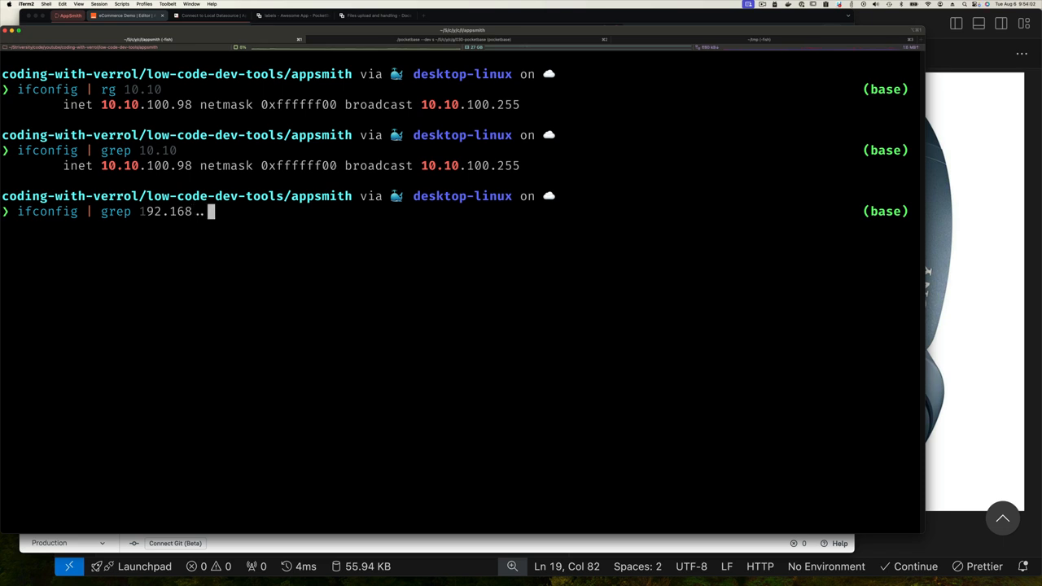
key("backspace")
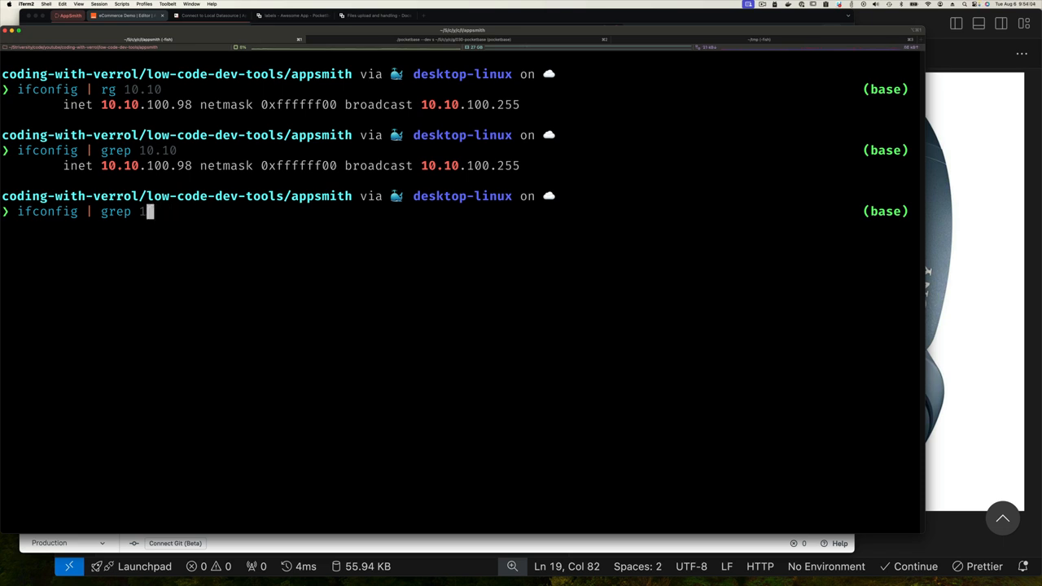
key("backspace")
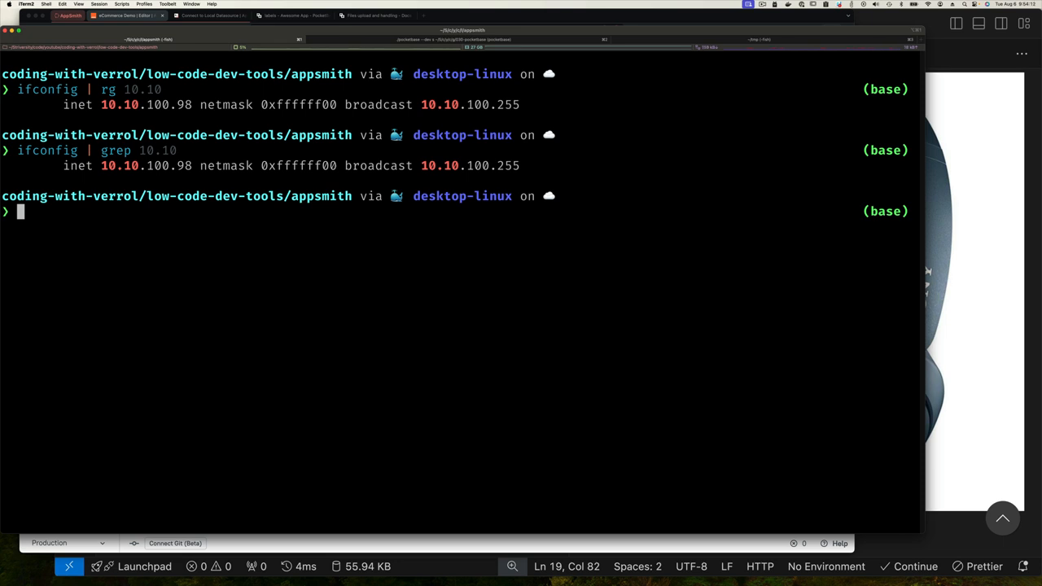
mouse_move(969, 221)
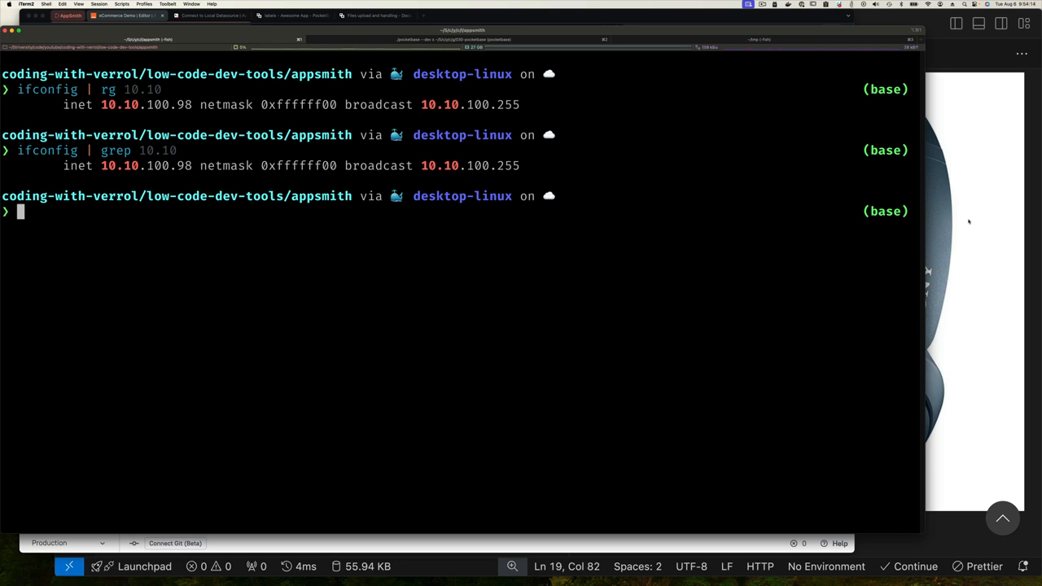
left_click(122, 15)
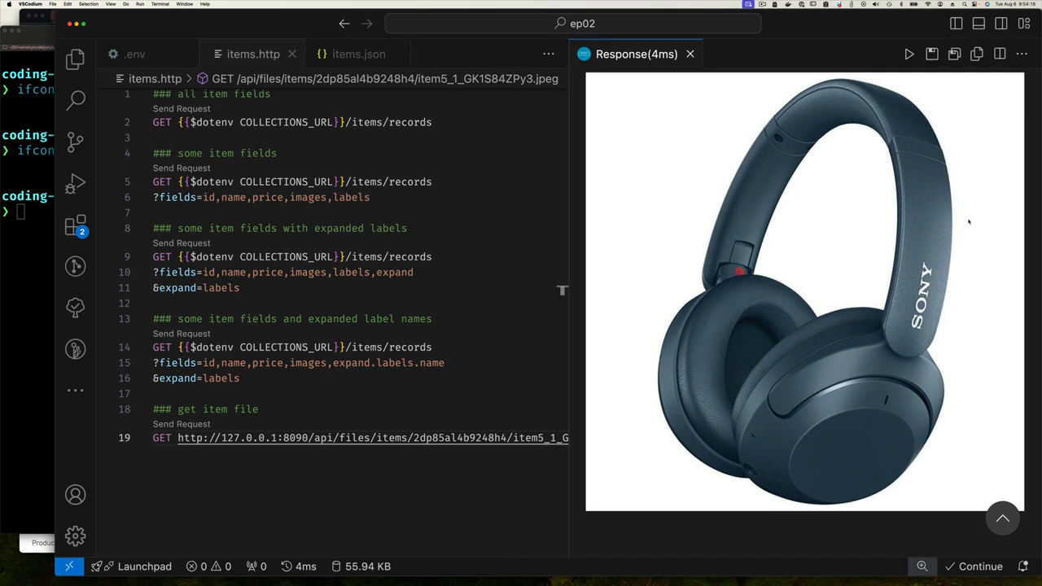